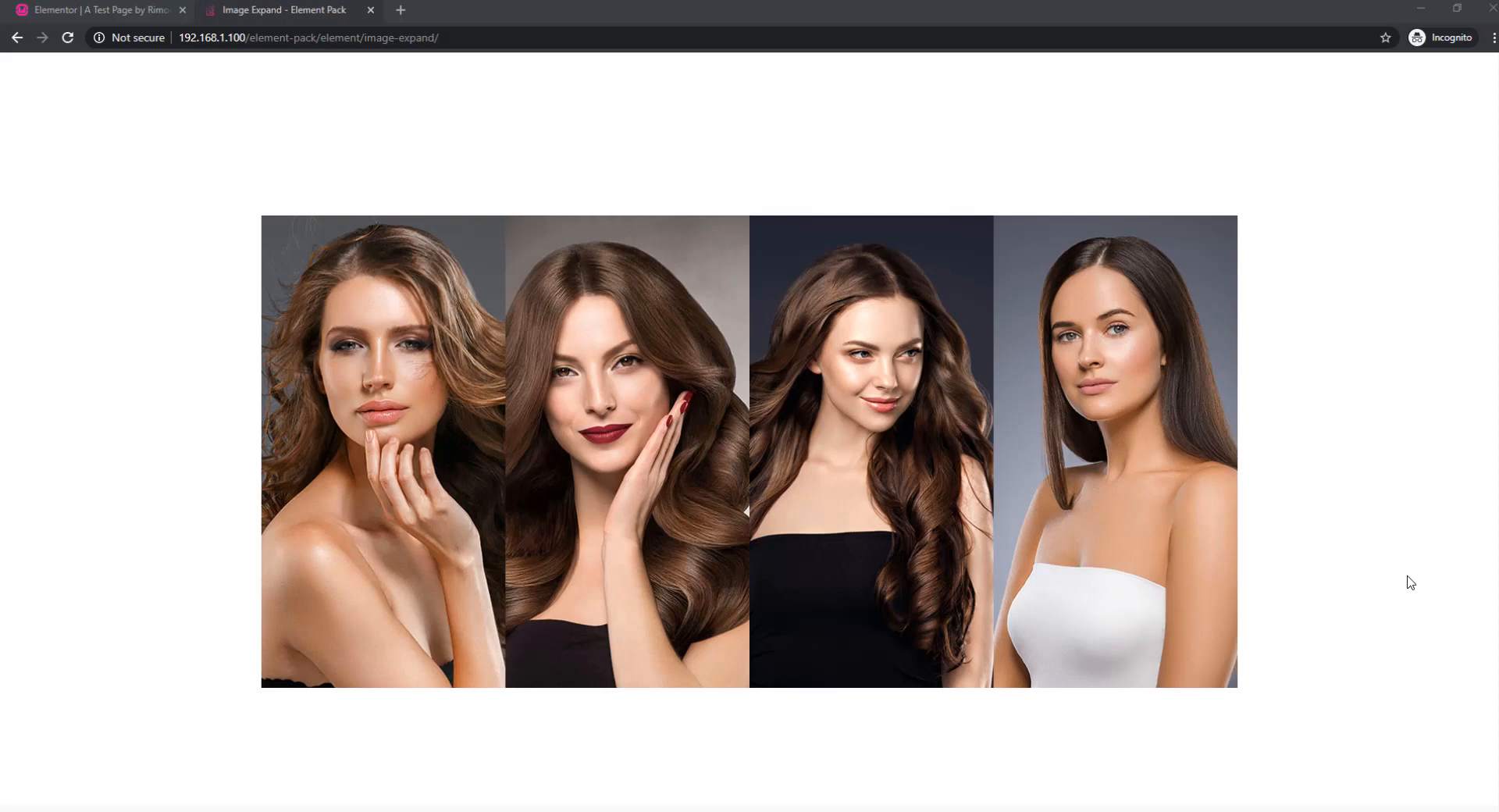
mouse_move(1212, 669)
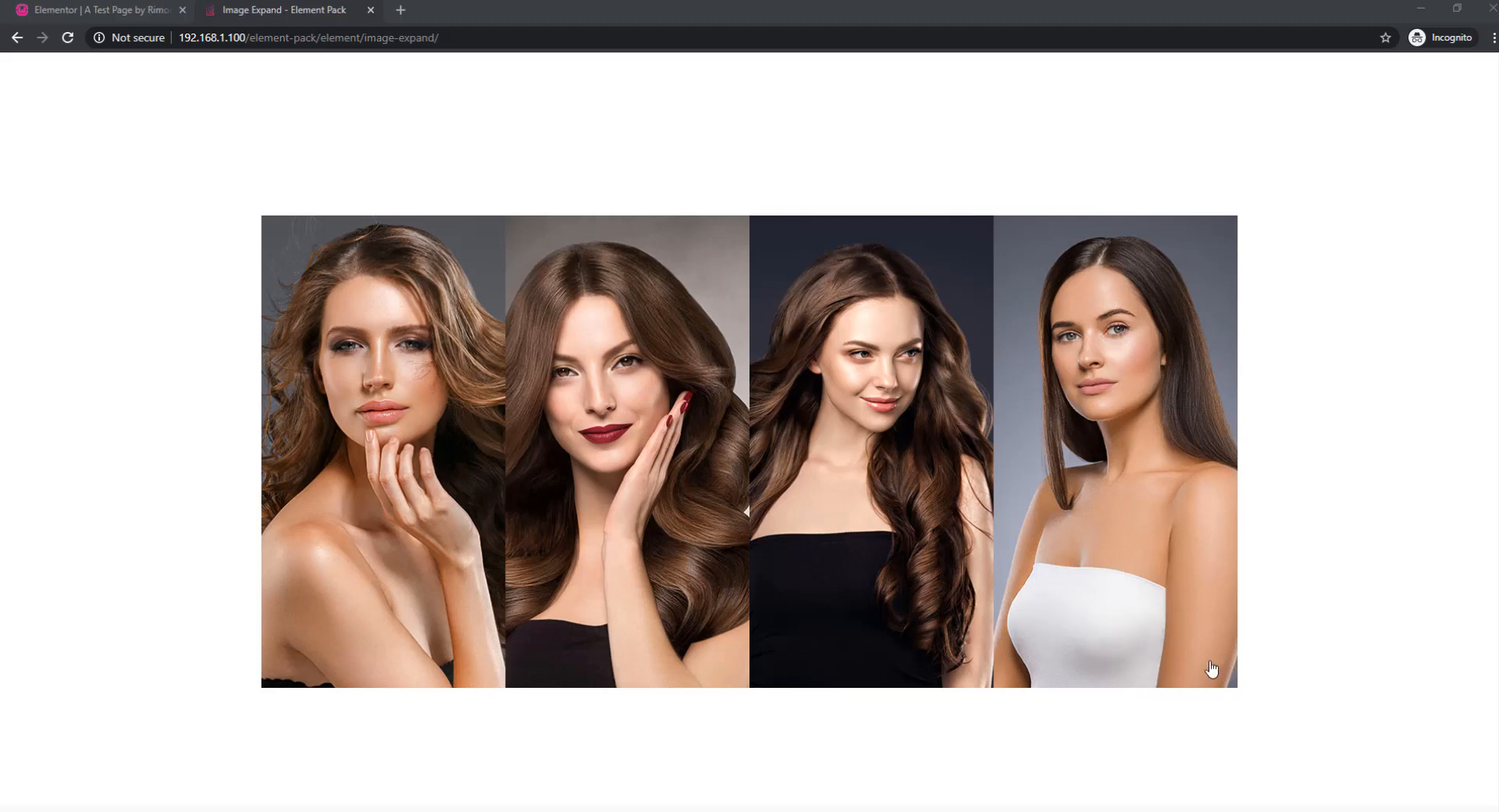
Switch from the demo page to the editor with the Image Expand widget's four placeholder items
click(382, 450)
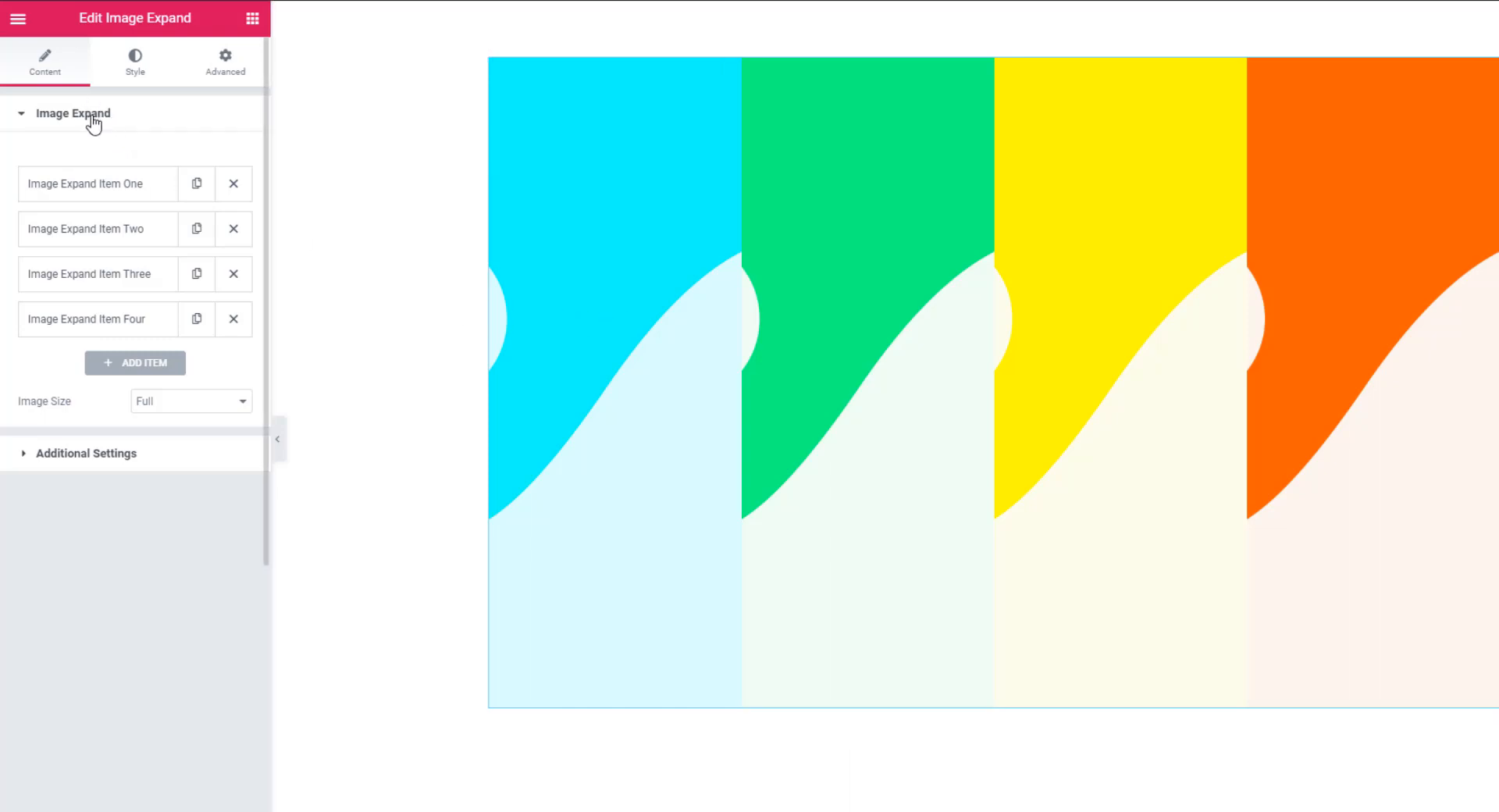
mouse_move(97, 184)
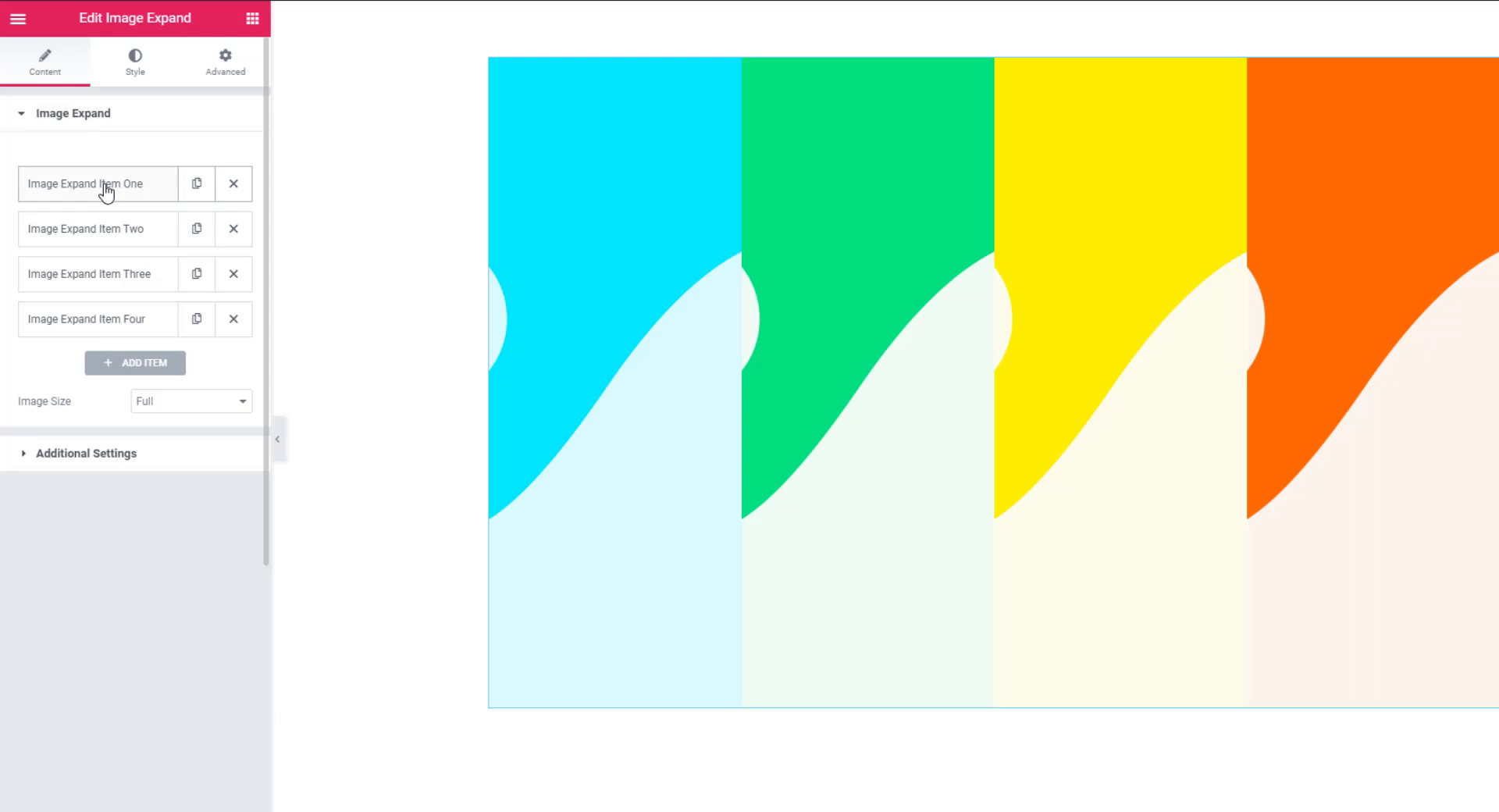
Swap the first two items' placeholder backgrounds for gym photos of a woman training from the Media Library
click(85, 184)
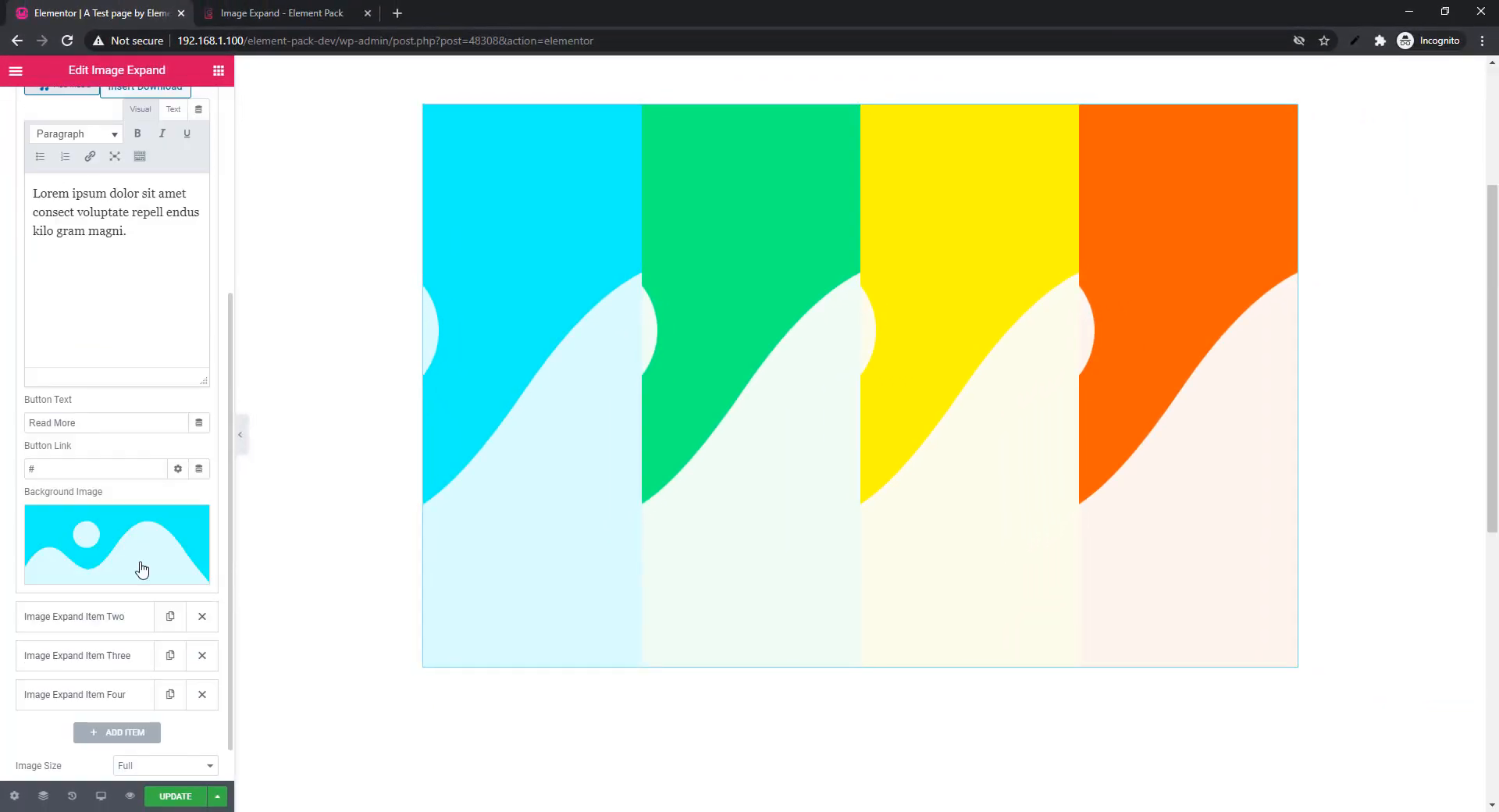
click(117, 543)
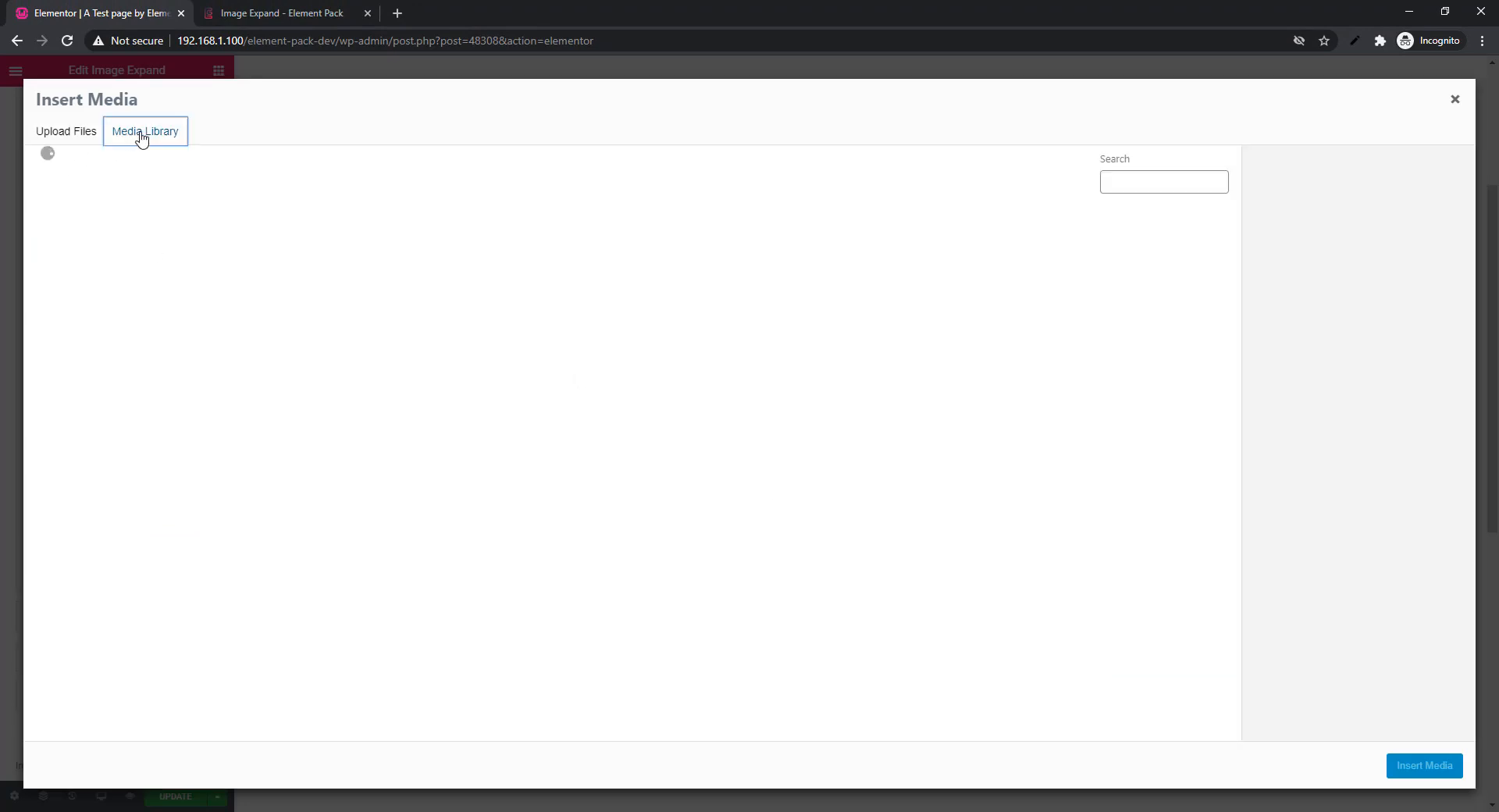
click(144, 131)
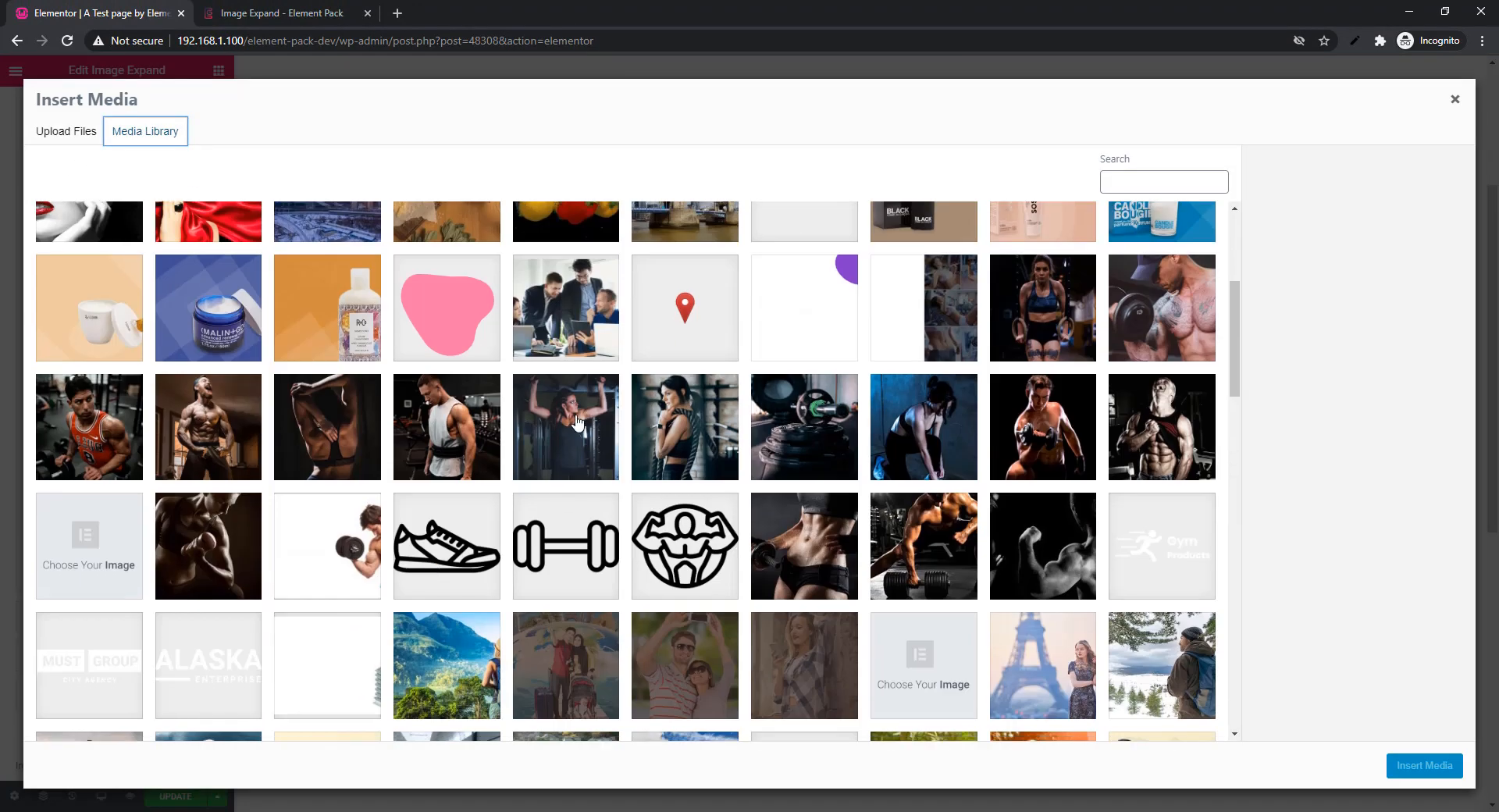
click(1424, 765)
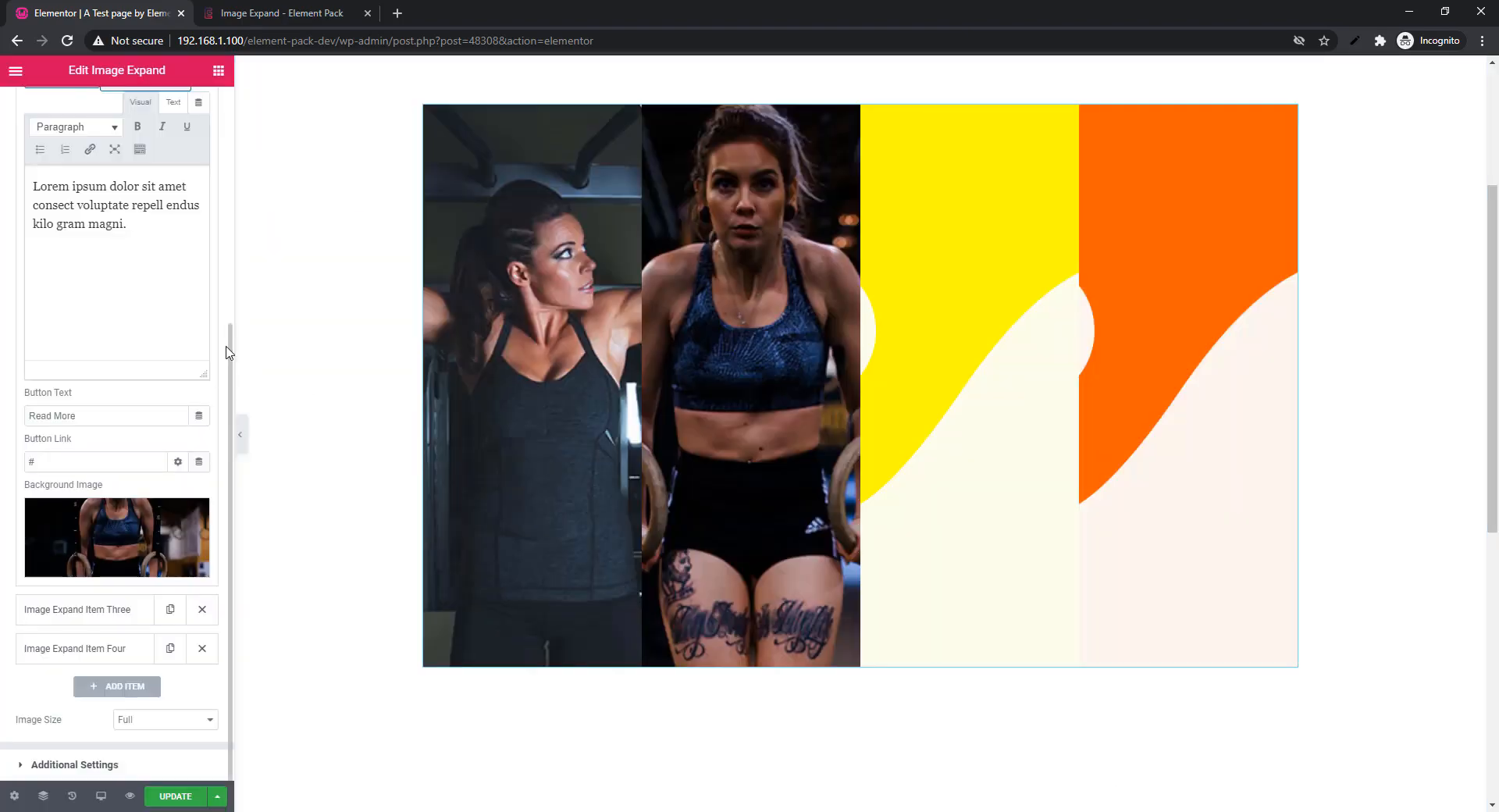
click(117, 537)
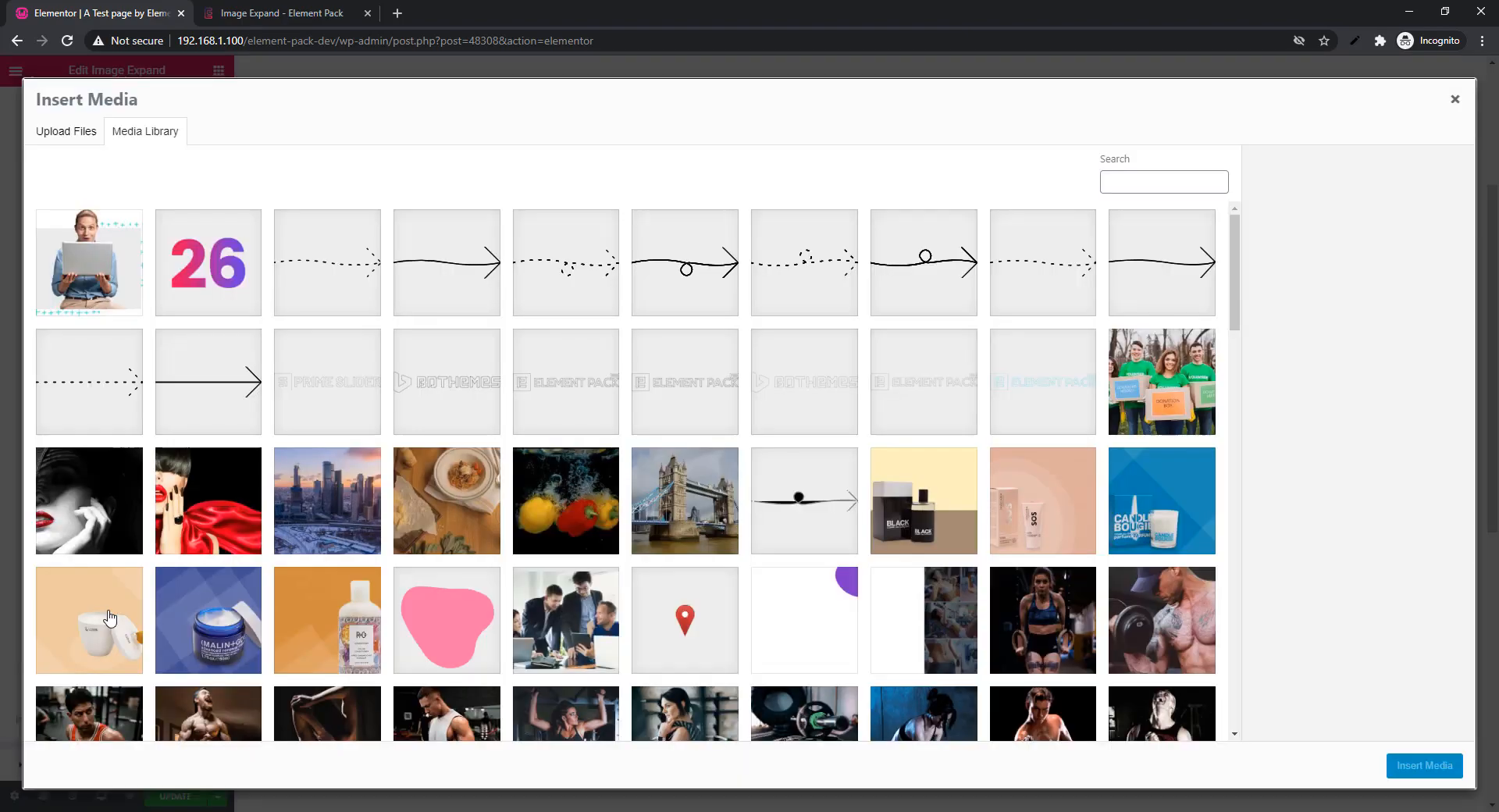
click(1424, 765)
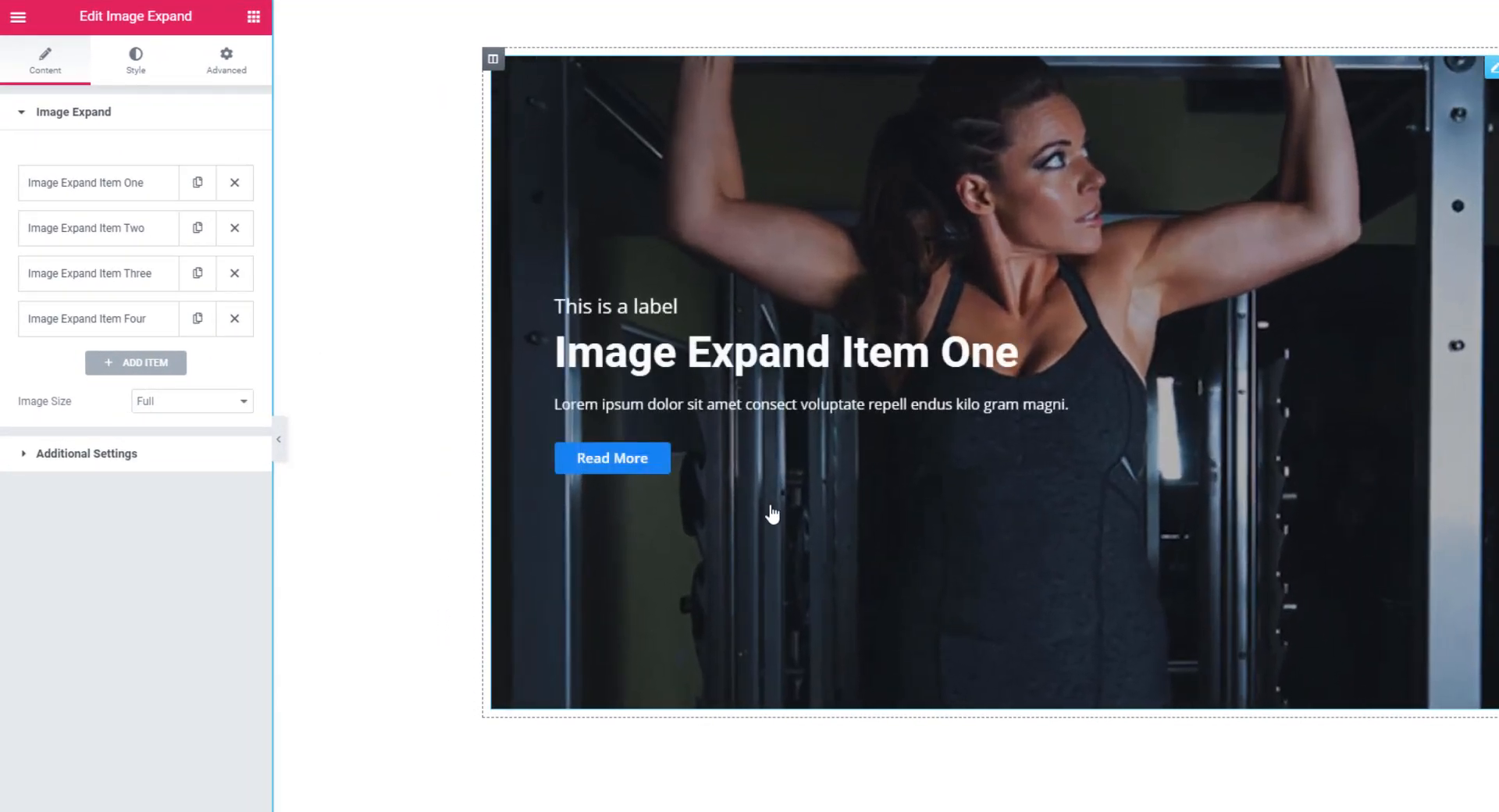
mouse_move(724, 460)
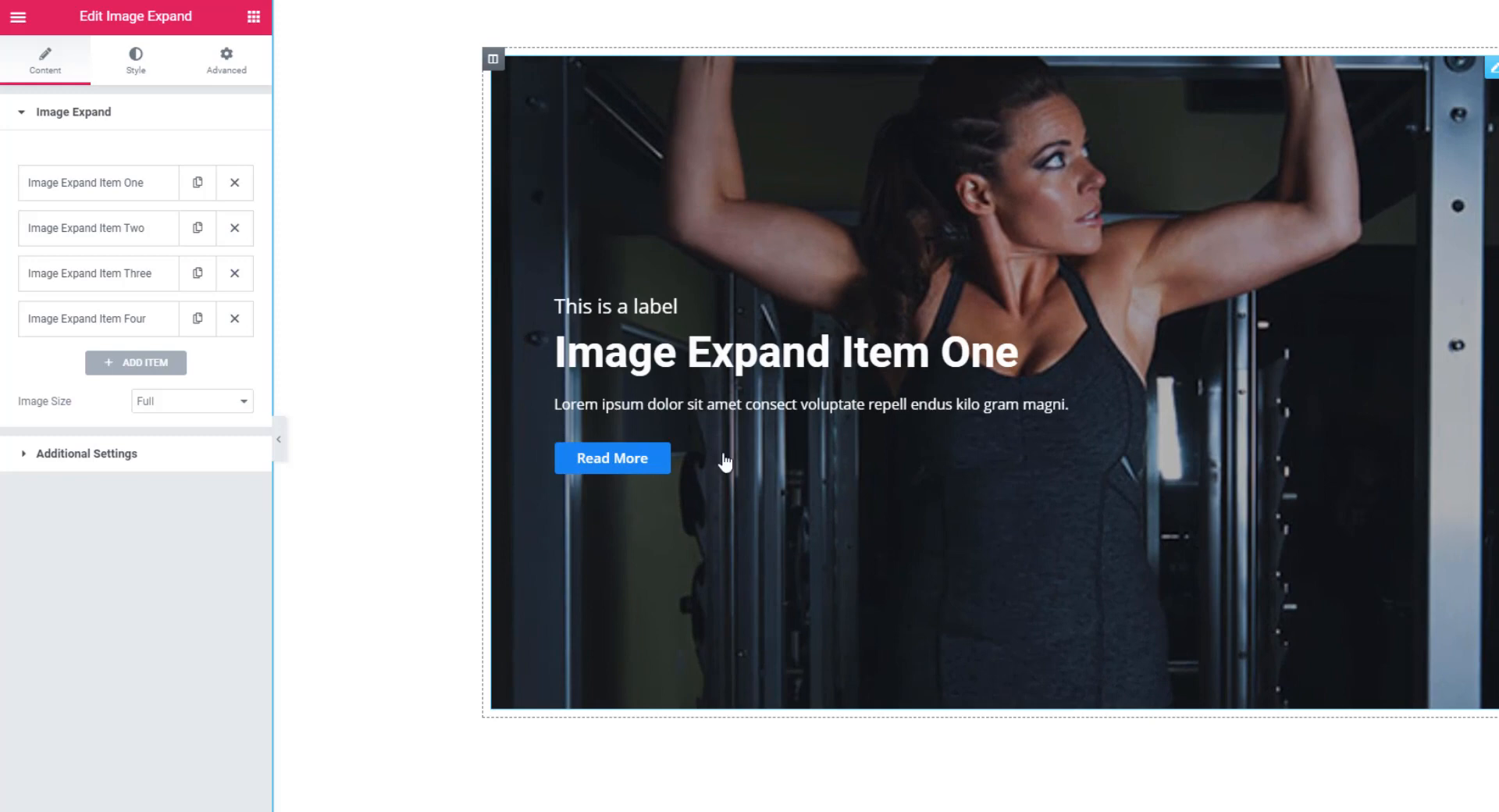
mouse_move(718, 426)
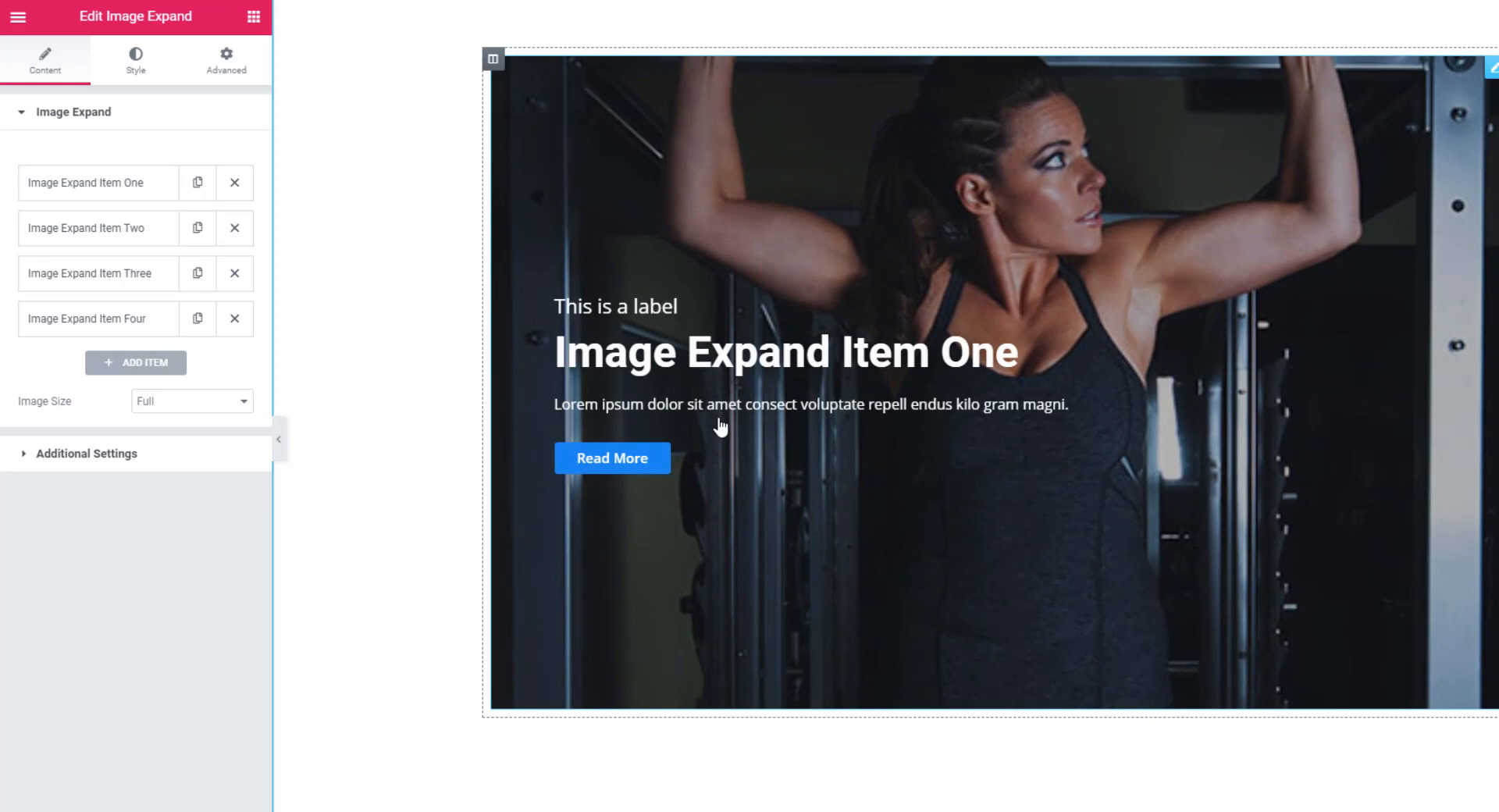
mouse_move(676, 489)
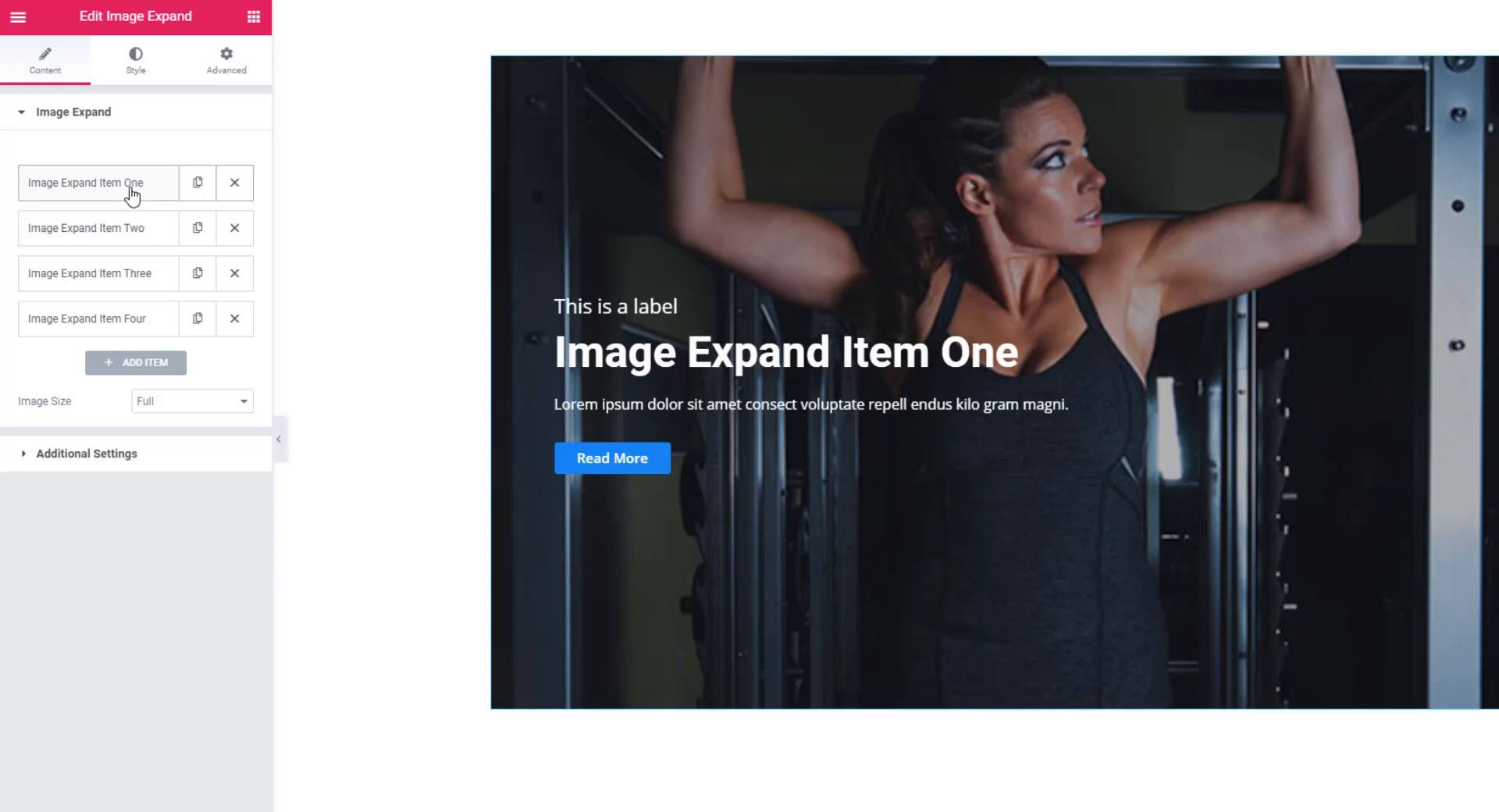
Review Item One's title, subtitle, description, Read More button text and background image without changes
click(86, 183)
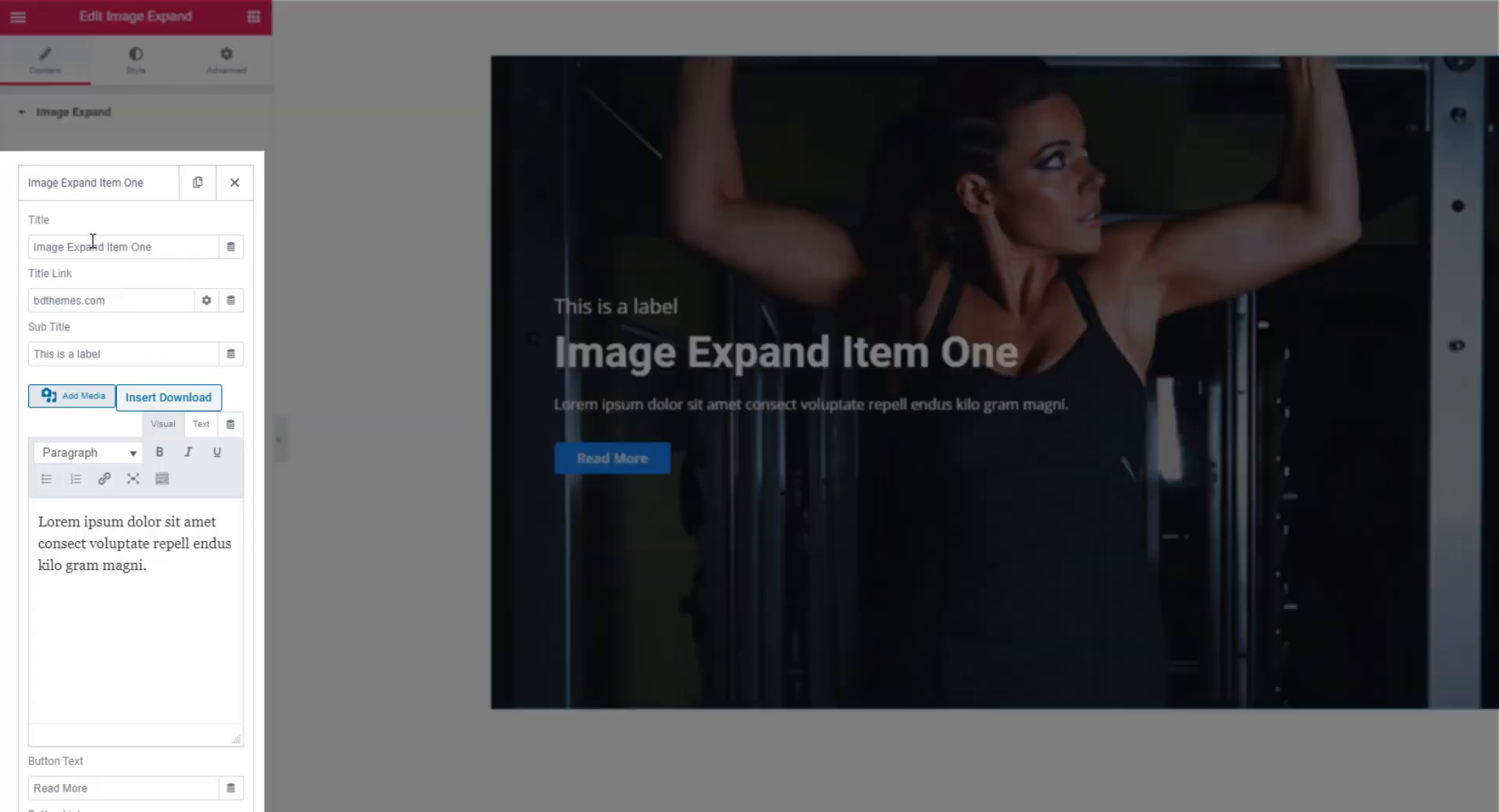
mouse_move(83, 381)
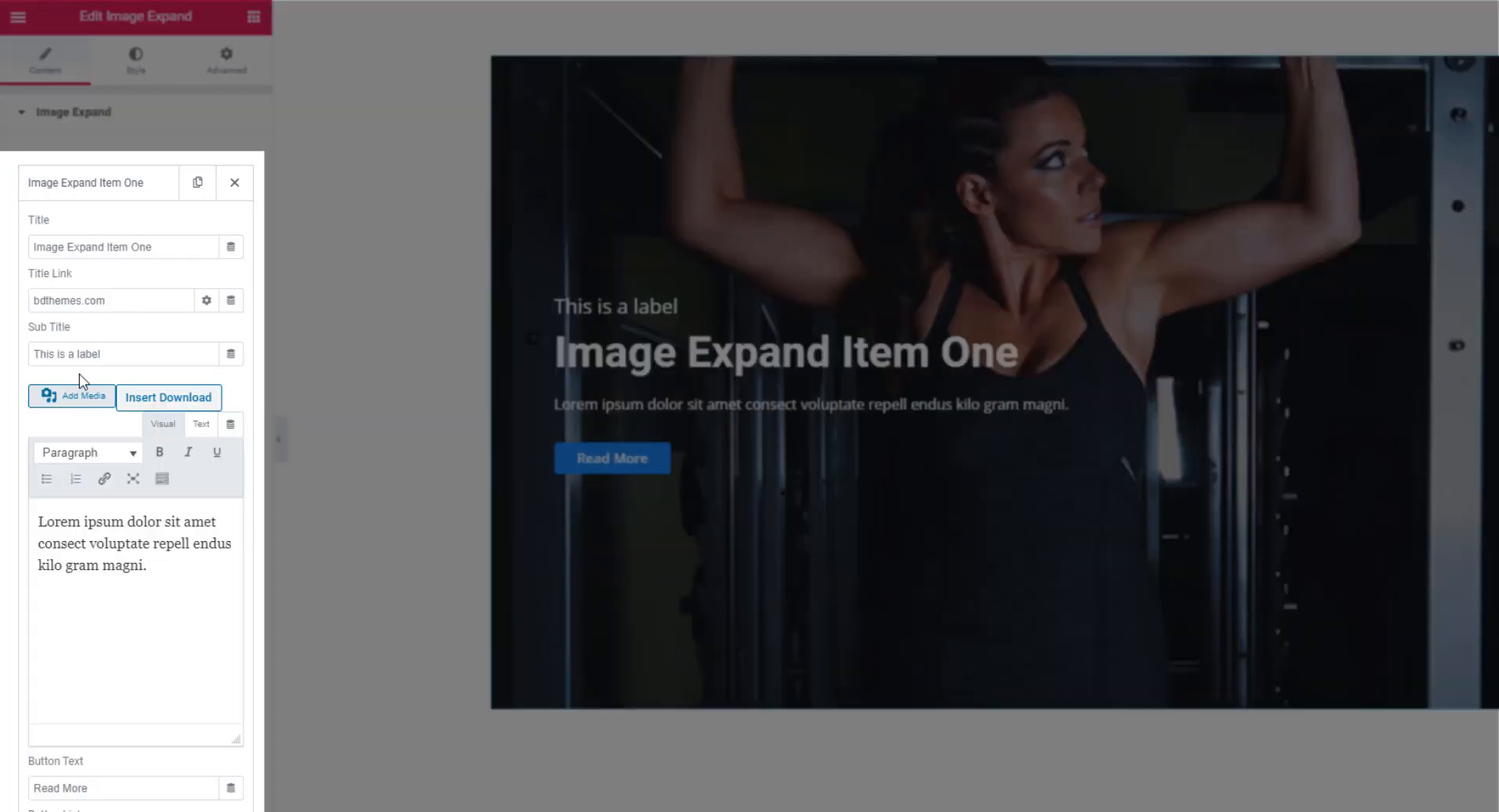
click(143, 564)
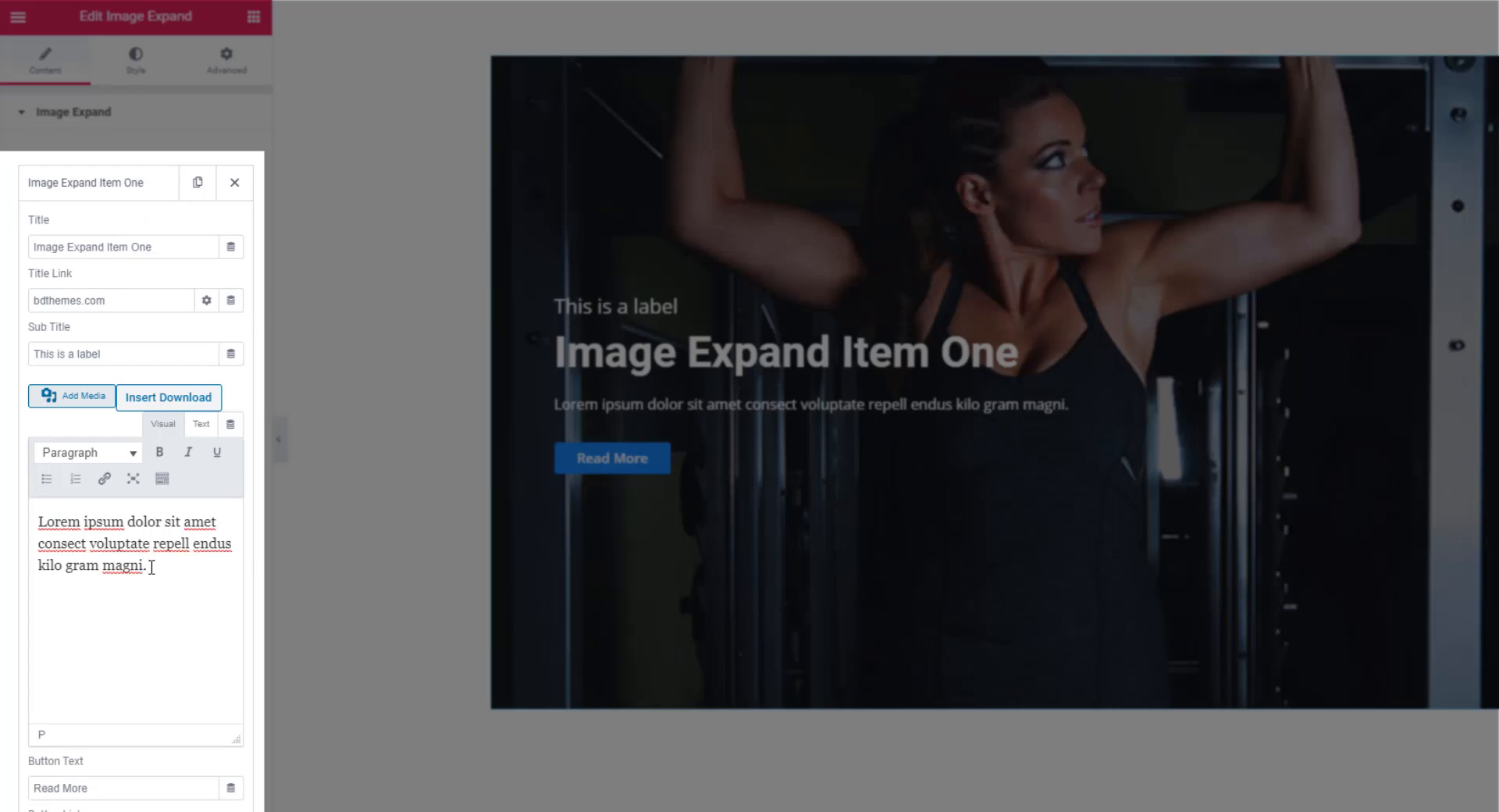
double_click(61, 787)
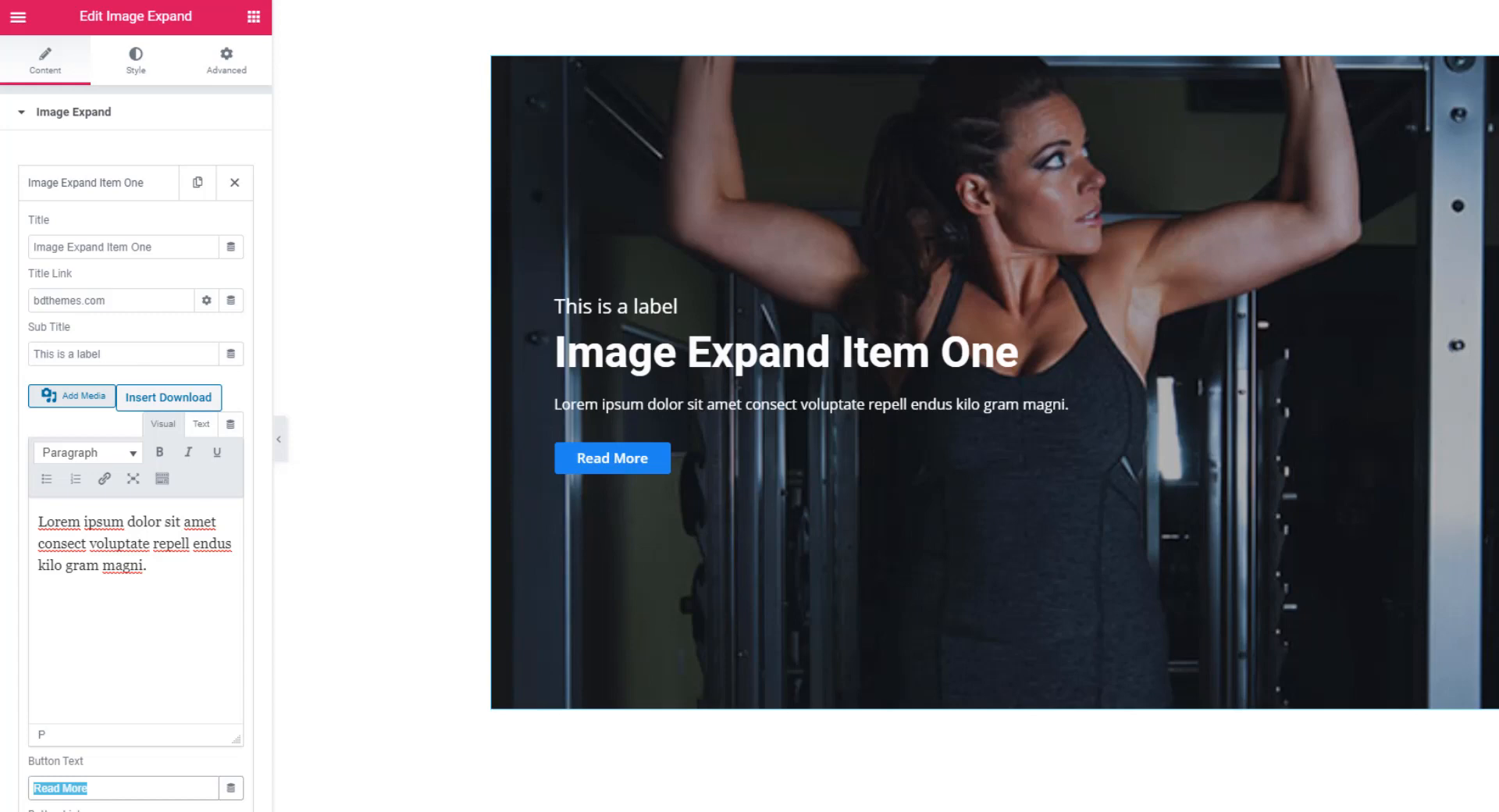
scroll(down, 3)
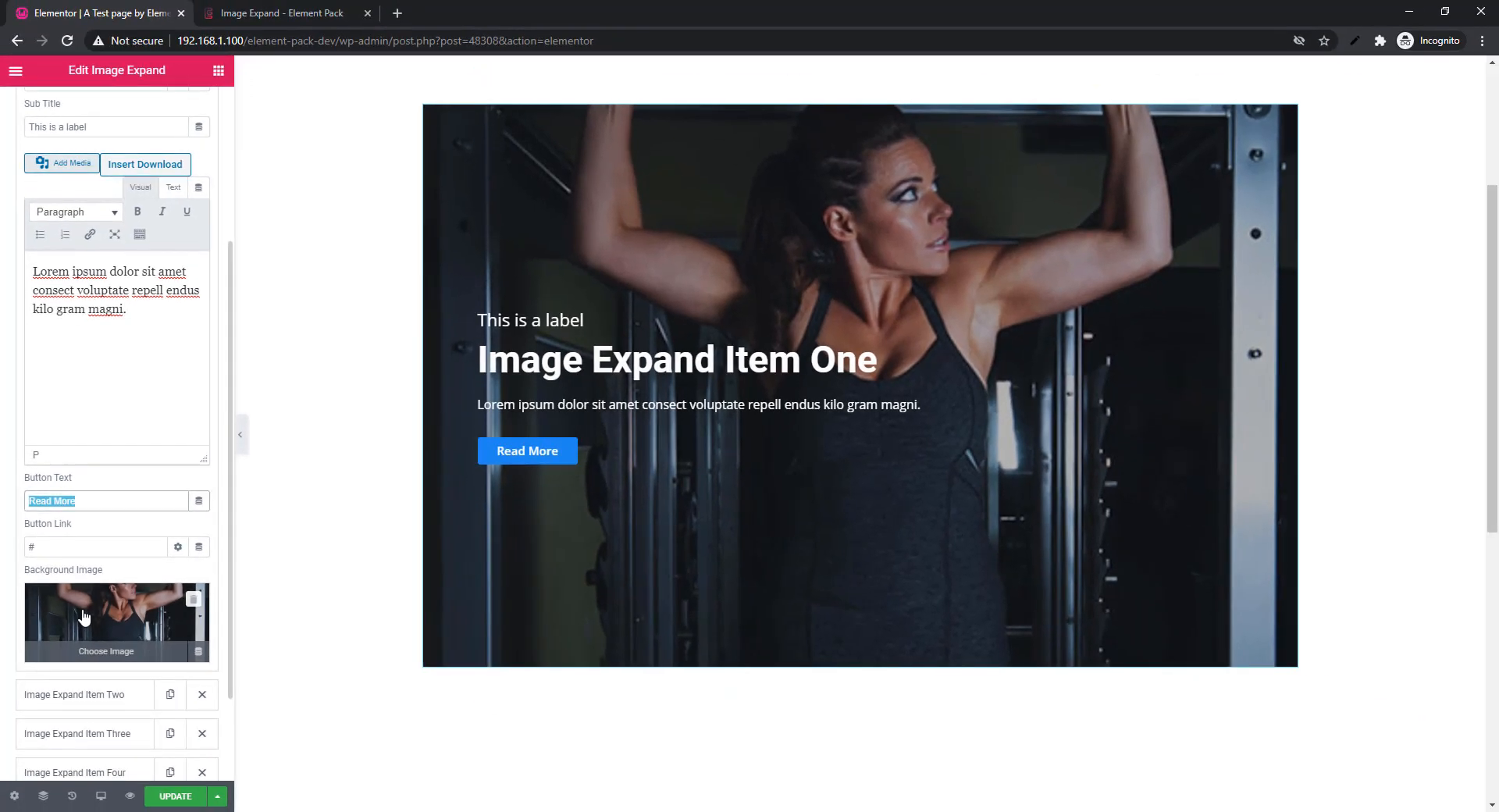
scroll(down, 3)
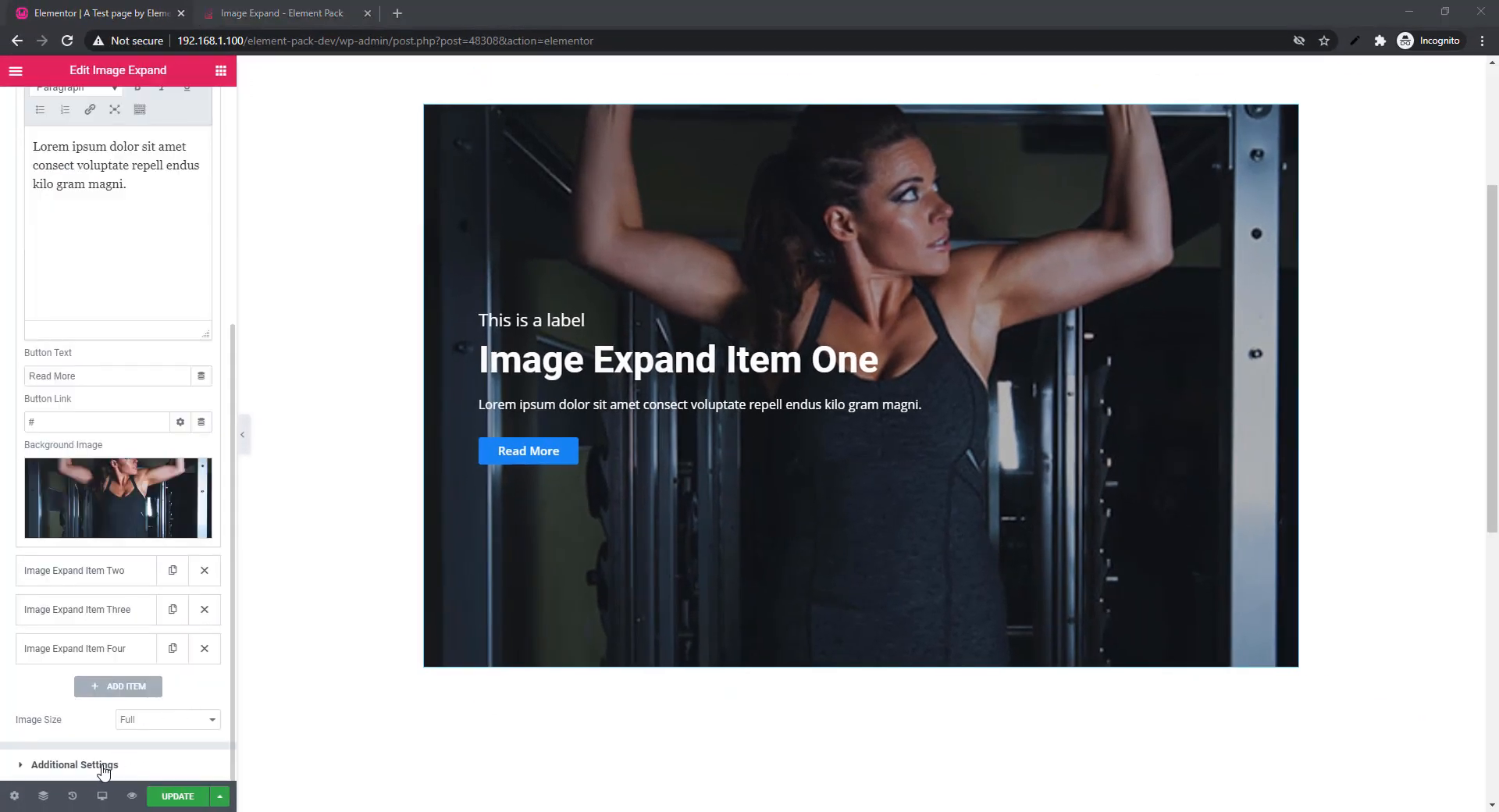
Set the Image Expand widget height to 520 in Additional Settings
click(75, 764)
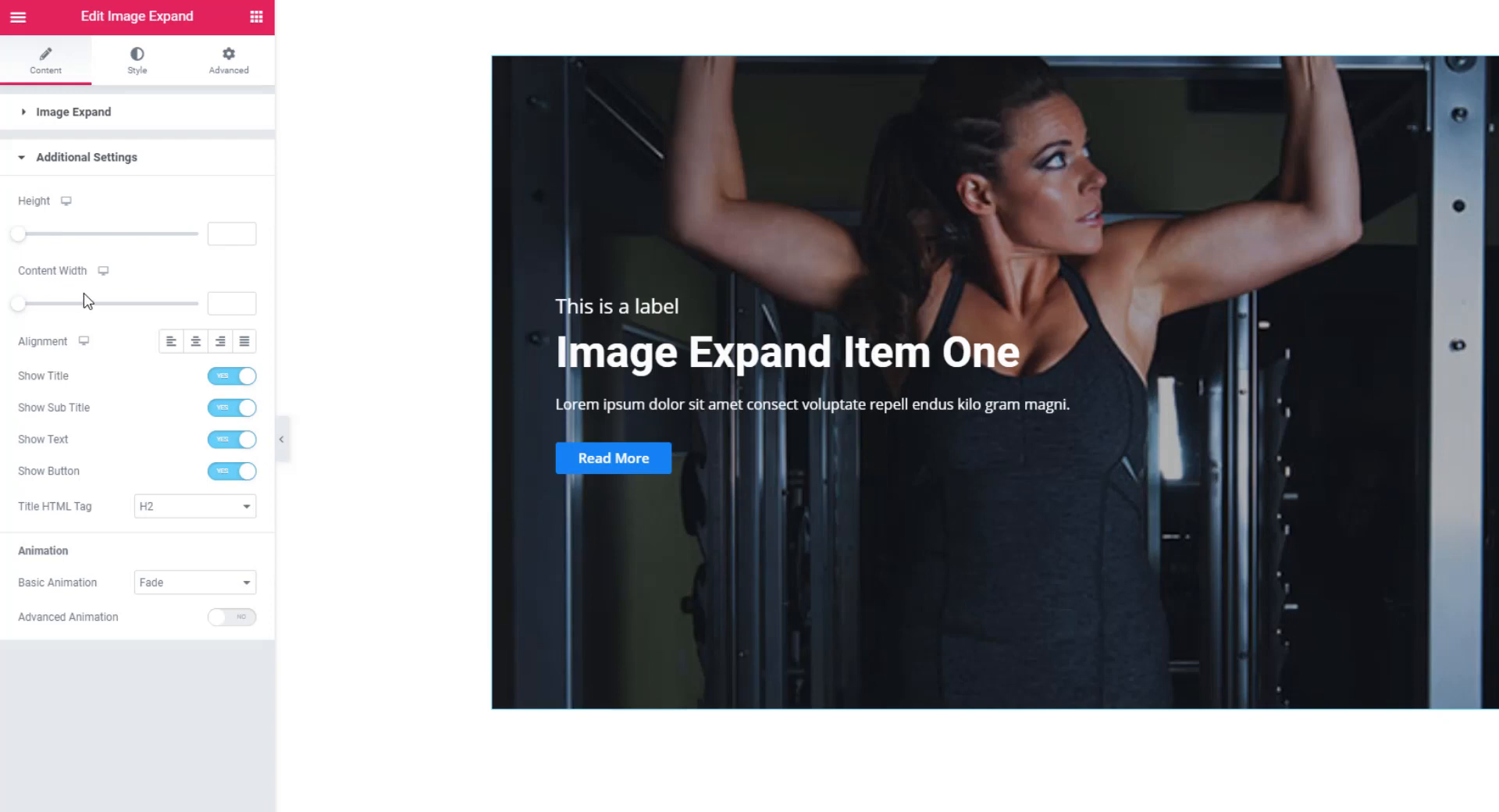
mouse_move(43, 223)
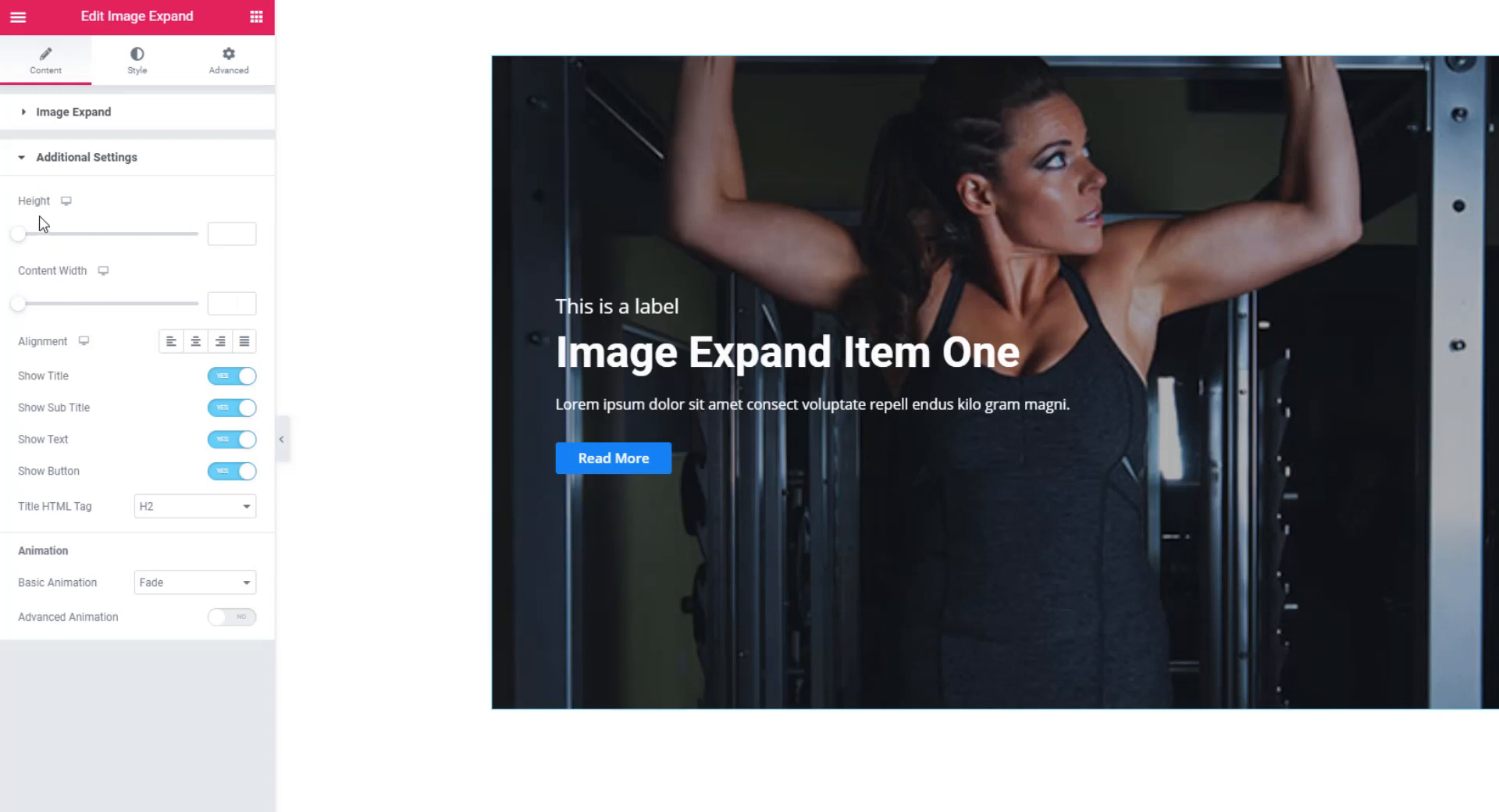
mouse_move(56, 232)
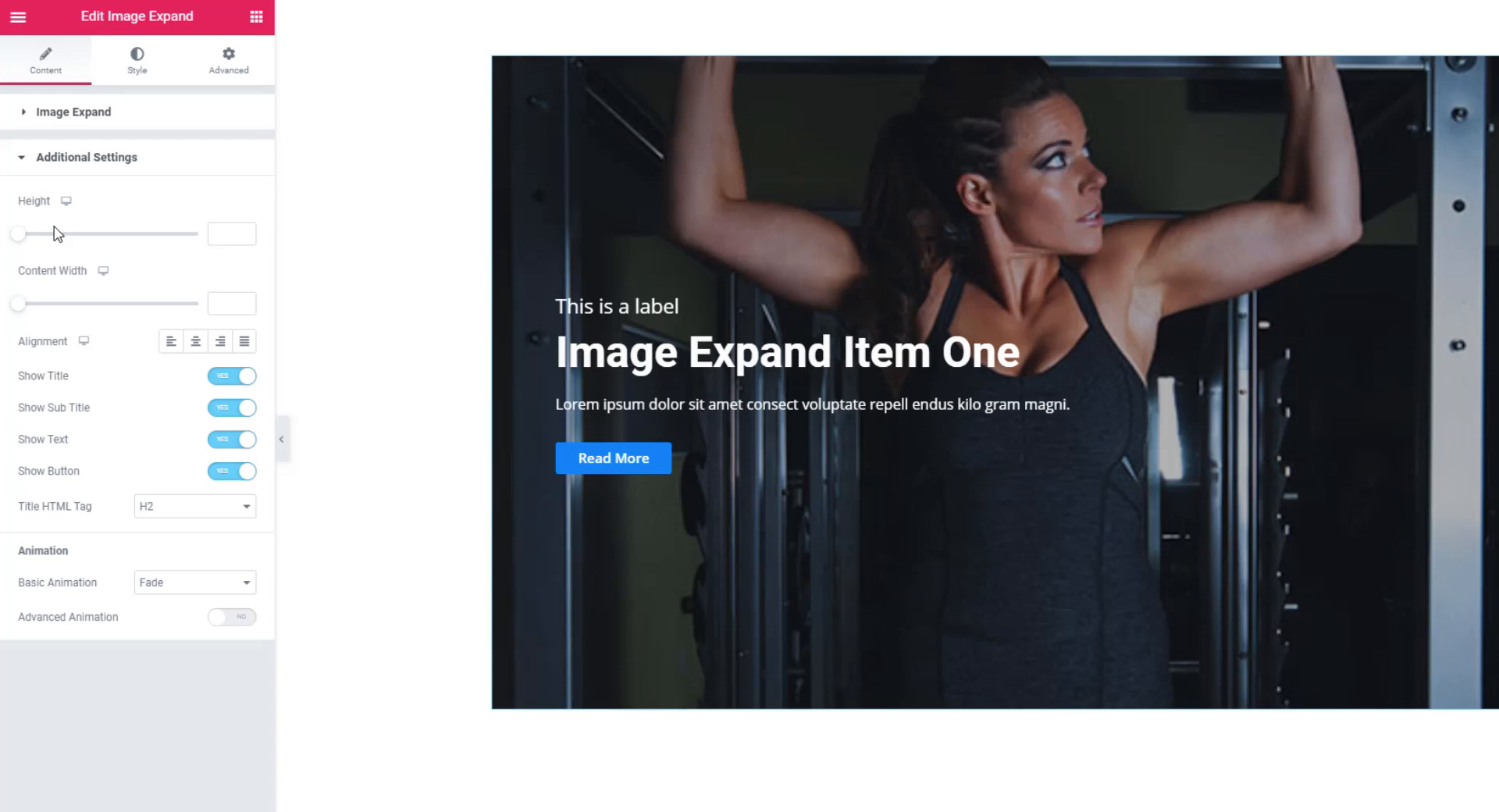
drag(18, 232, 53, 233)
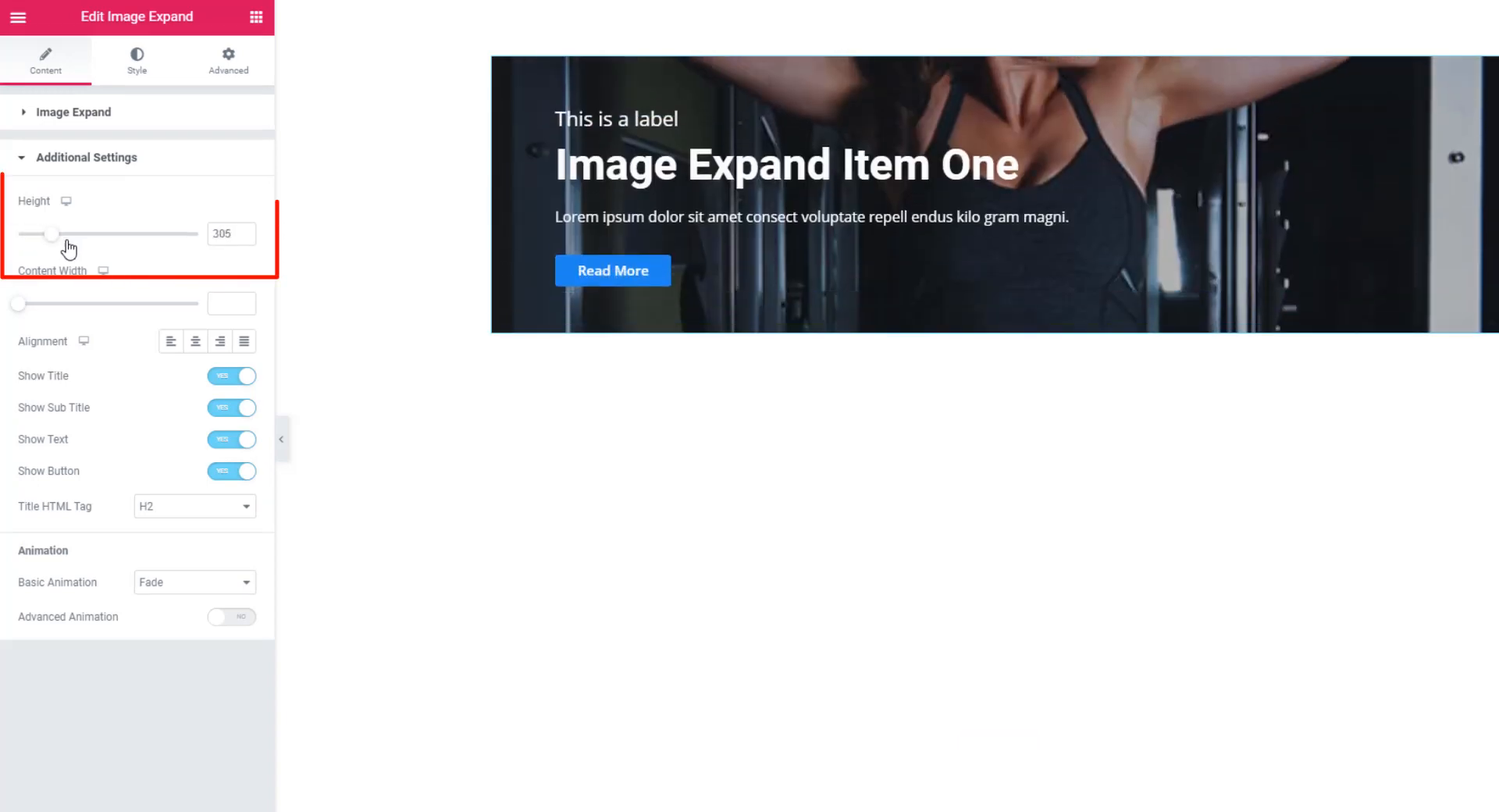
drag(51, 234, 93, 234)
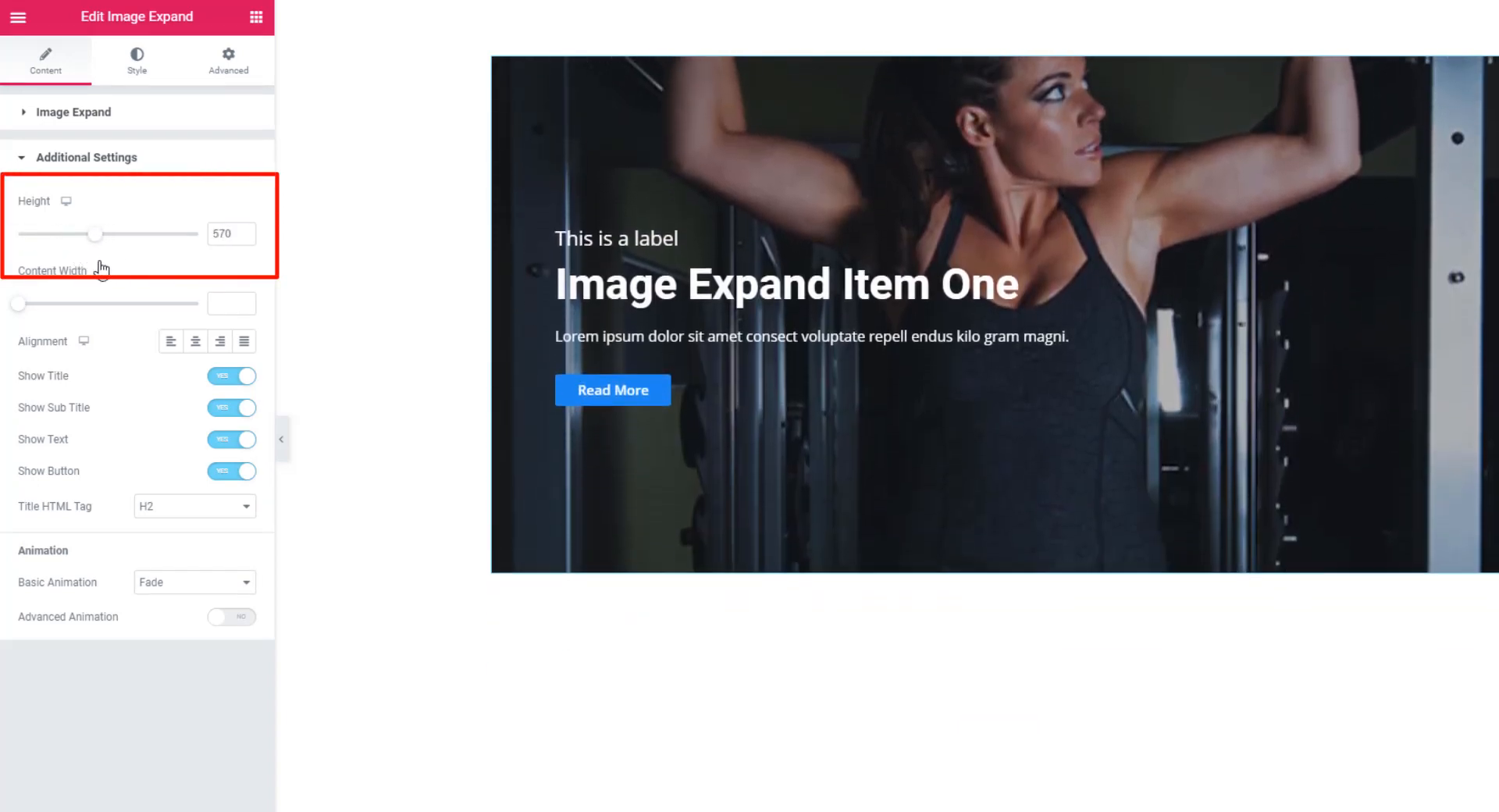
drag(95, 234, 83, 234)
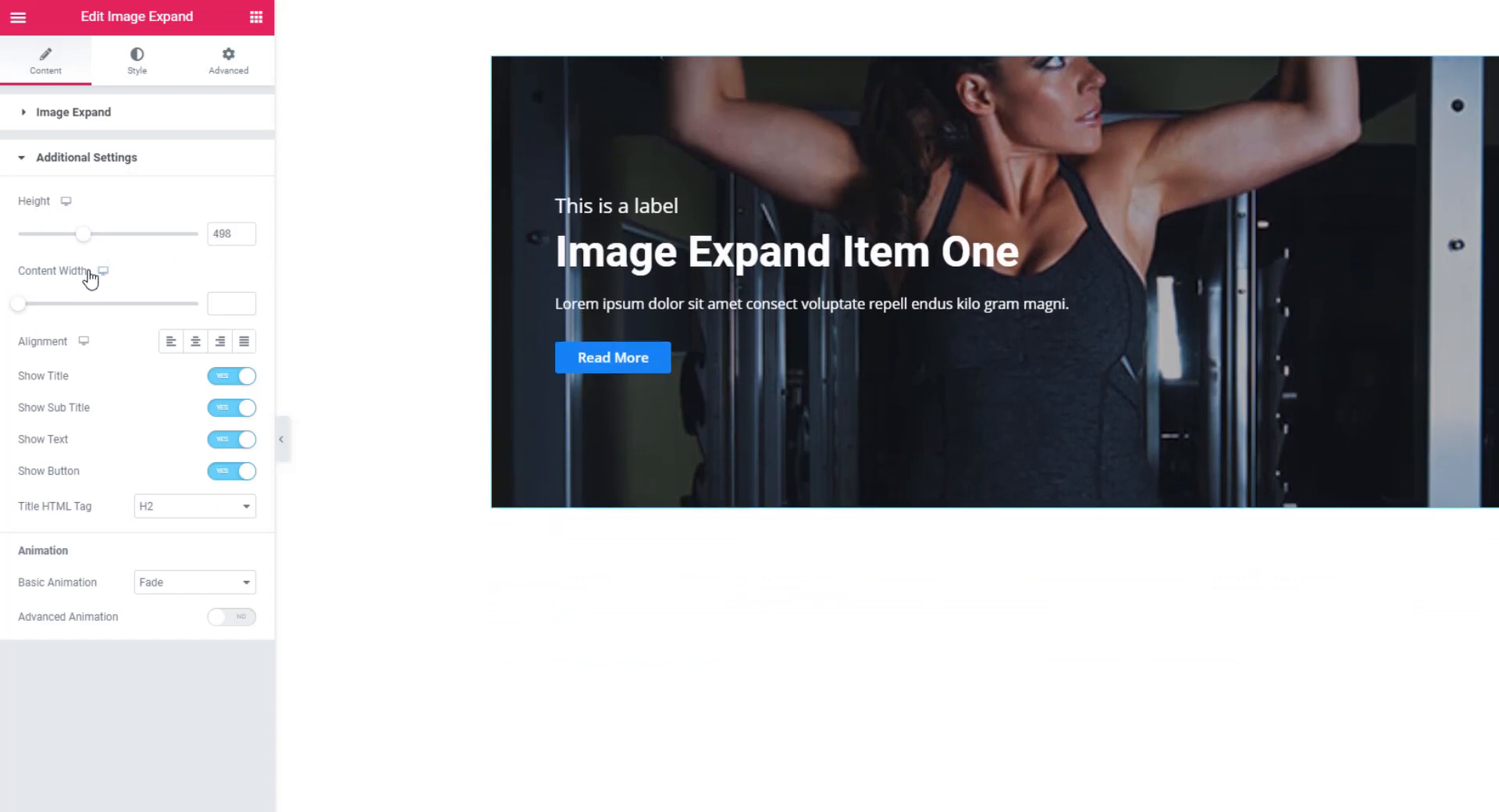
drag(84, 235, 89, 234)
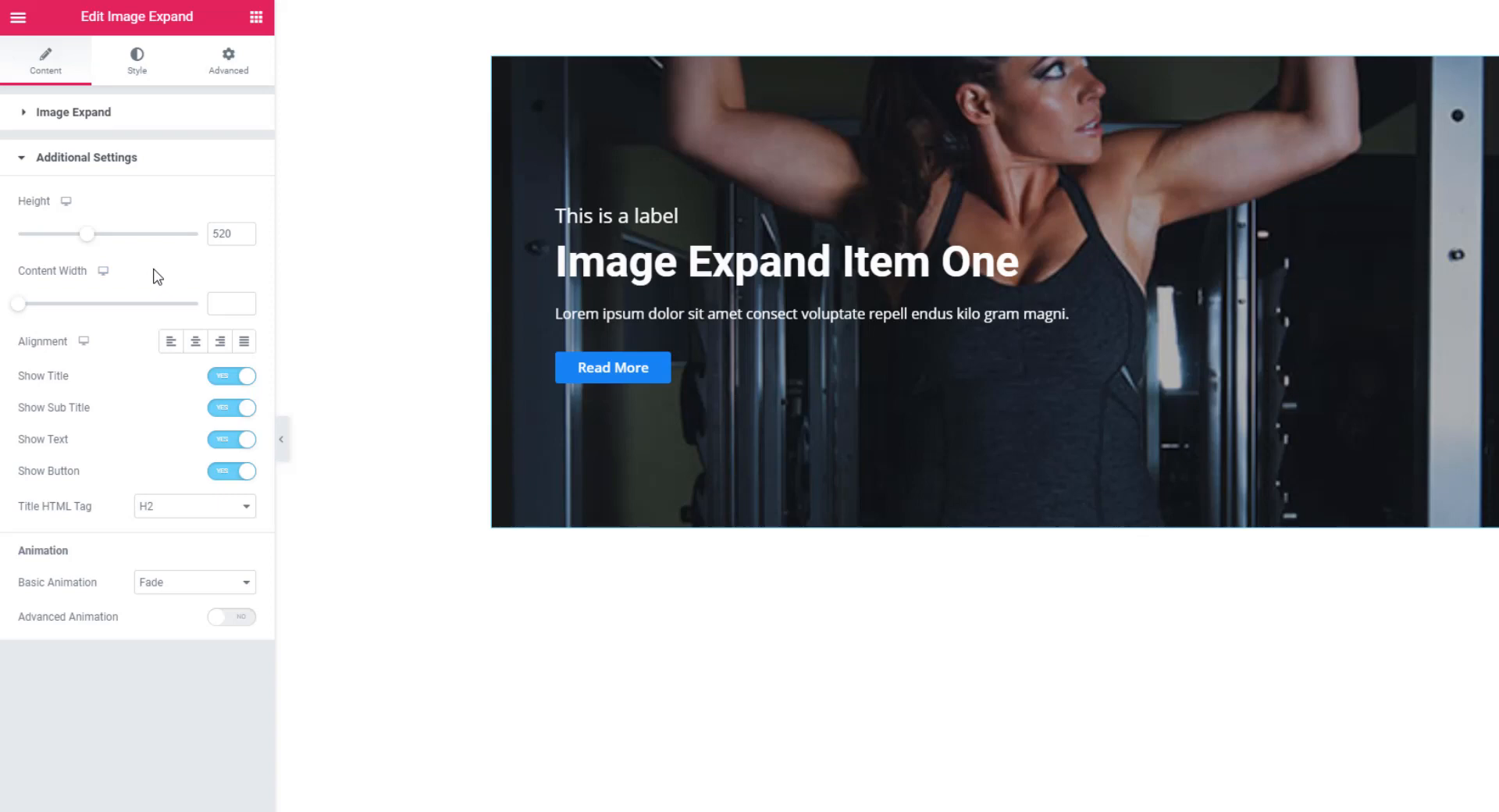
mouse_move(73, 300)
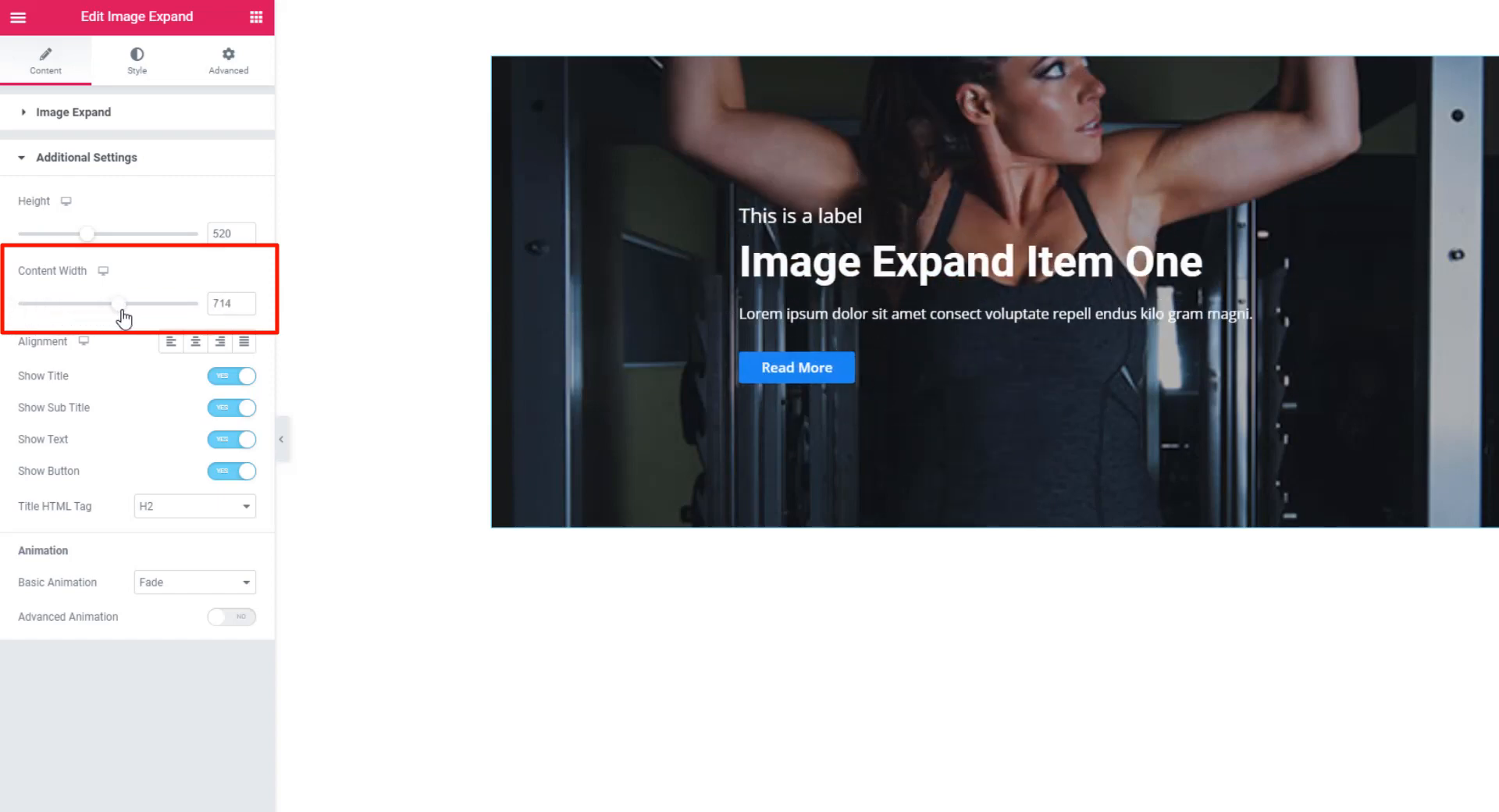
Widen the widget's content area to about 736
drag(113, 303, 125, 303)
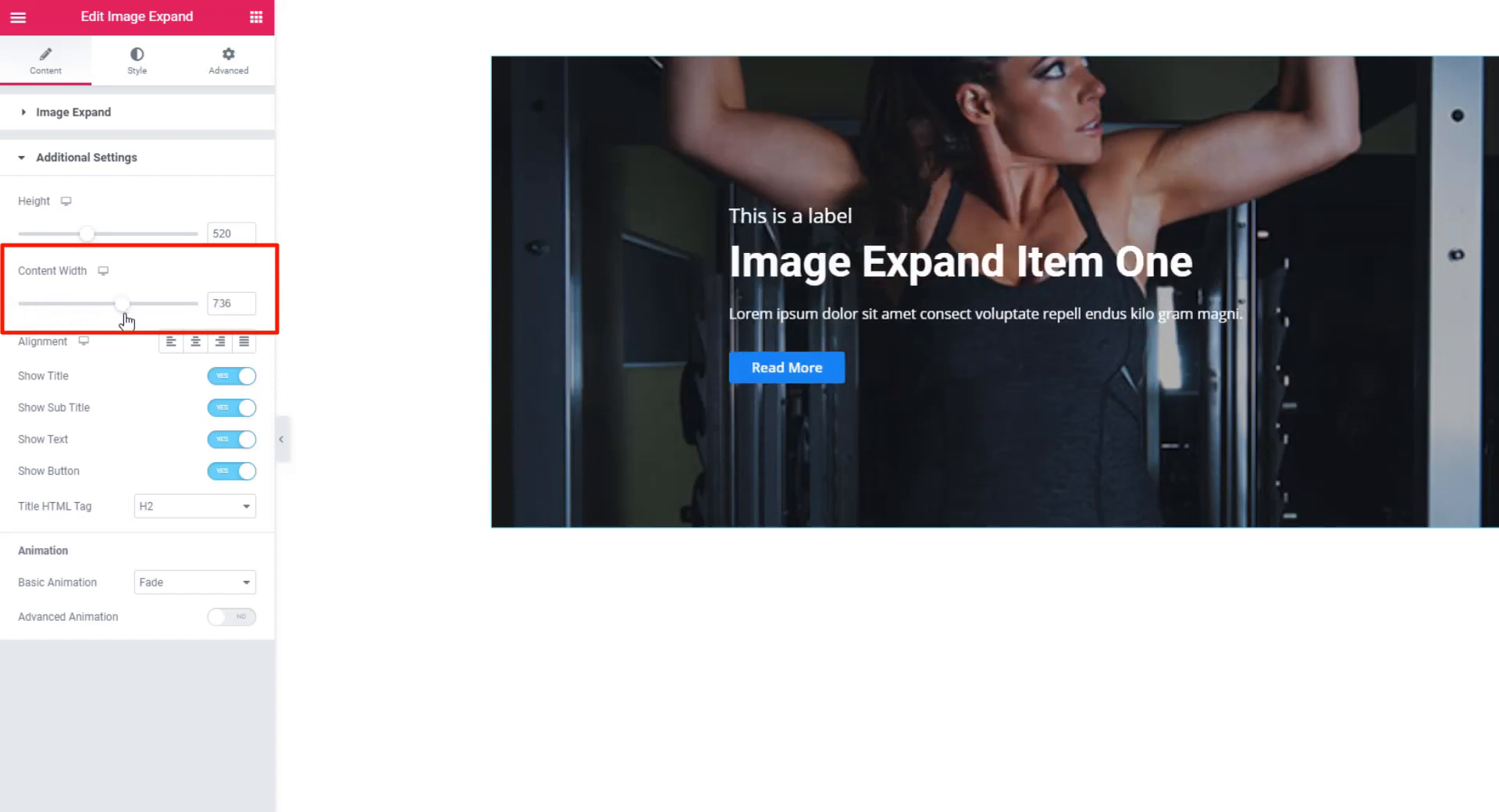
drag(108, 303, 122, 303)
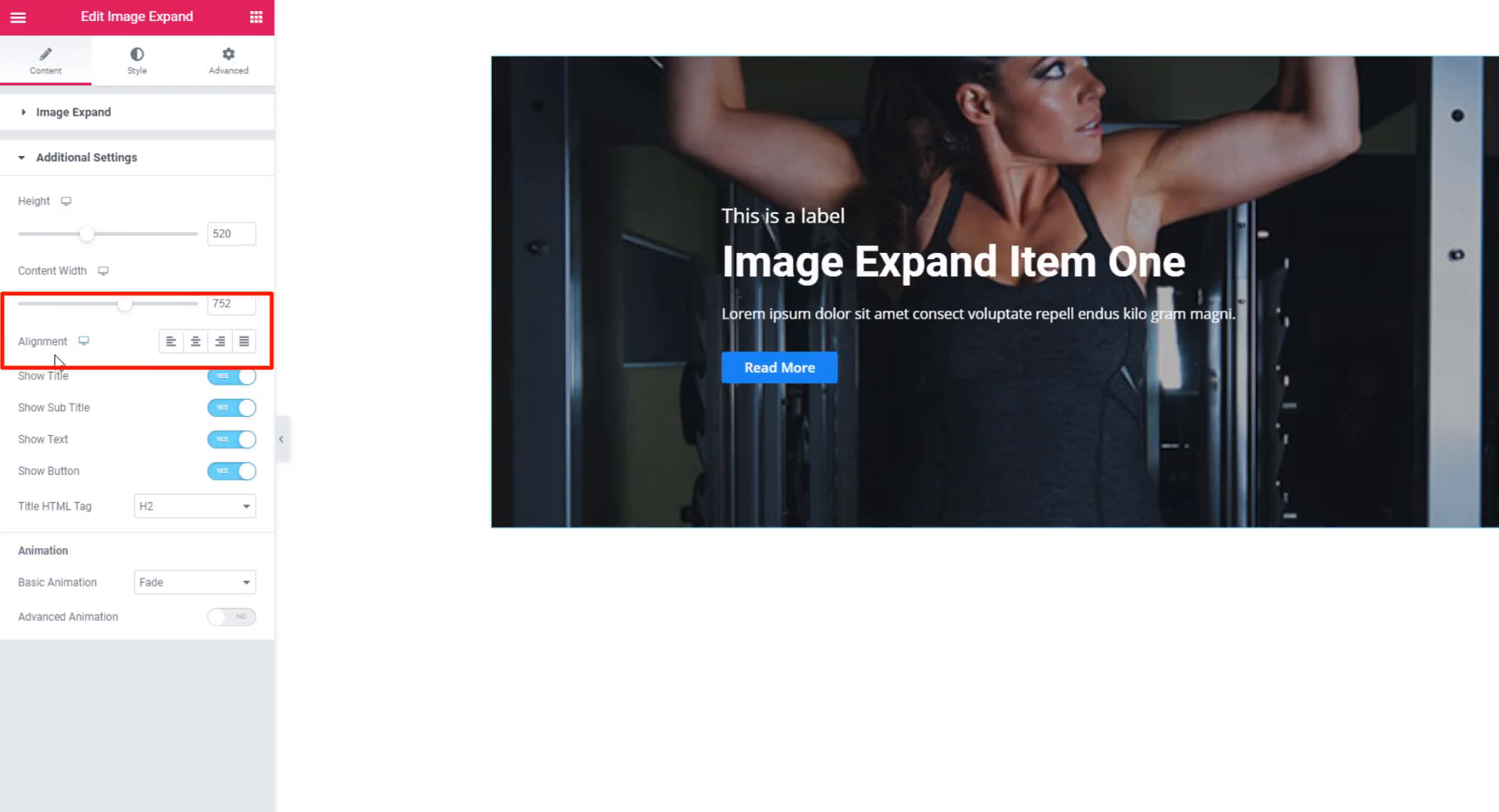
click(195, 342)
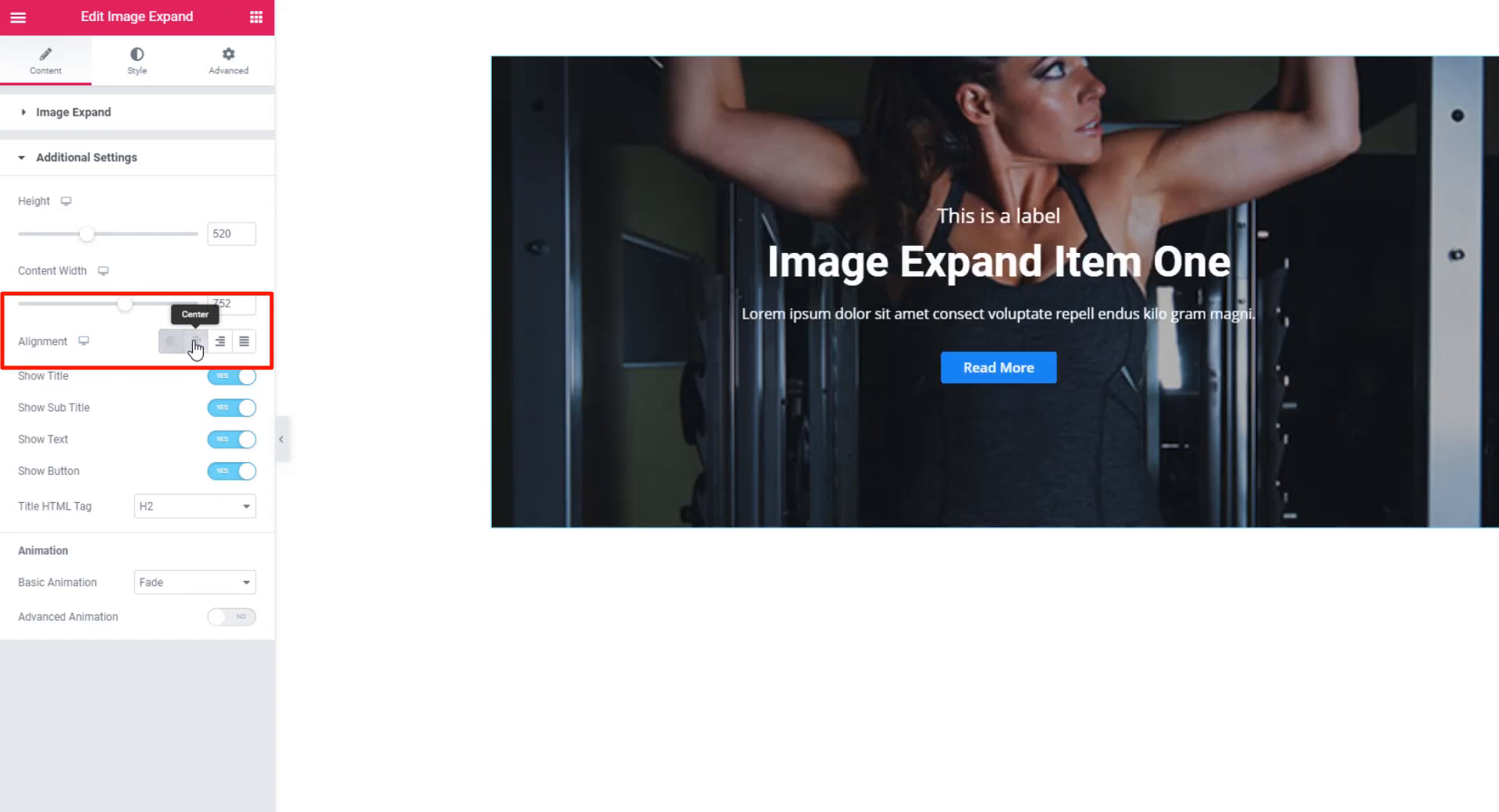
click(221, 342)
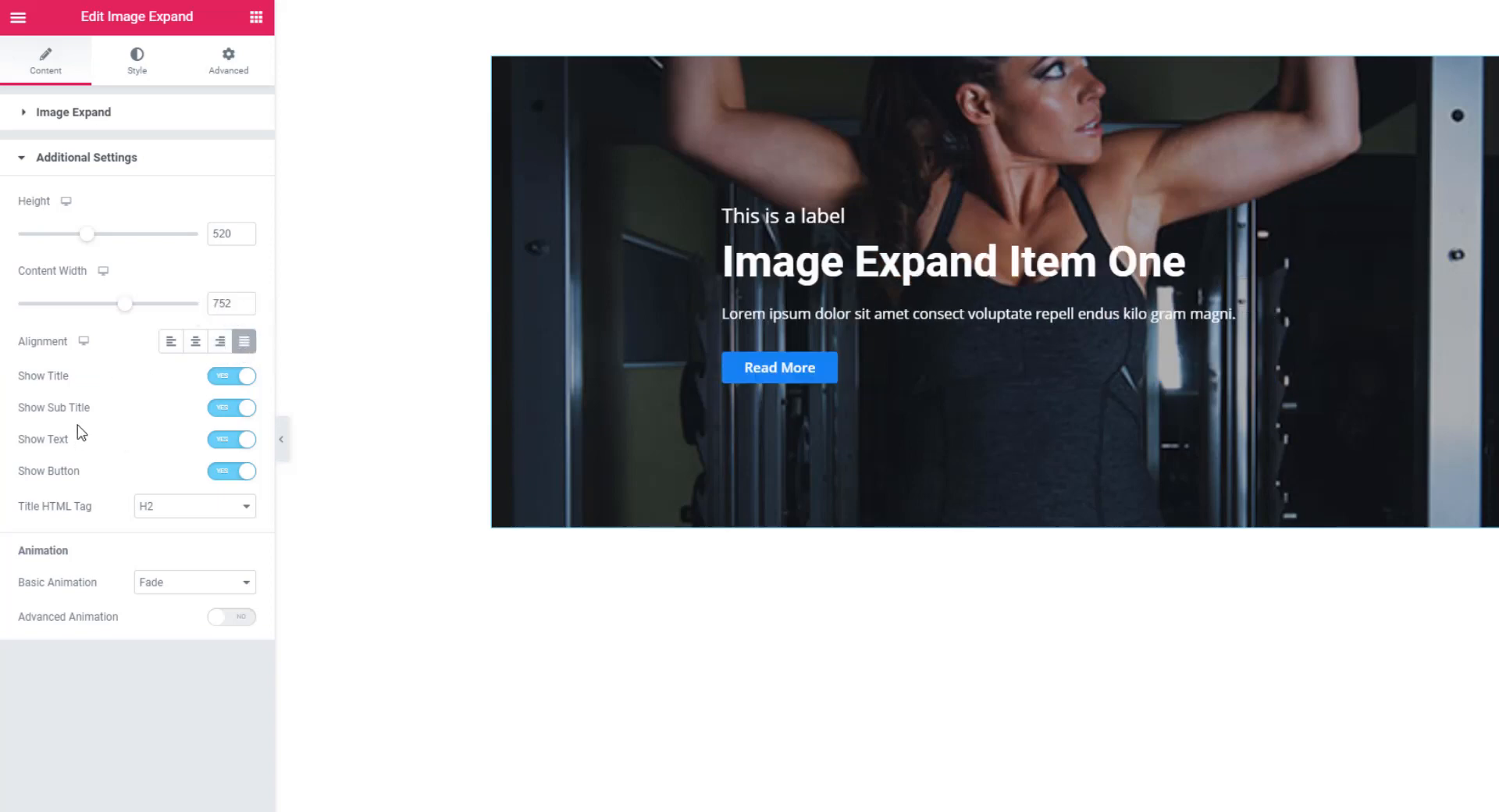
mouse_move(97, 392)
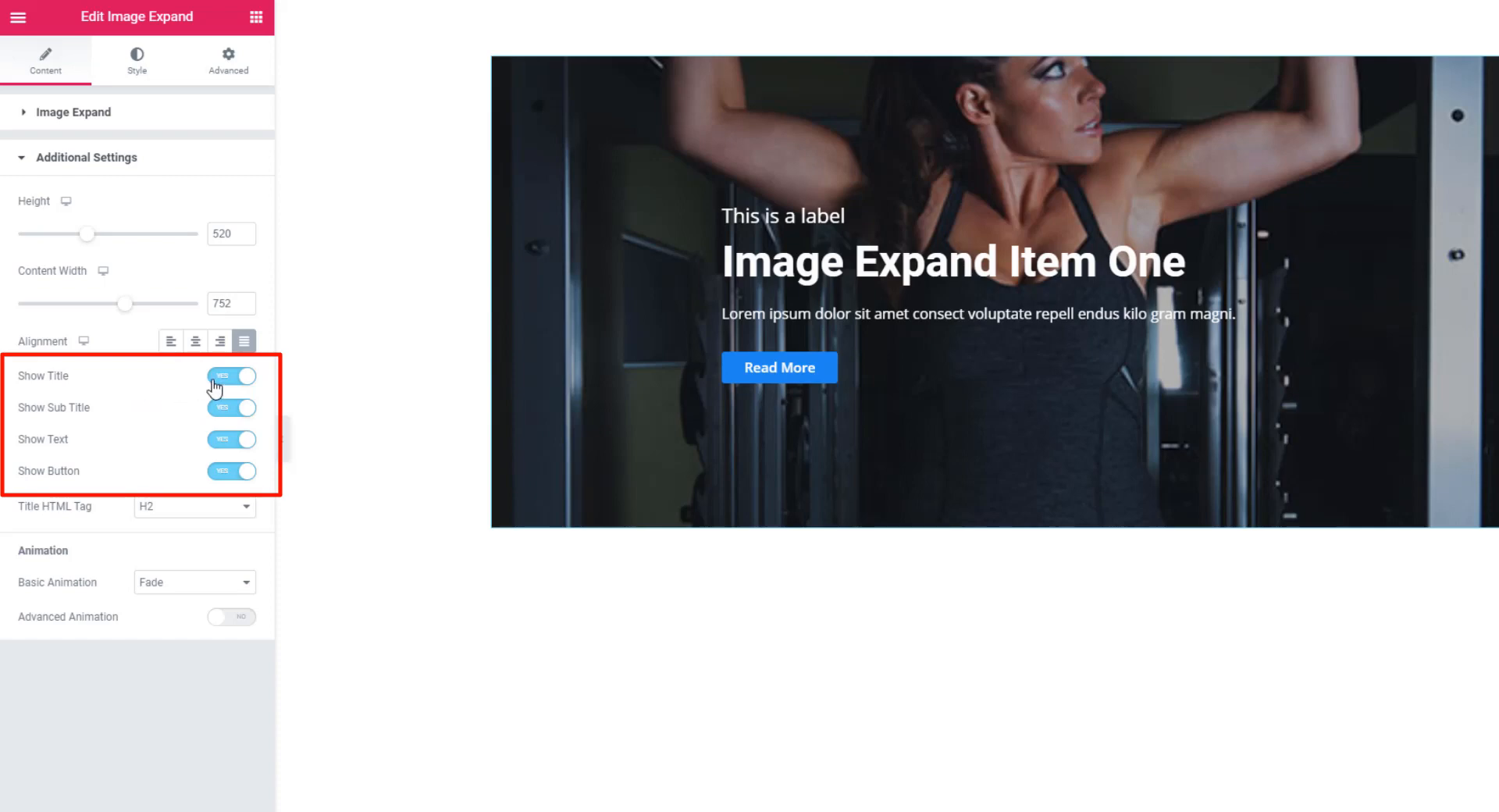
Switch Show Title off and toggle Show Button off then back on, keeping the Read More button
click(231, 375)
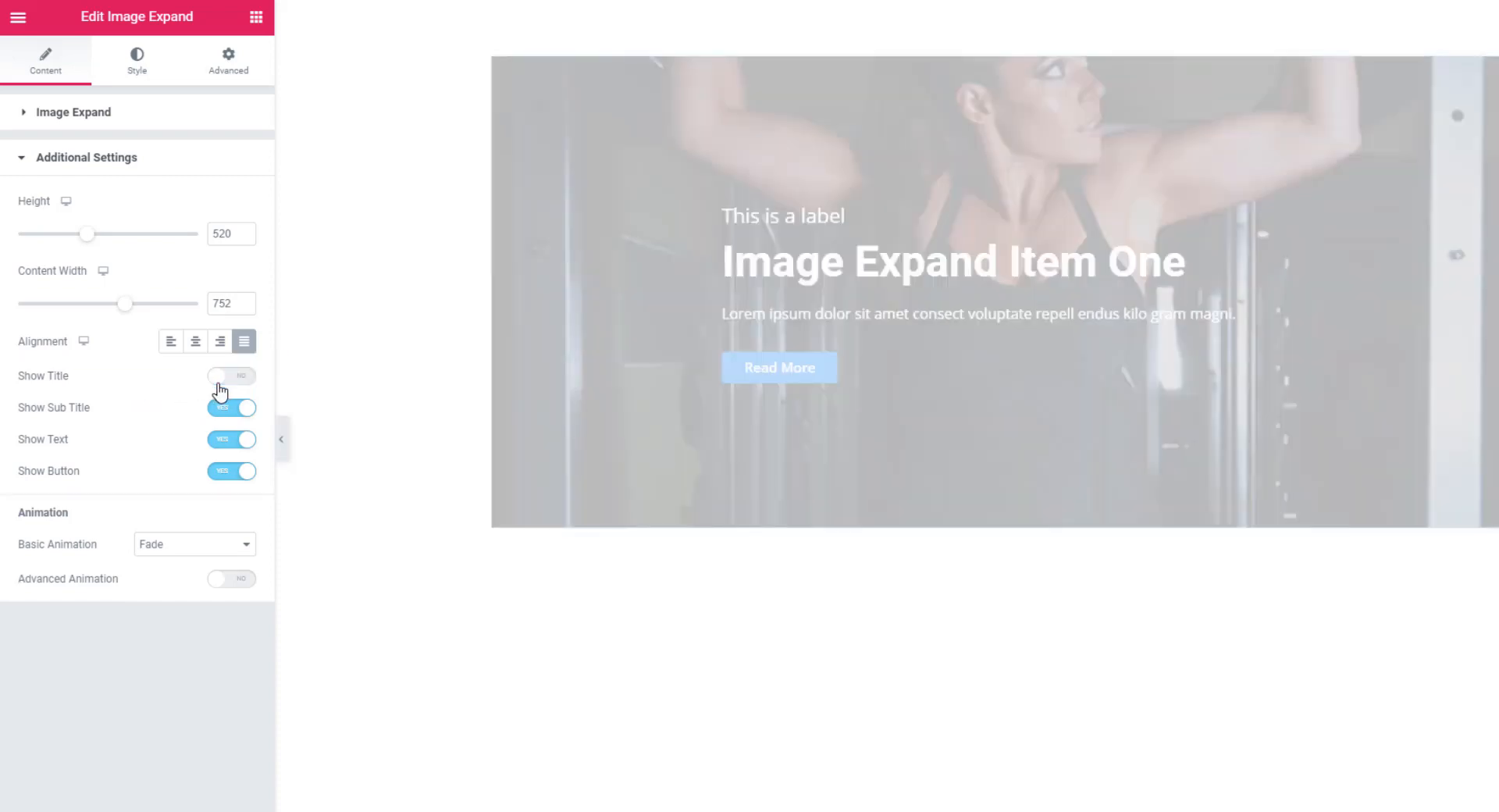
click(231, 375)
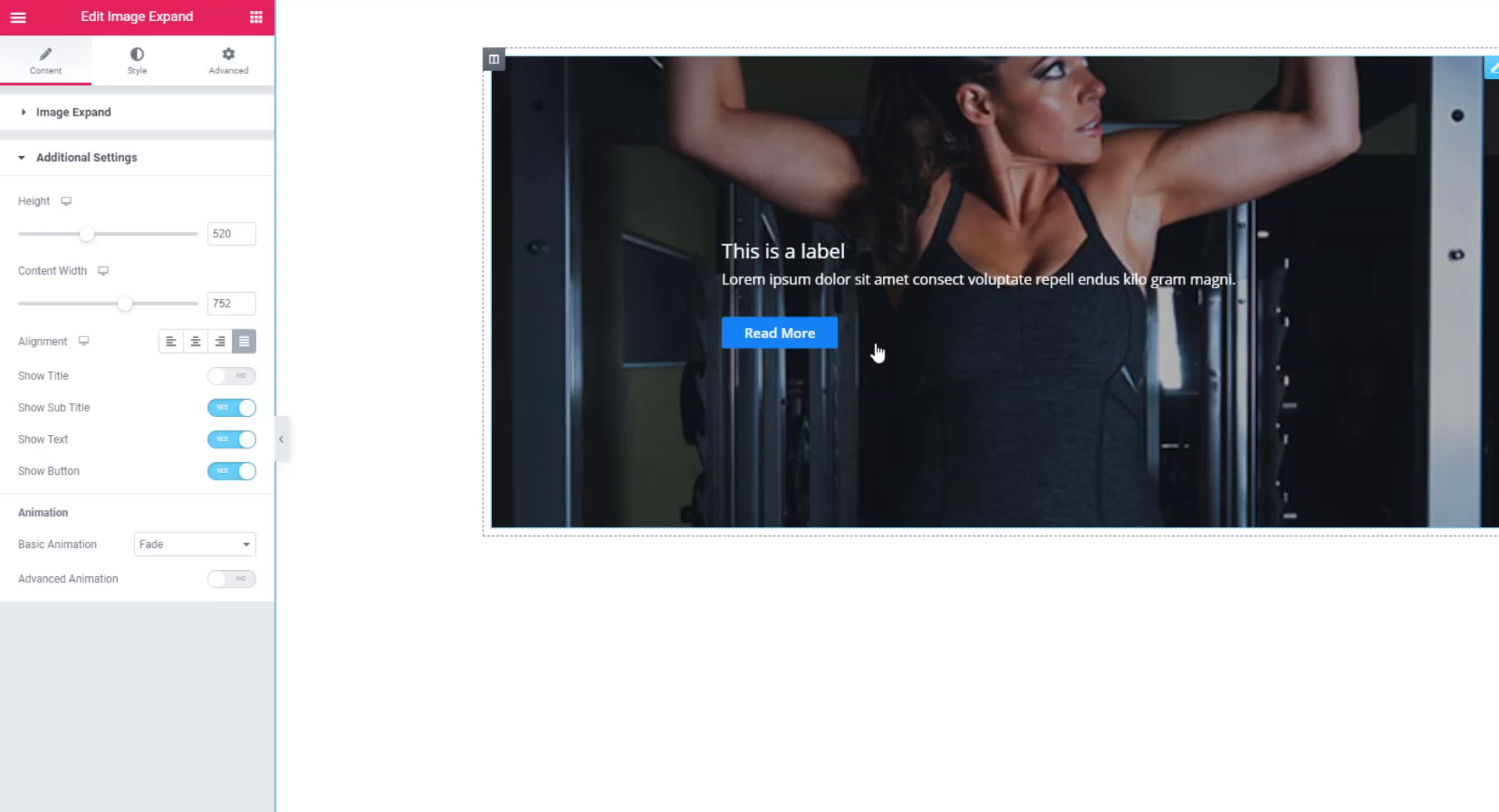
click(231, 470)
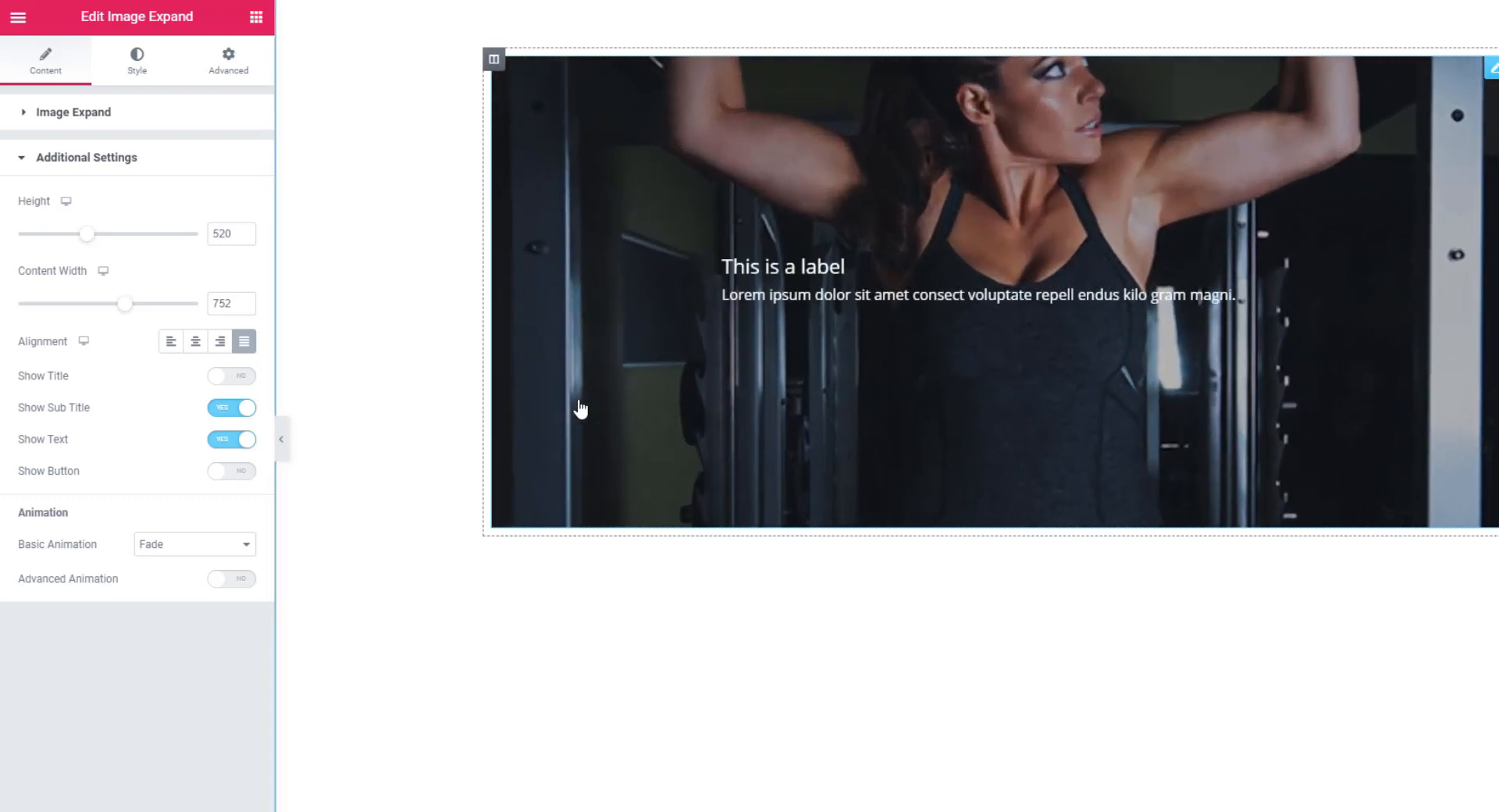
mouse_move(799, 376)
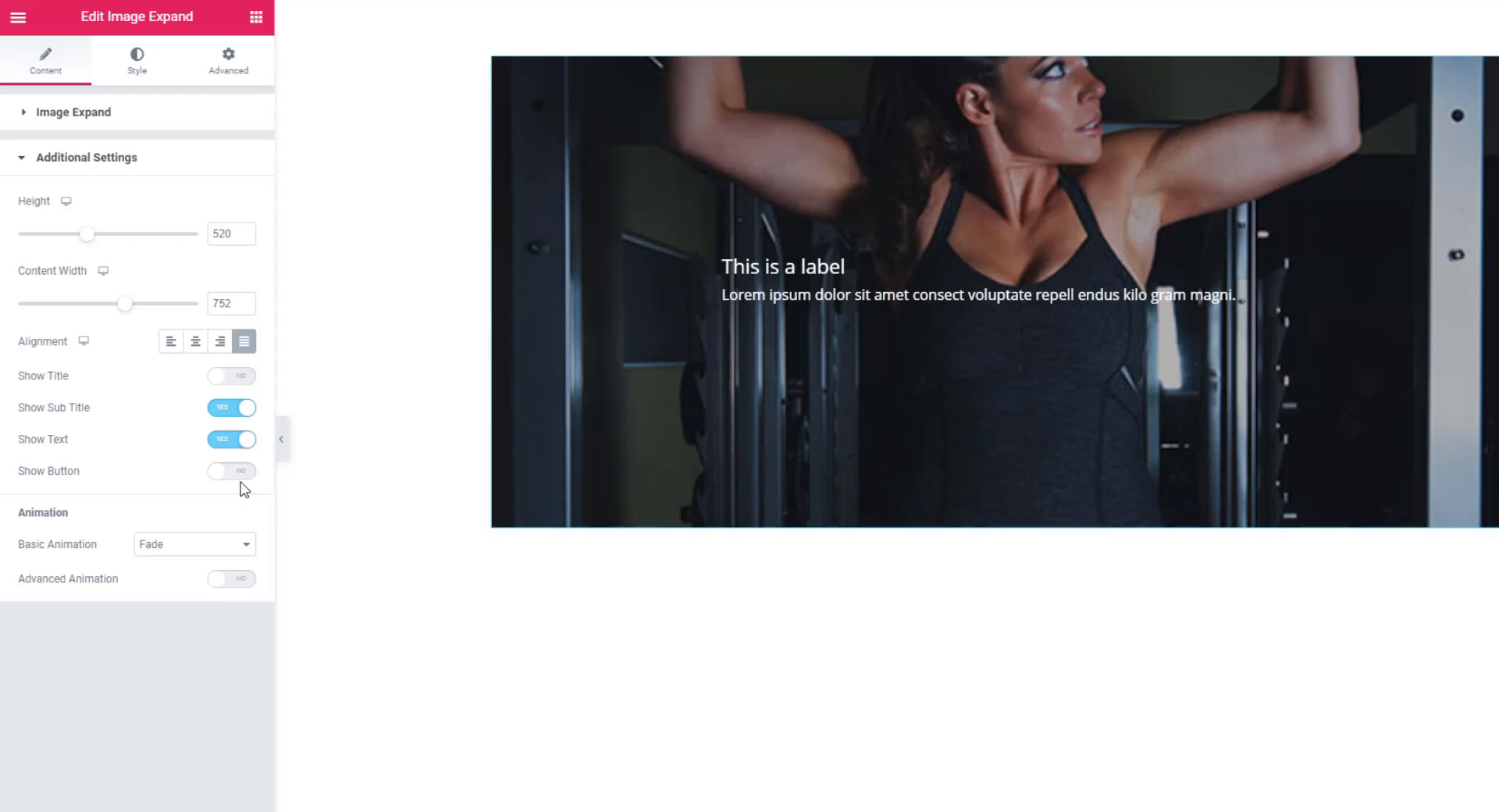
click(231, 470)
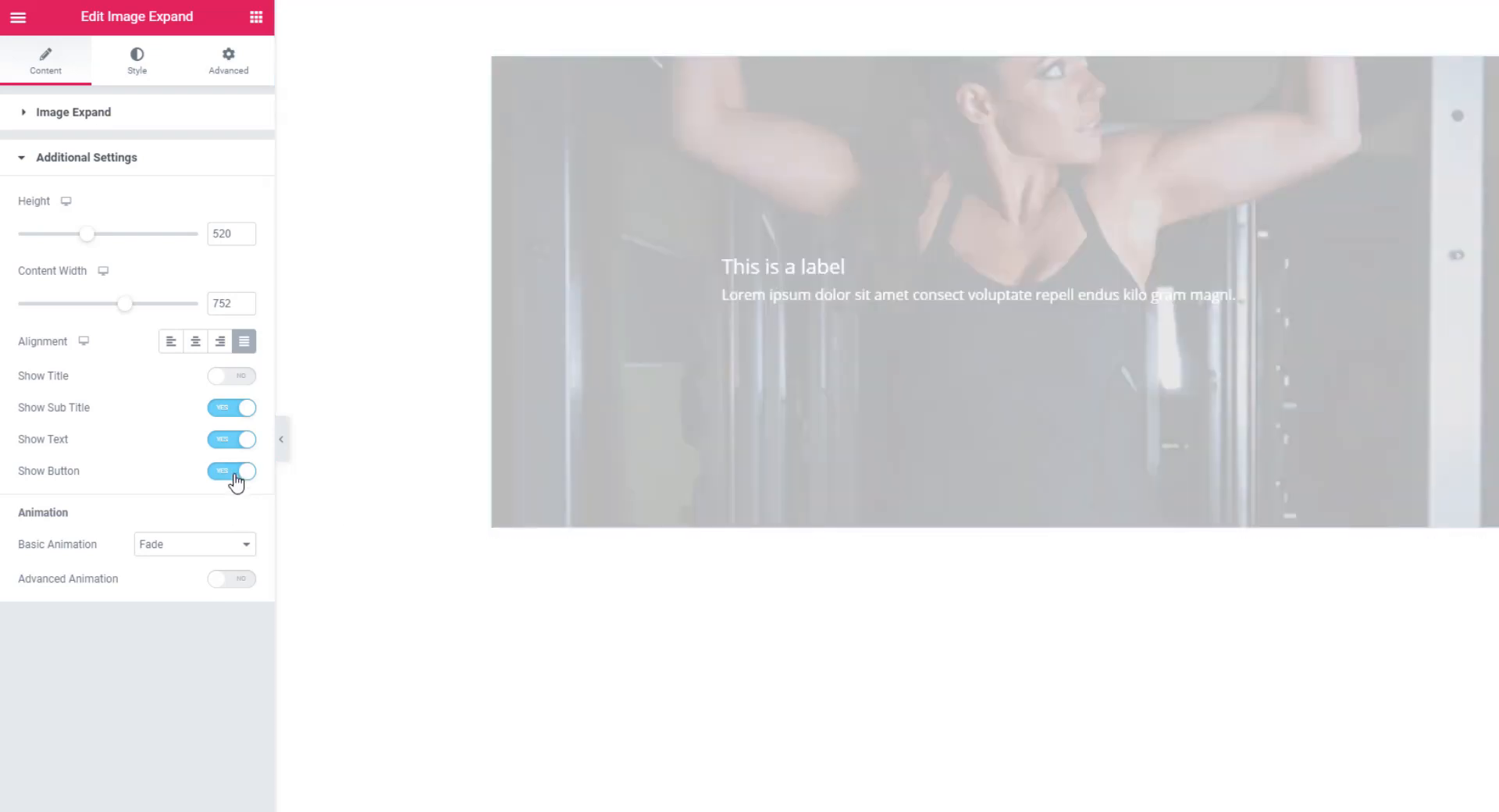
click(231, 470)
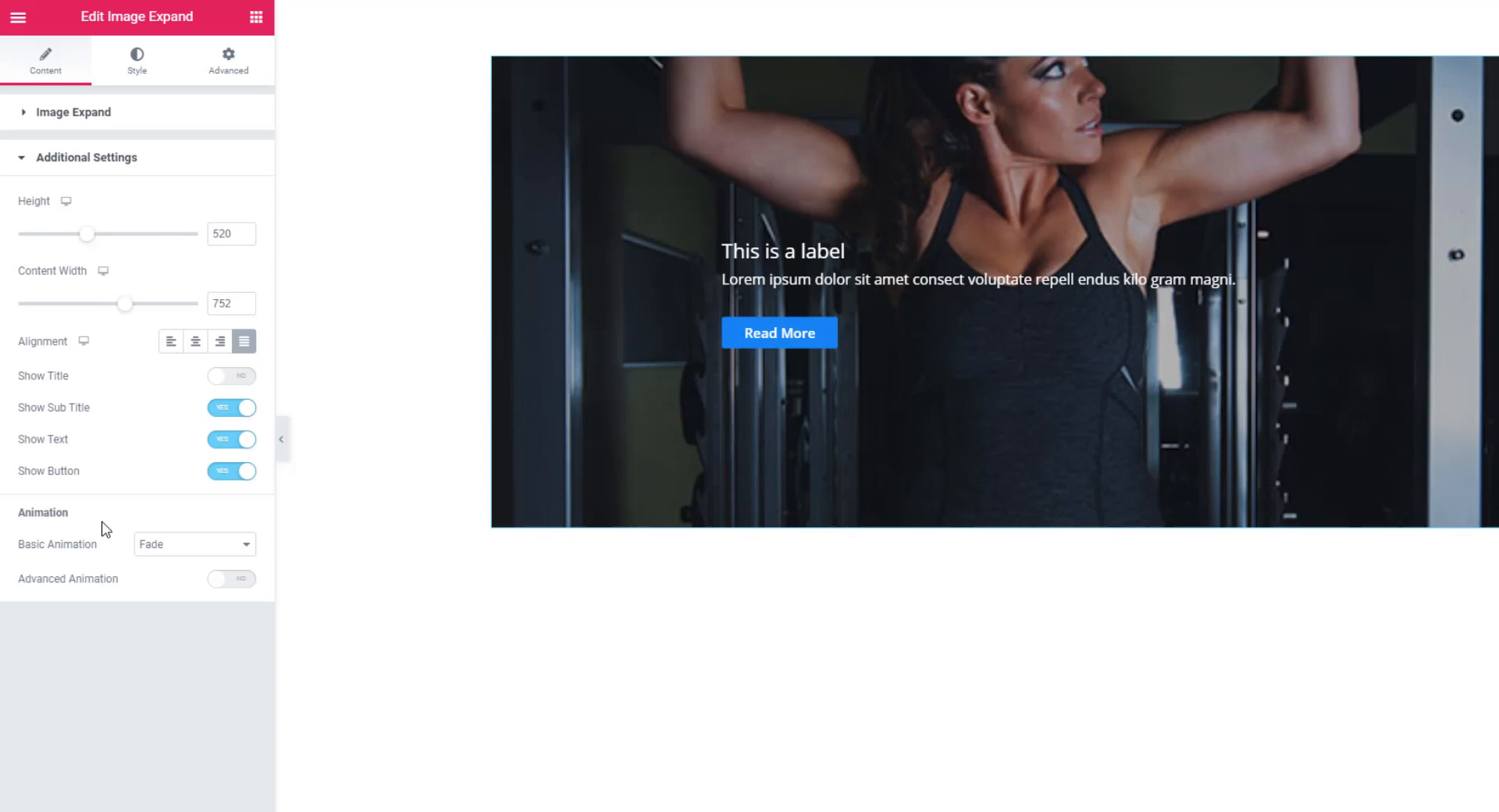
mouse_move(104, 530)
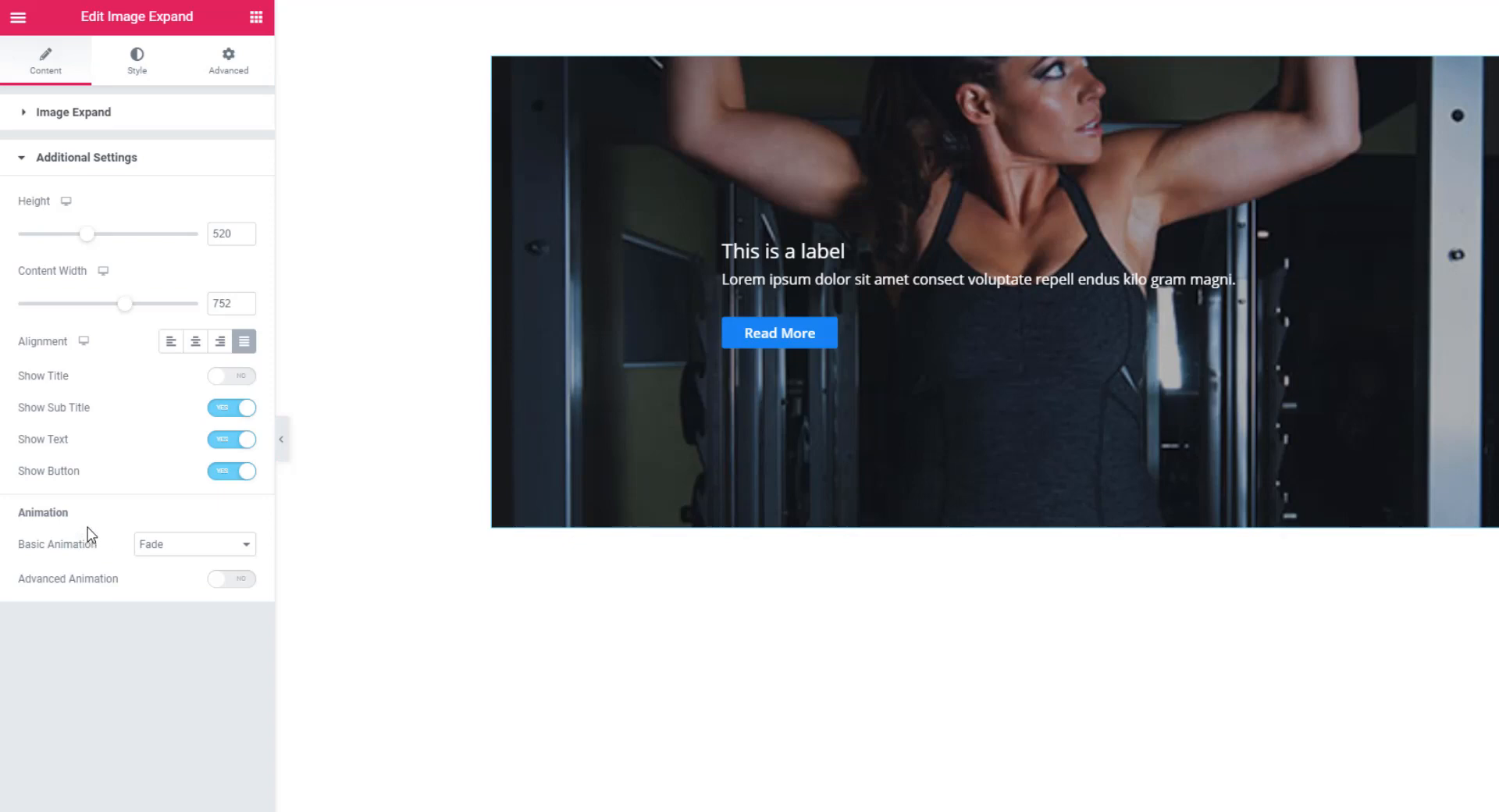
mouse_move(90, 550)
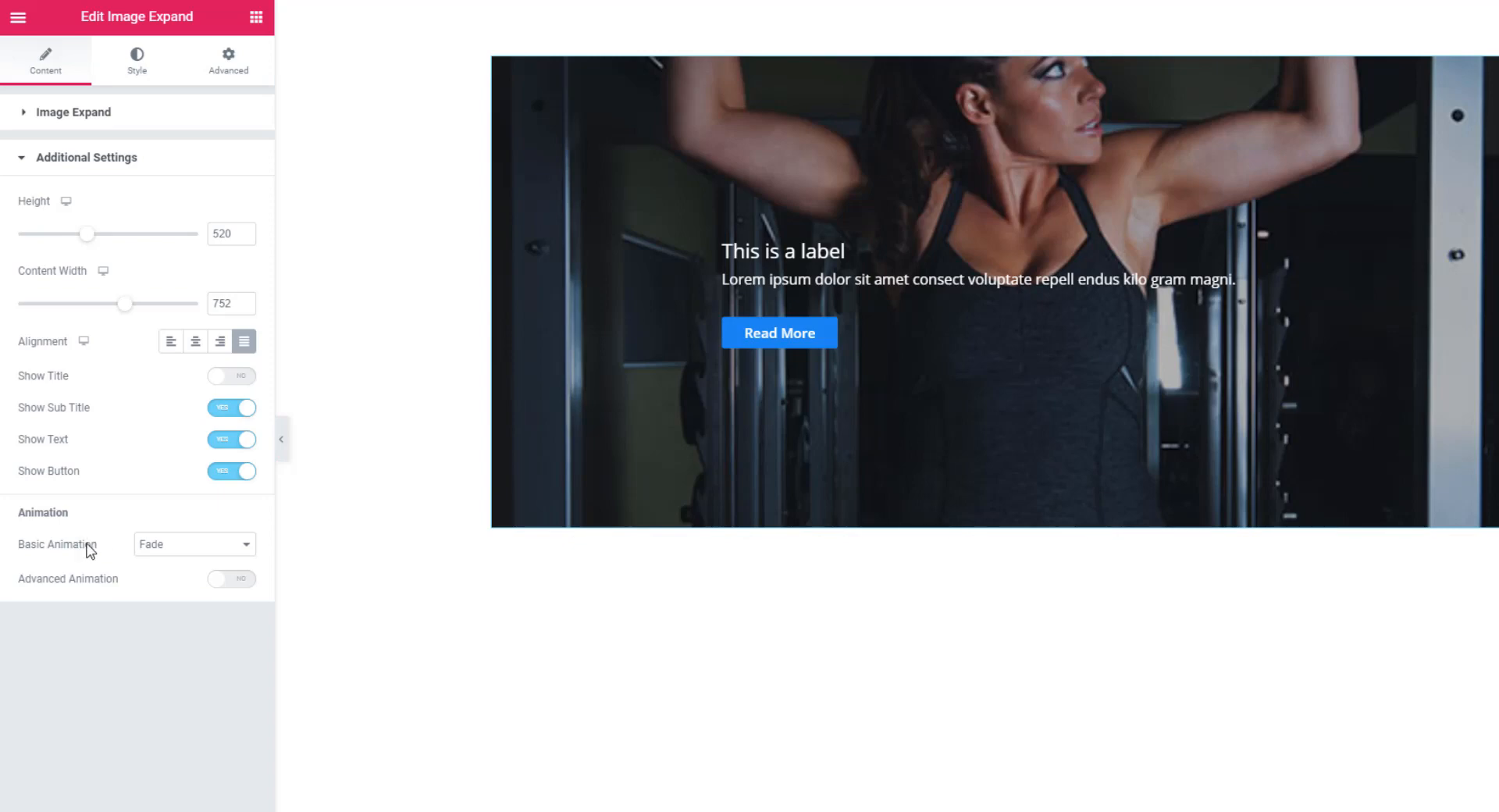
mouse_move(248, 556)
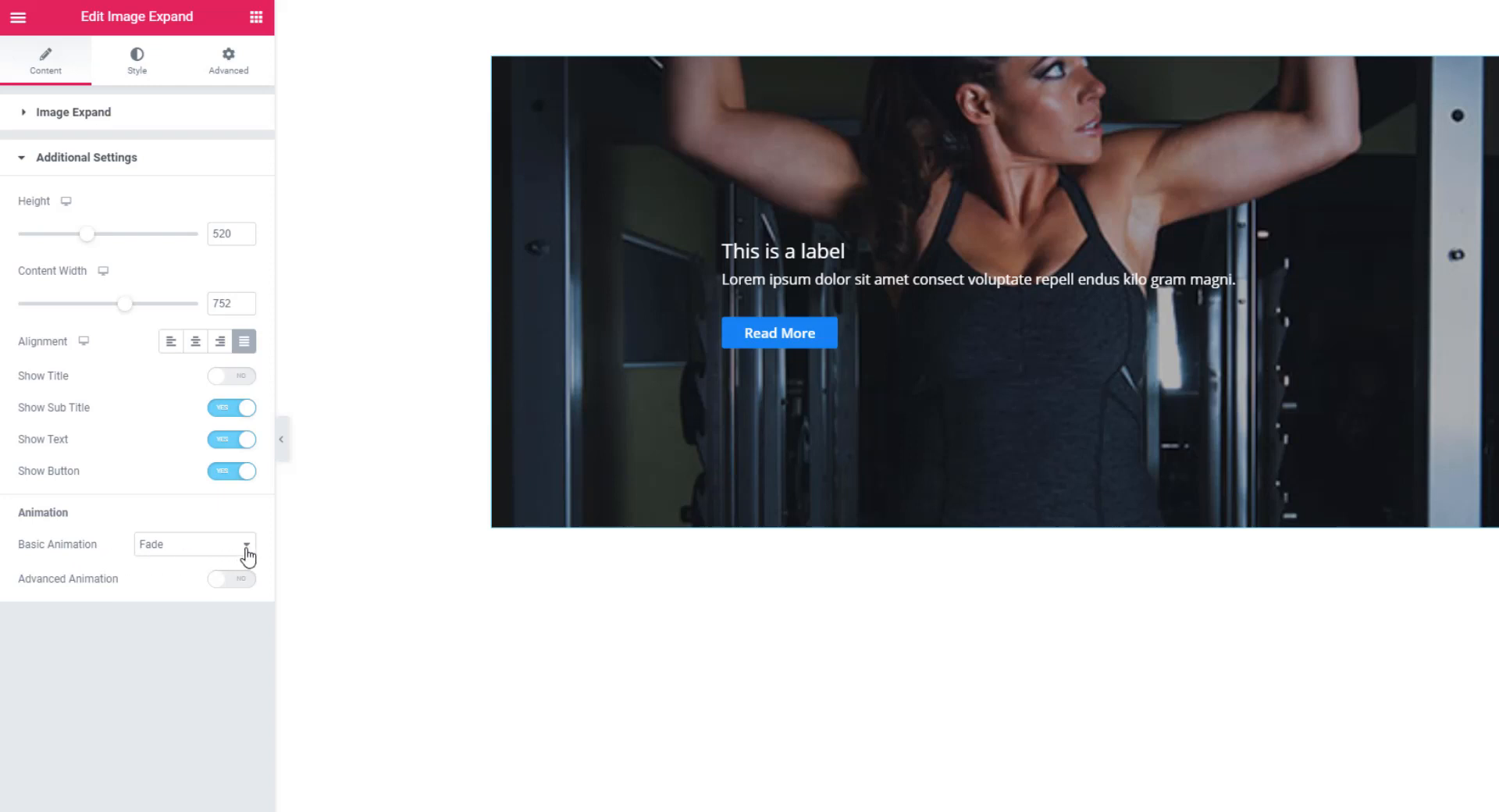
Set the Basic Animation to Slide Bottom instead of Fade
click(195, 543)
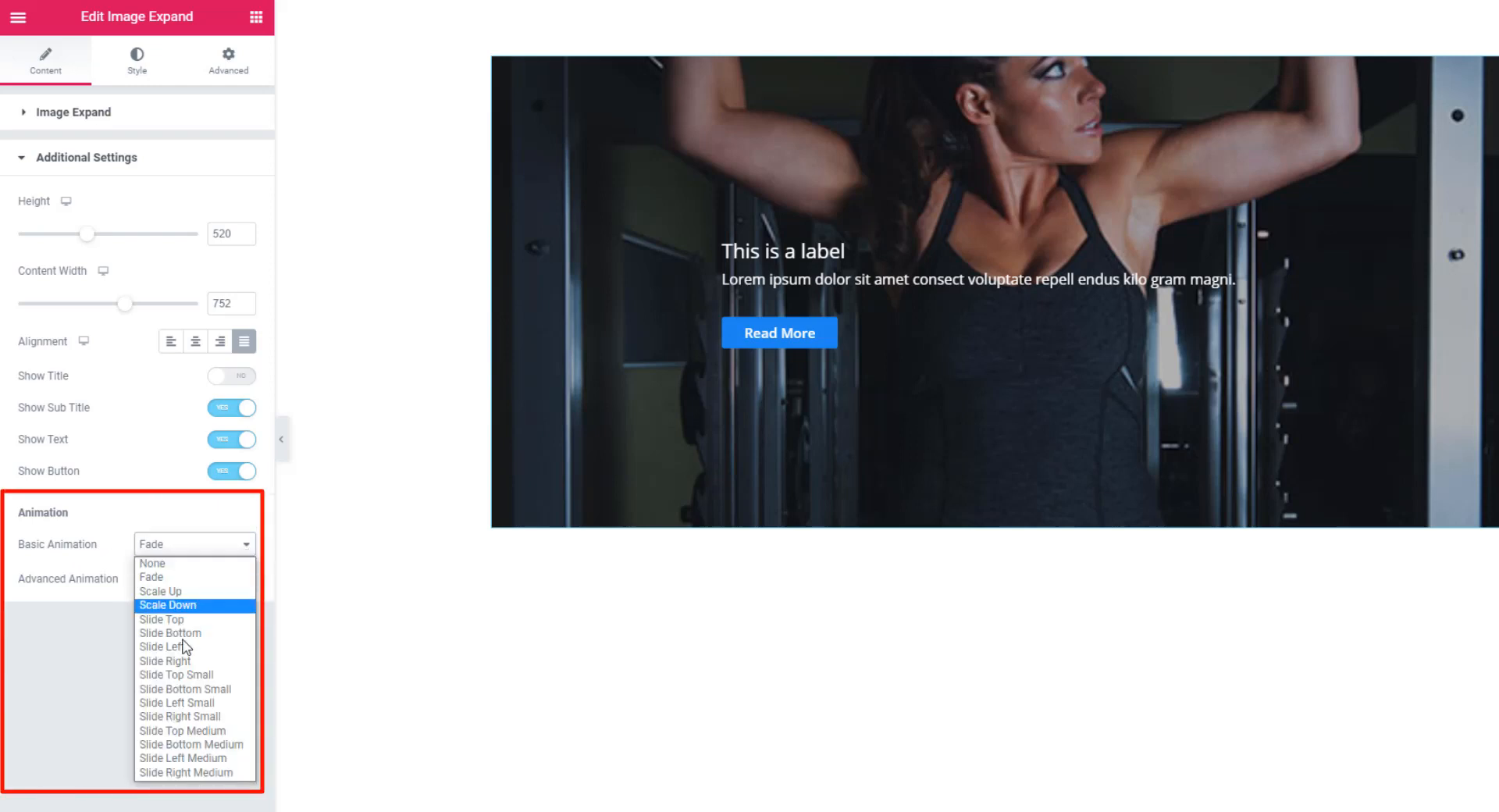
mouse_move(198, 661)
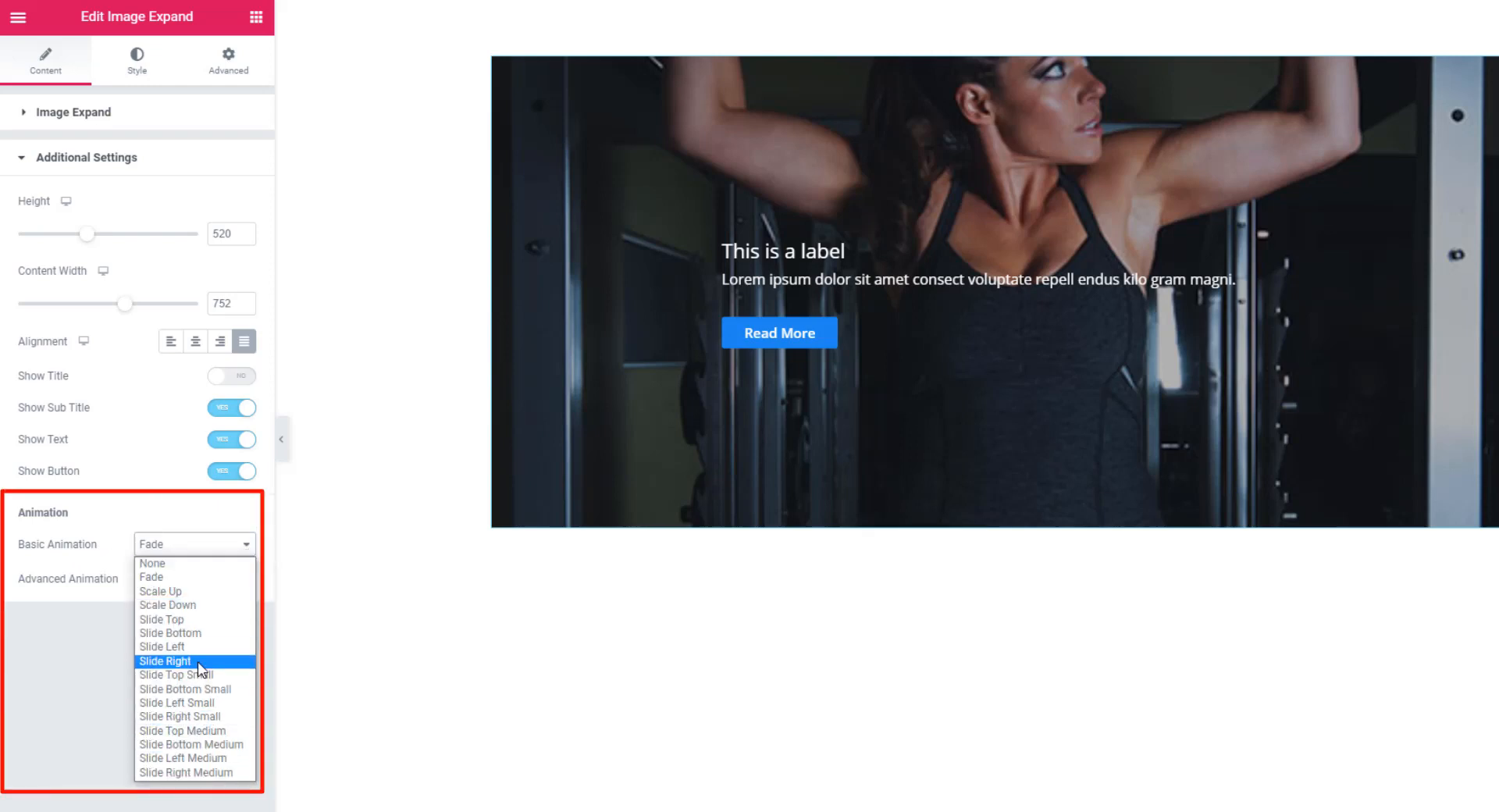
mouse_move(190, 675)
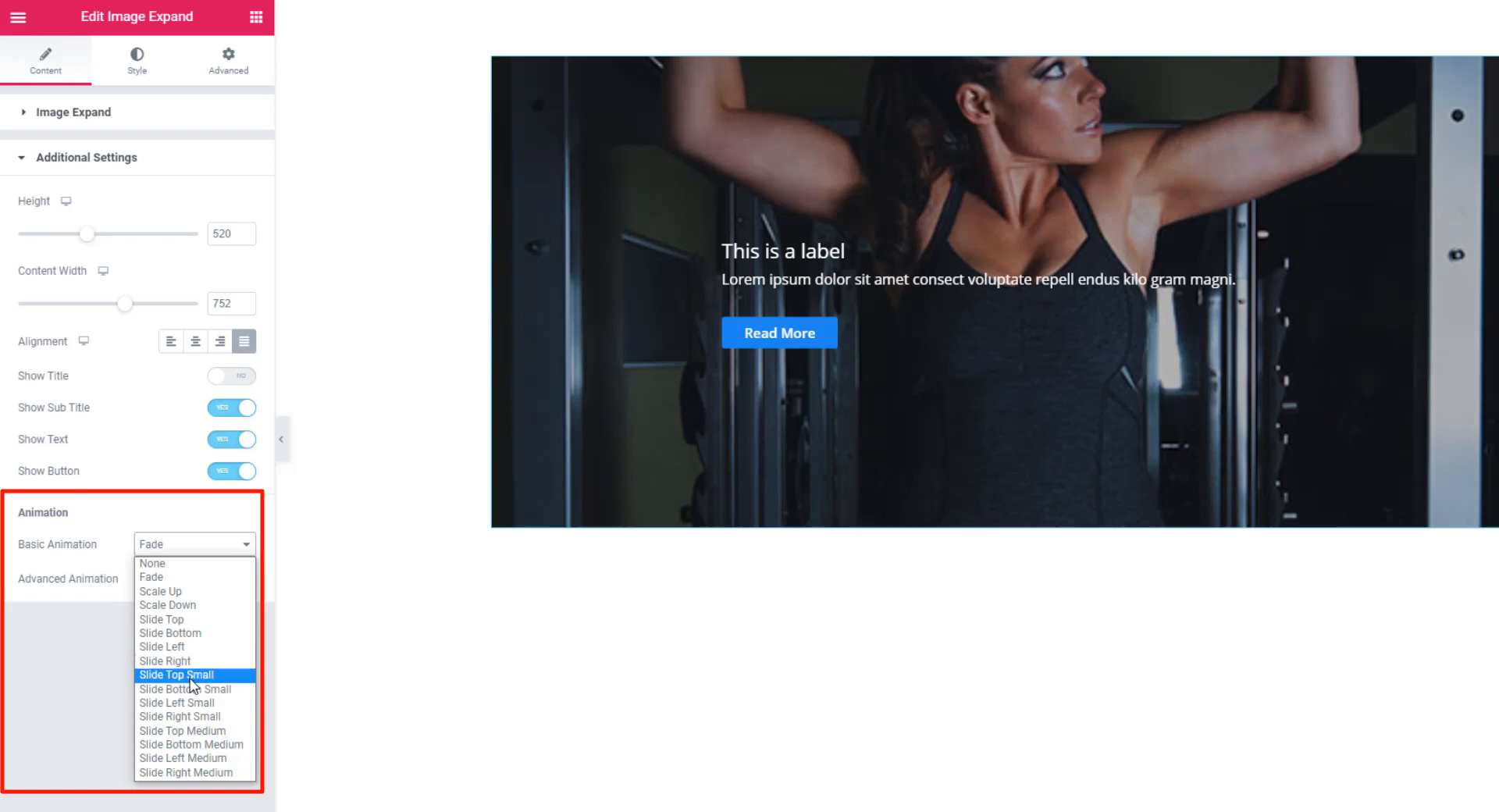
mouse_move(189, 703)
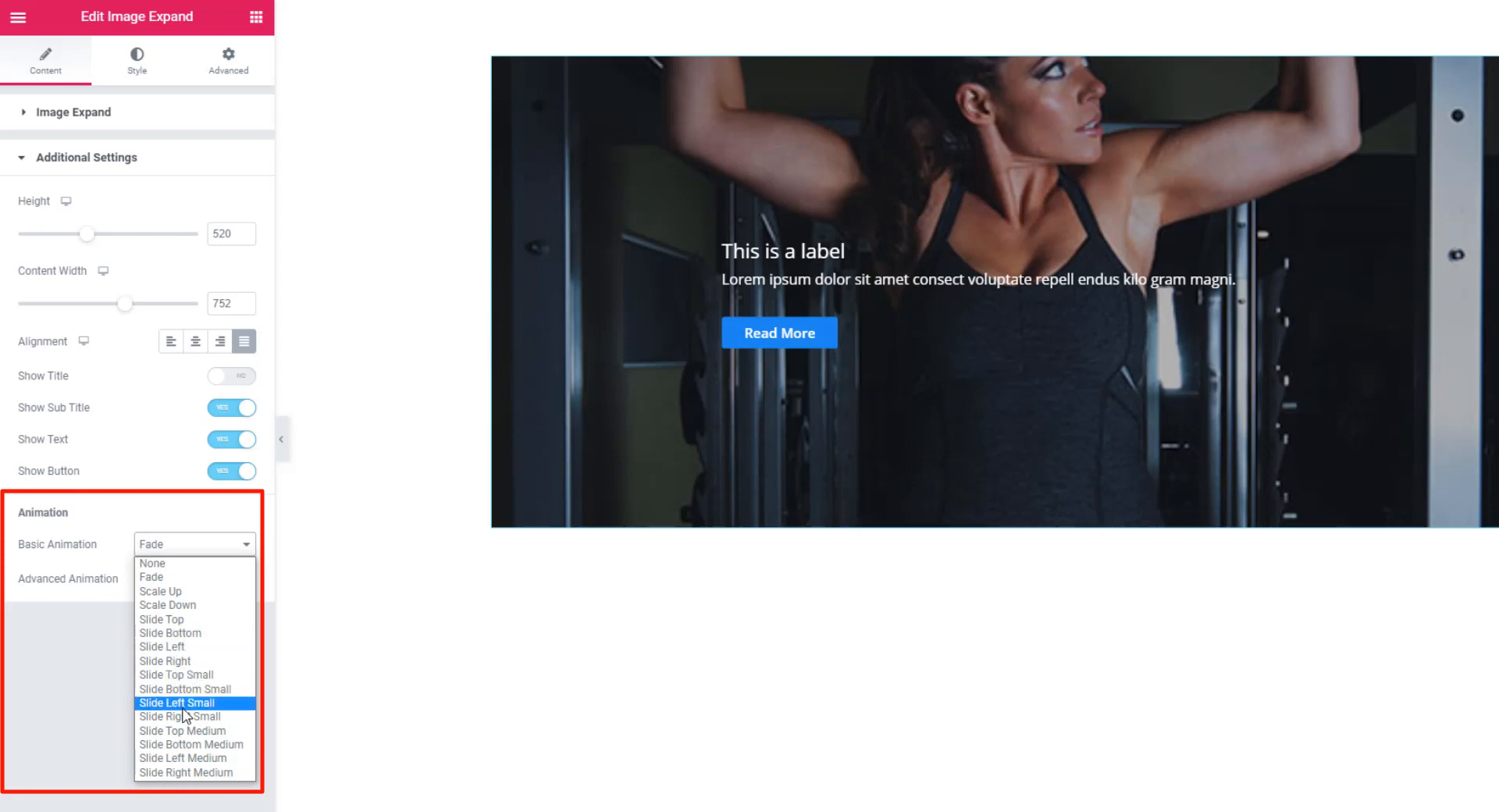
click(170, 632)
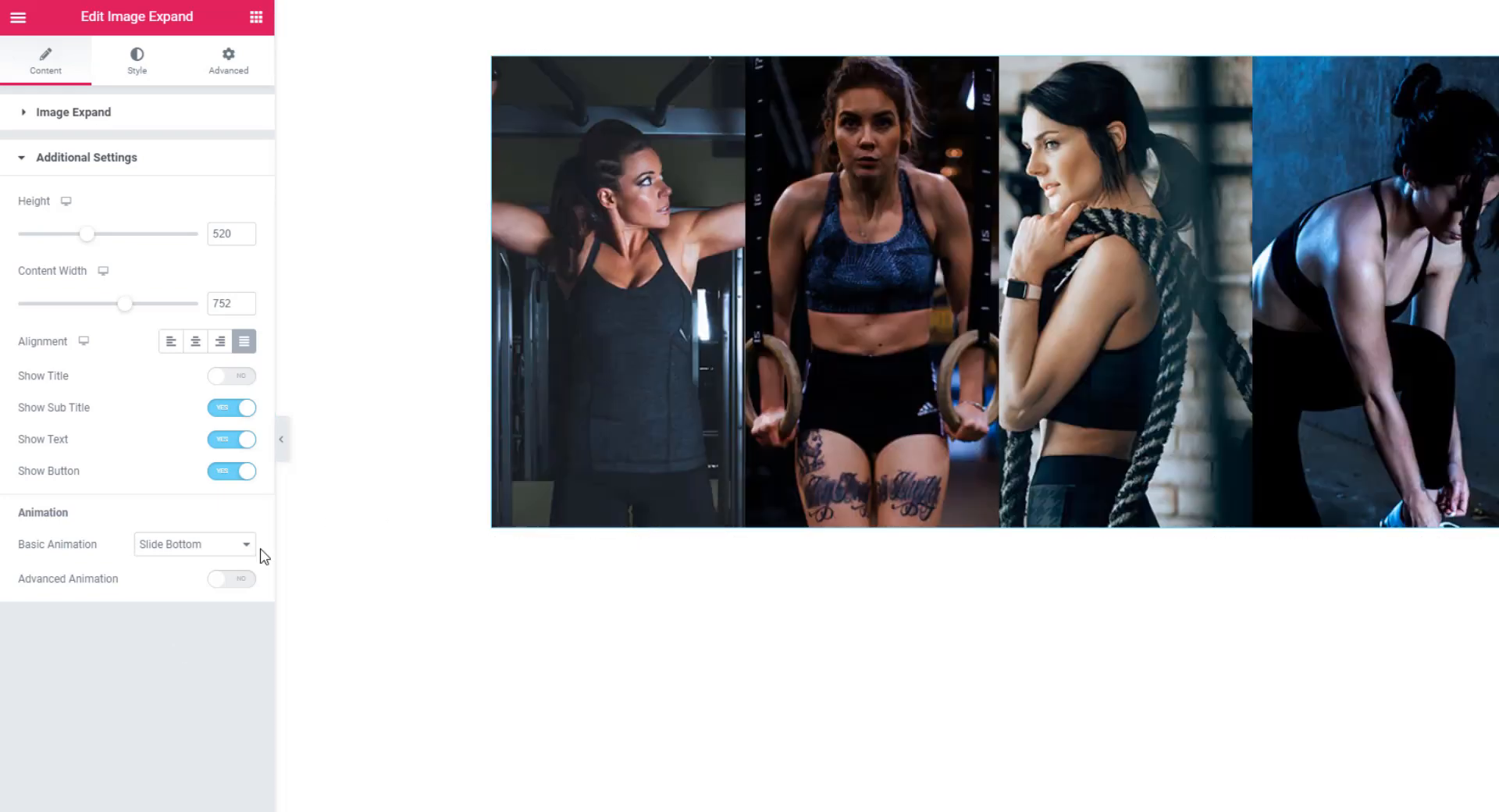
mouse_move(240, 584)
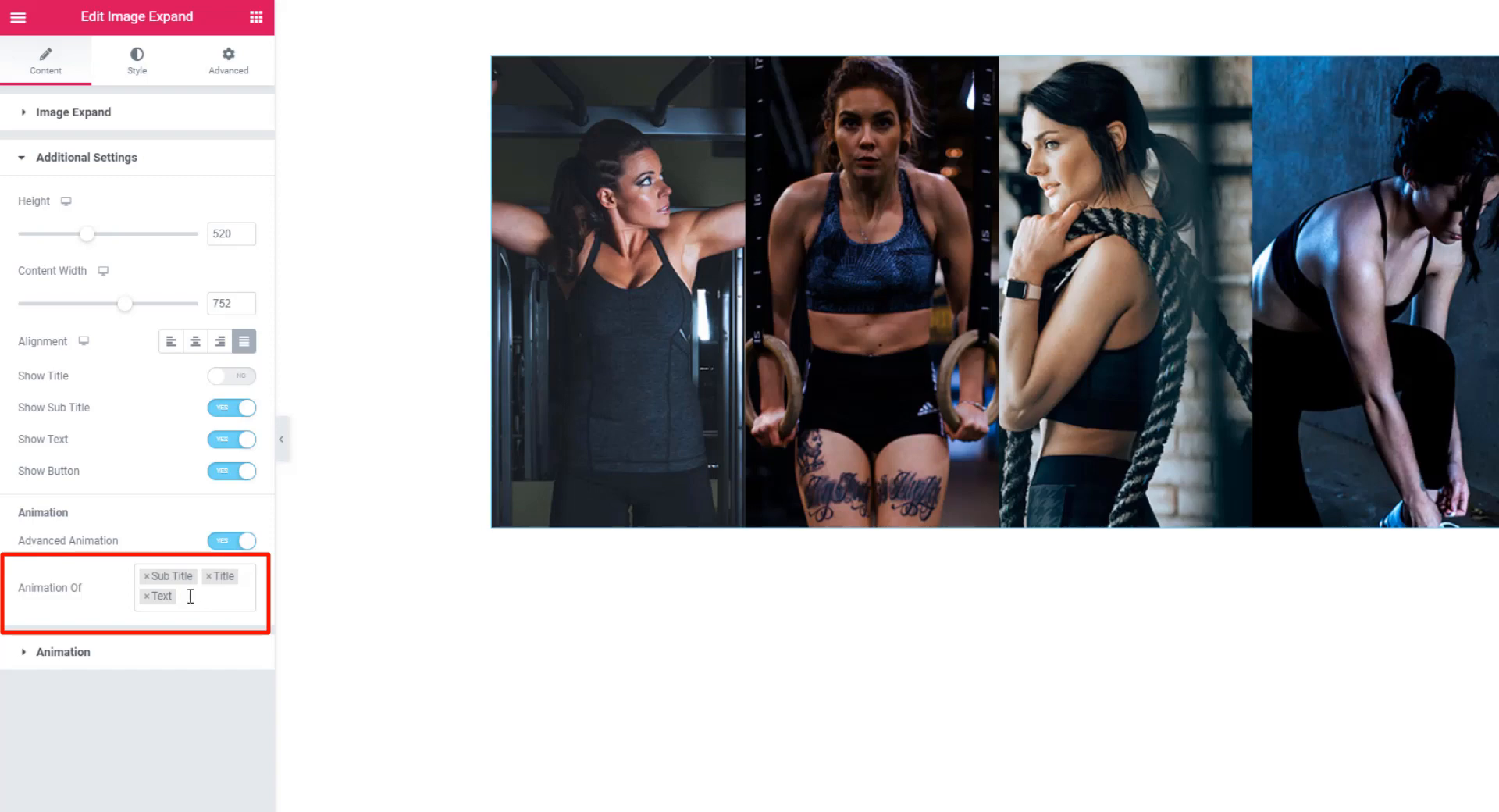
mouse_move(170, 599)
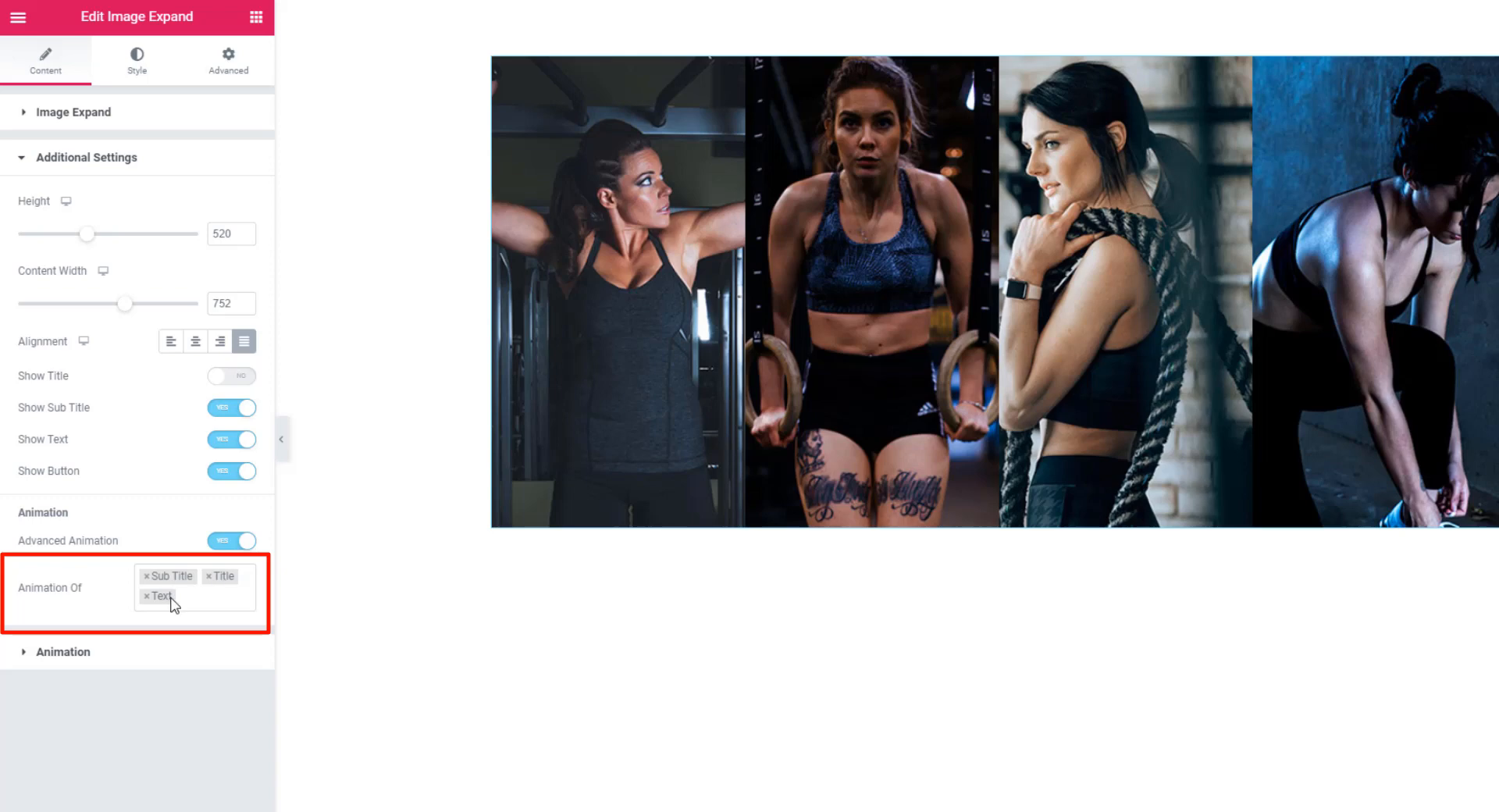
mouse_move(106, 651)
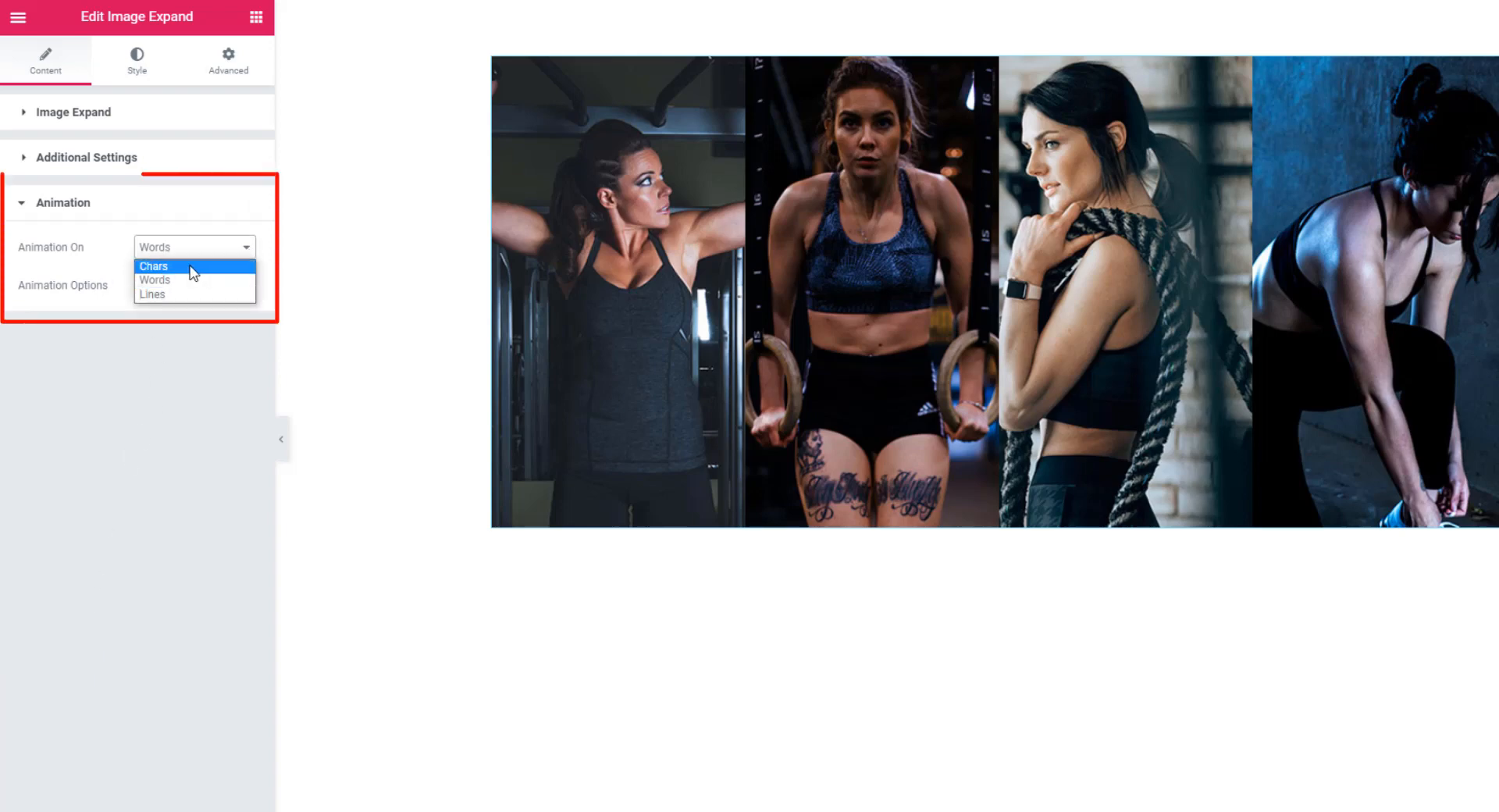
mouse_move(185, 273)
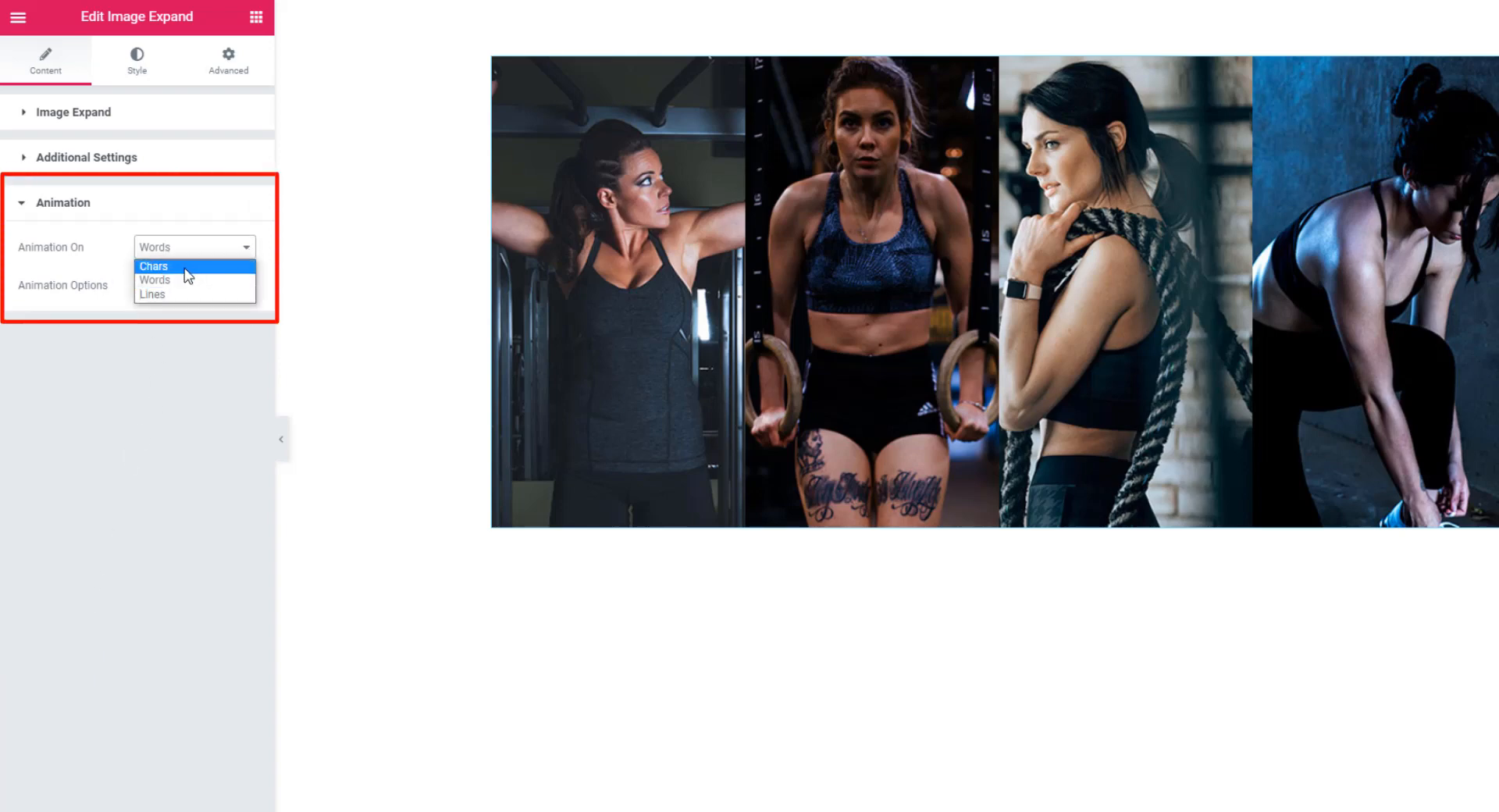
mouse_move(170, 295)
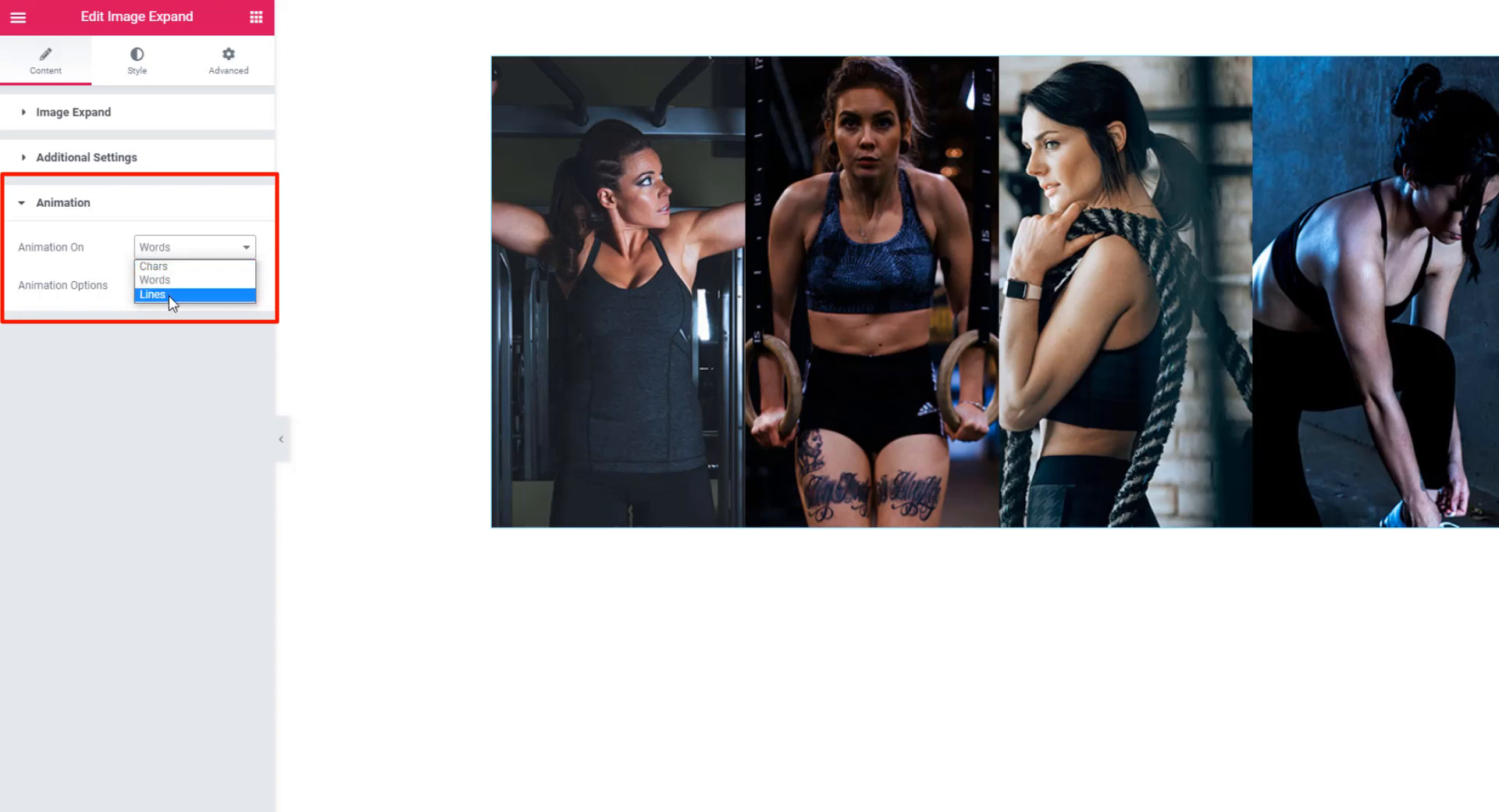
mouse_move(154, 279)
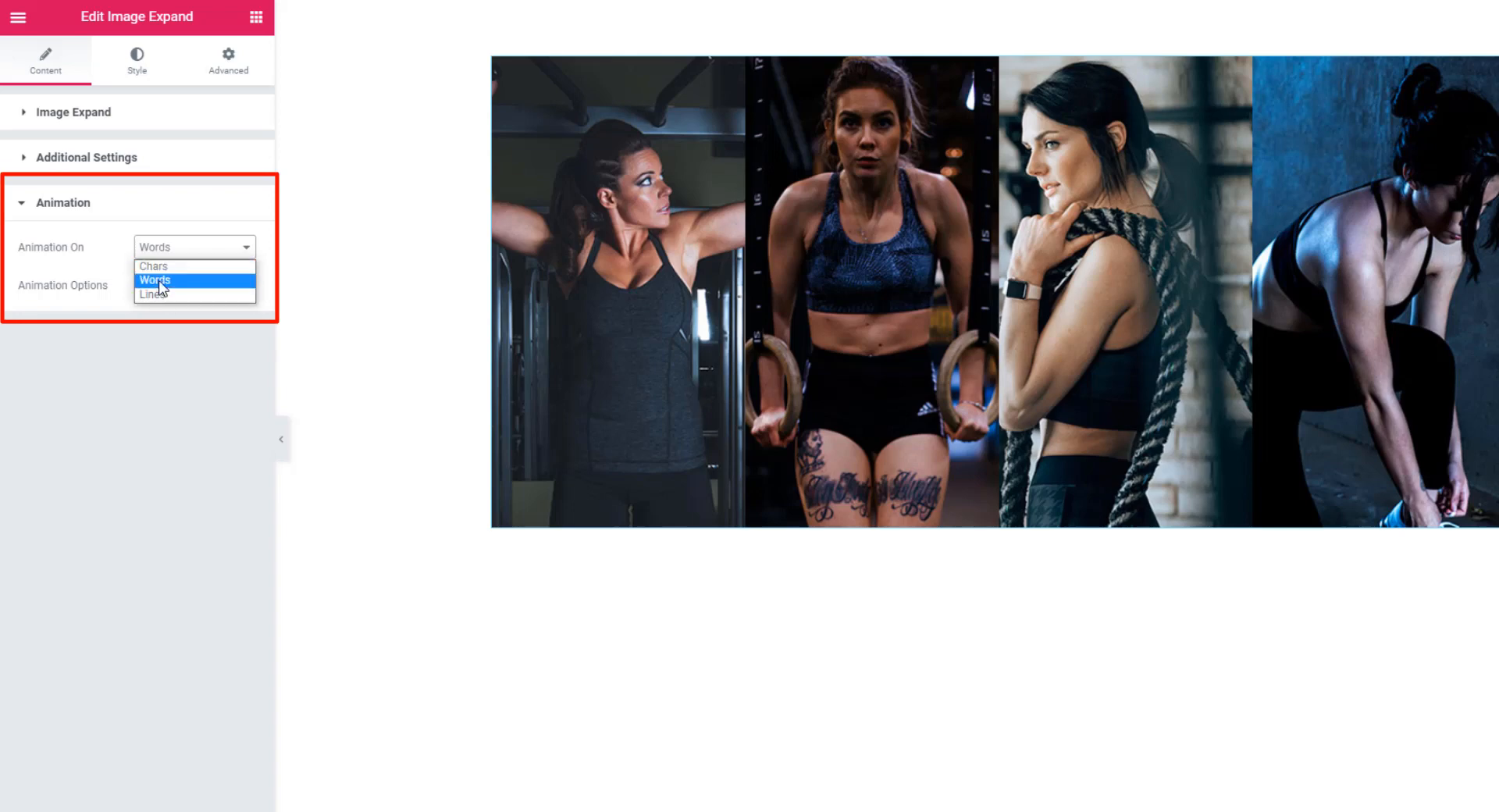
Set Animation On to Chars after trying Words and Lines
click(154, 279)
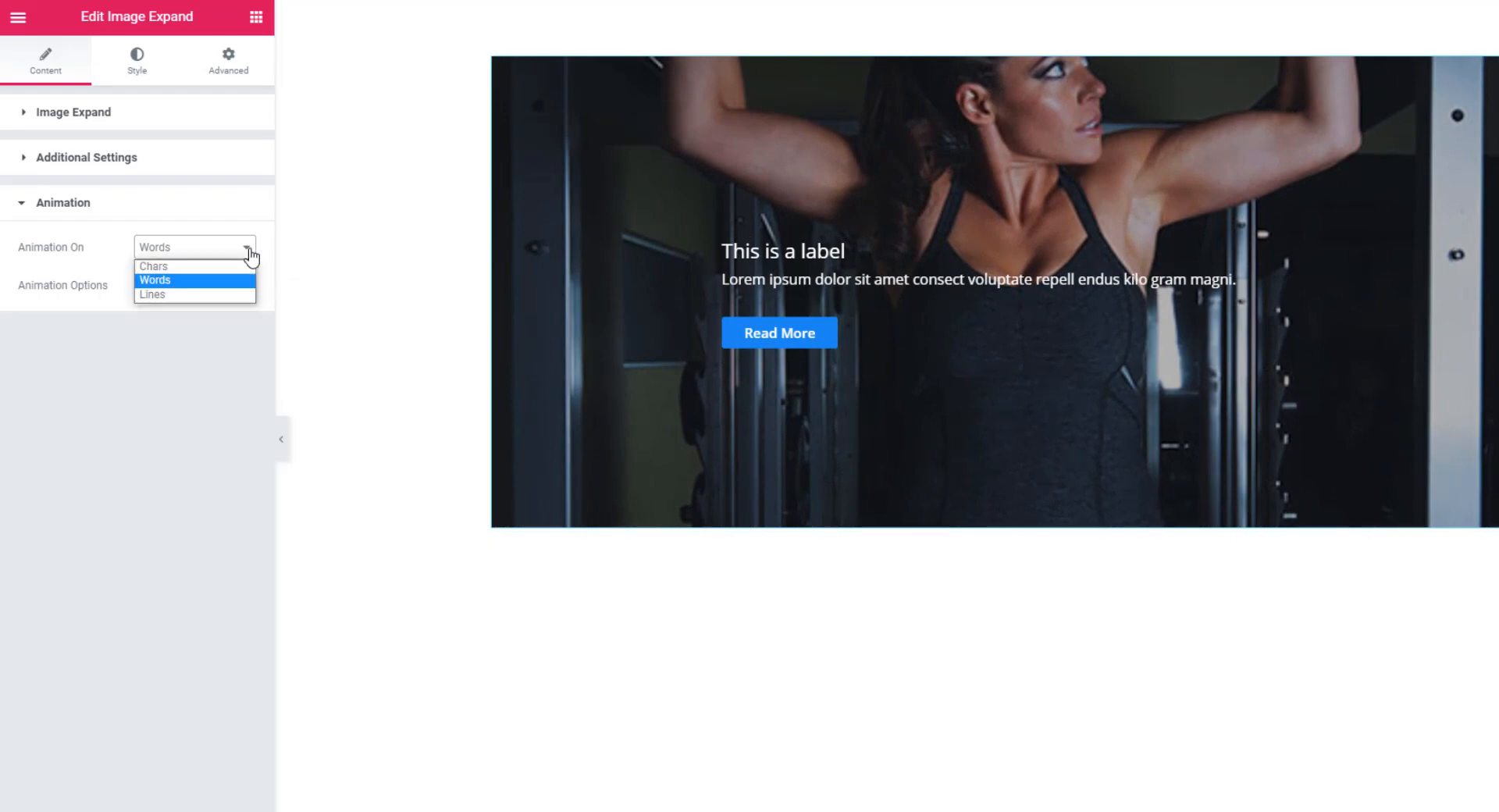
mouse_move(175, 295)
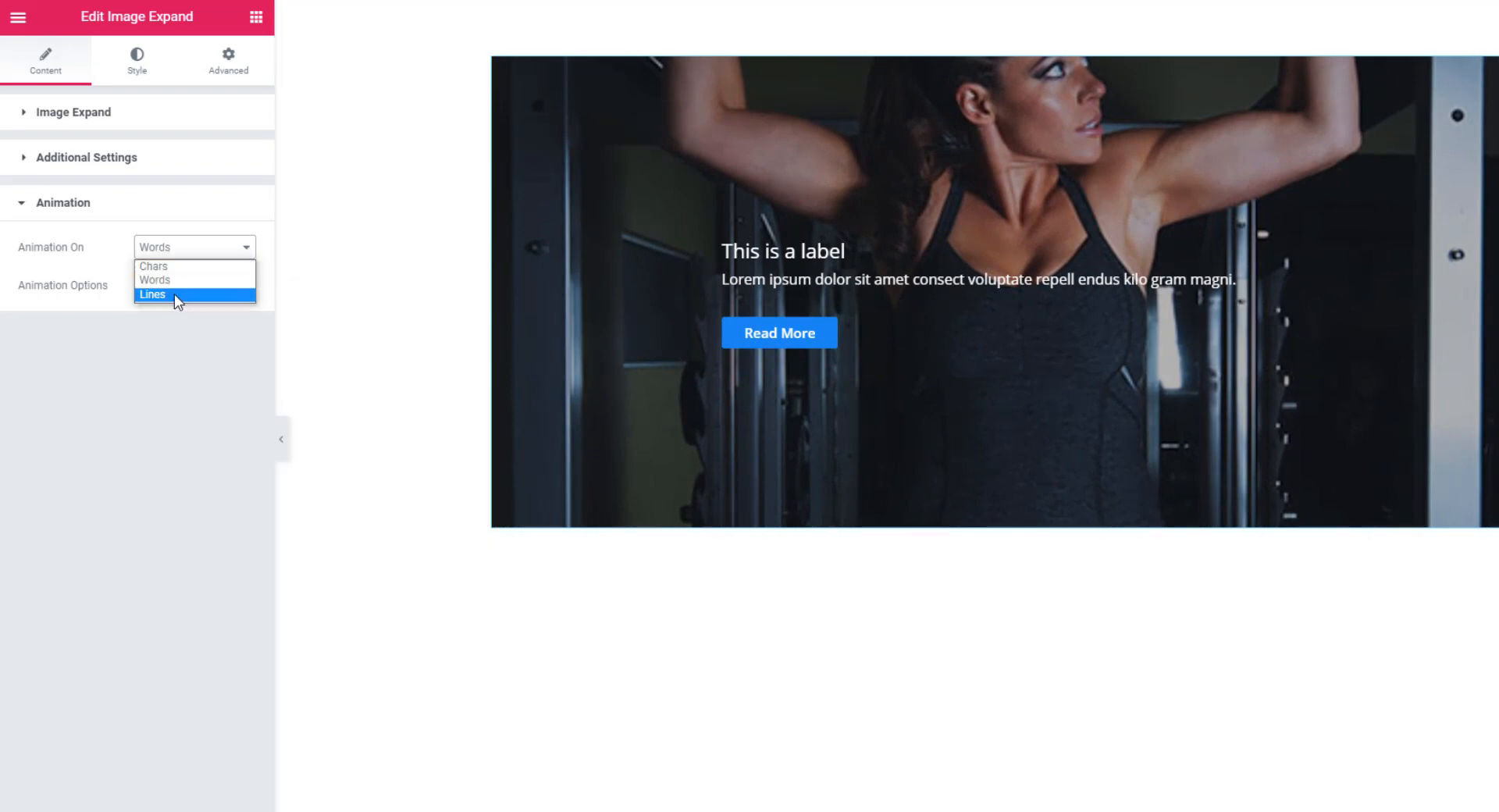
click(152, 294)
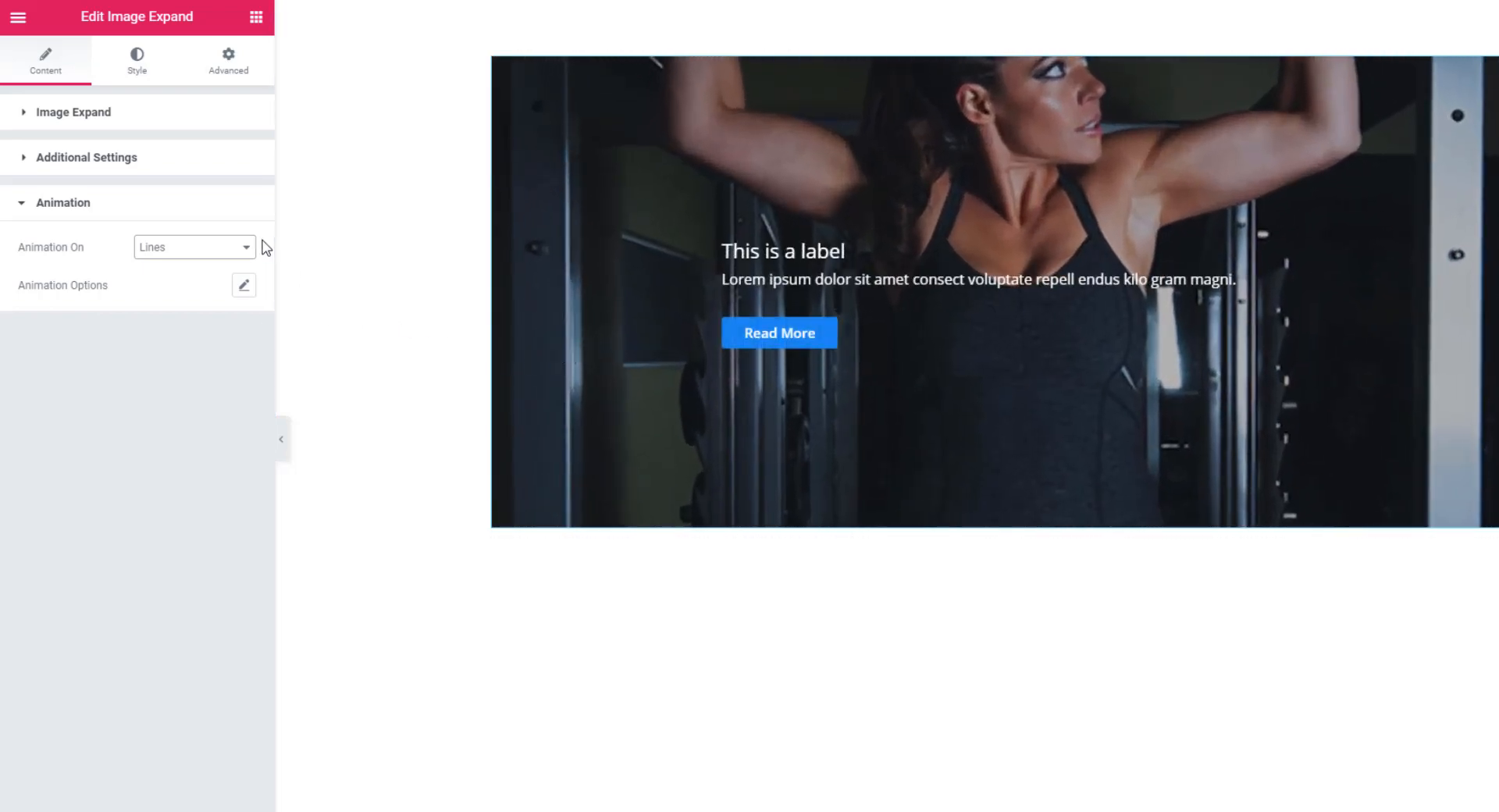
click(191, 247)
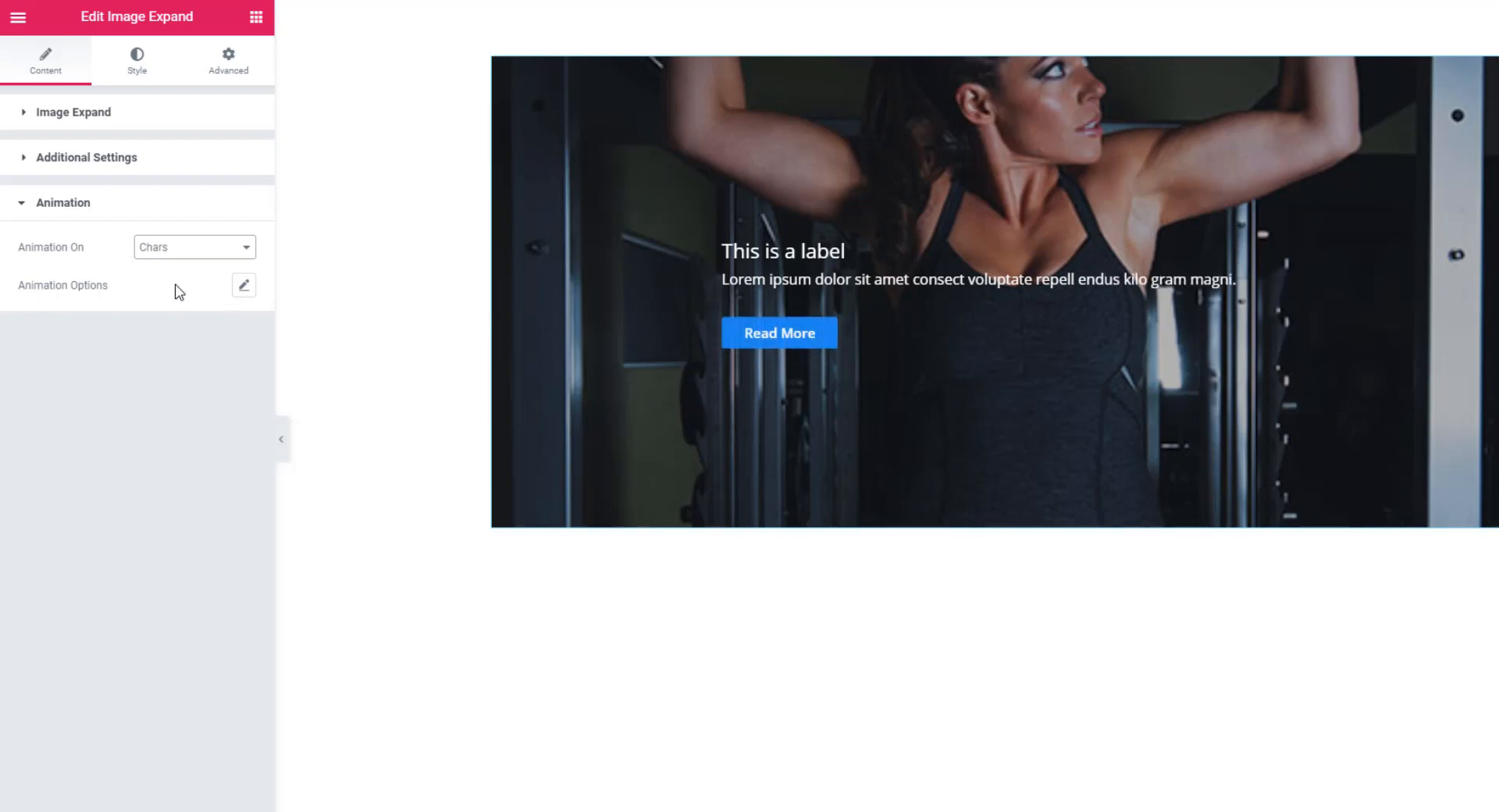
mouse_move(243, 286)
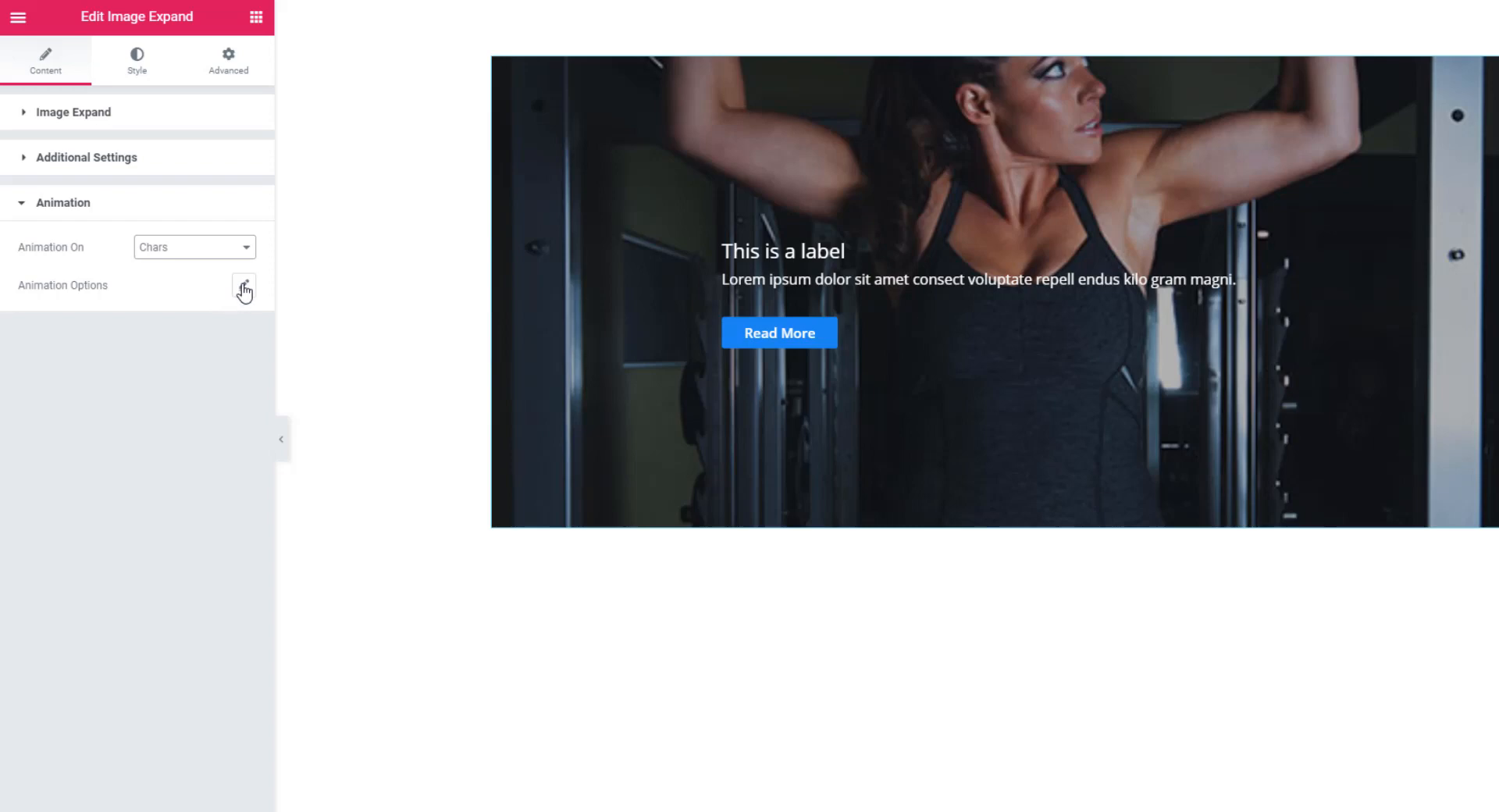
Collapse the animation groups and switch Show Title back on in Additional Settings
click(243, 290)
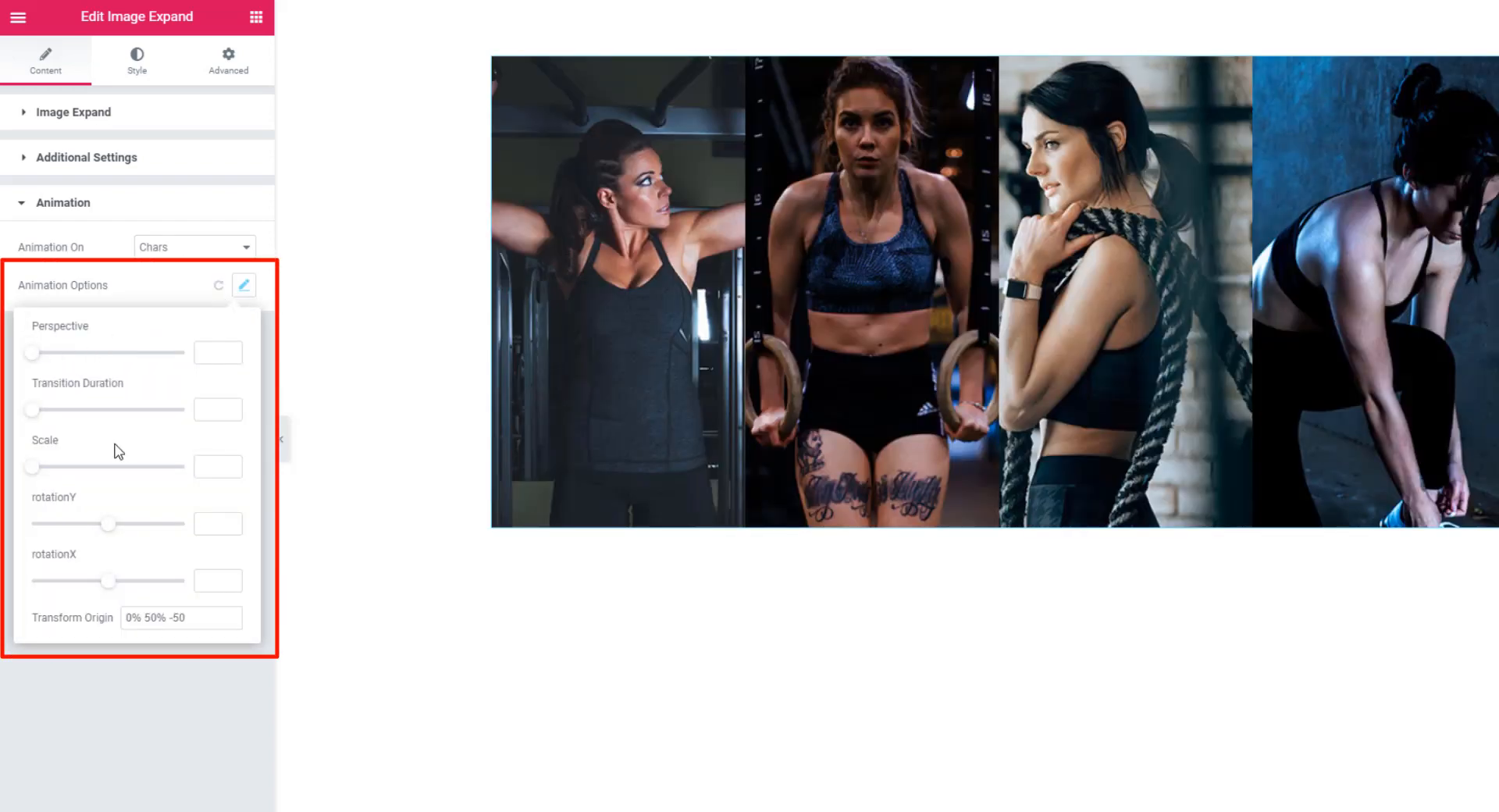
mouse_move(84, 363)
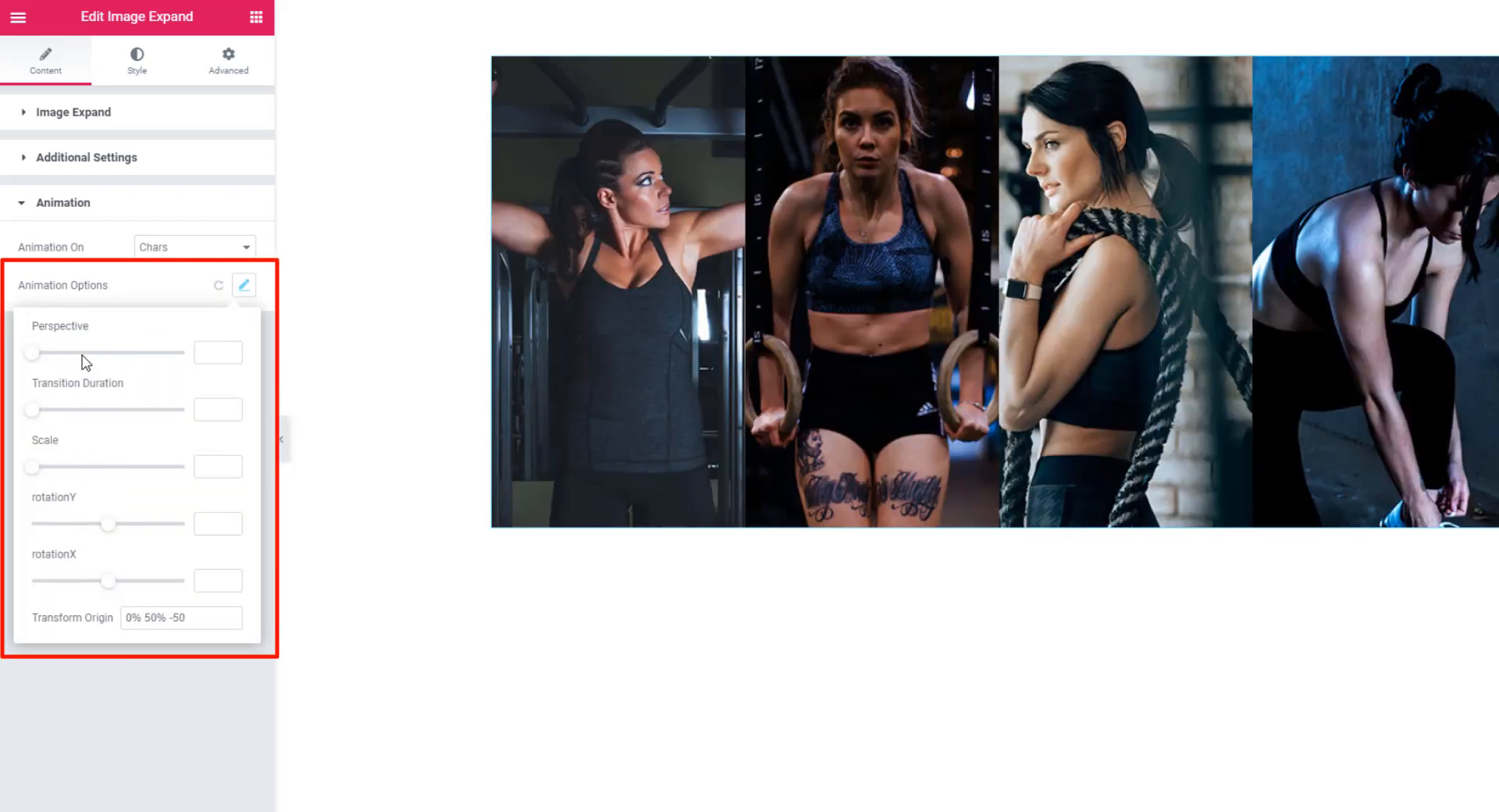
mouse_move(150, 313)
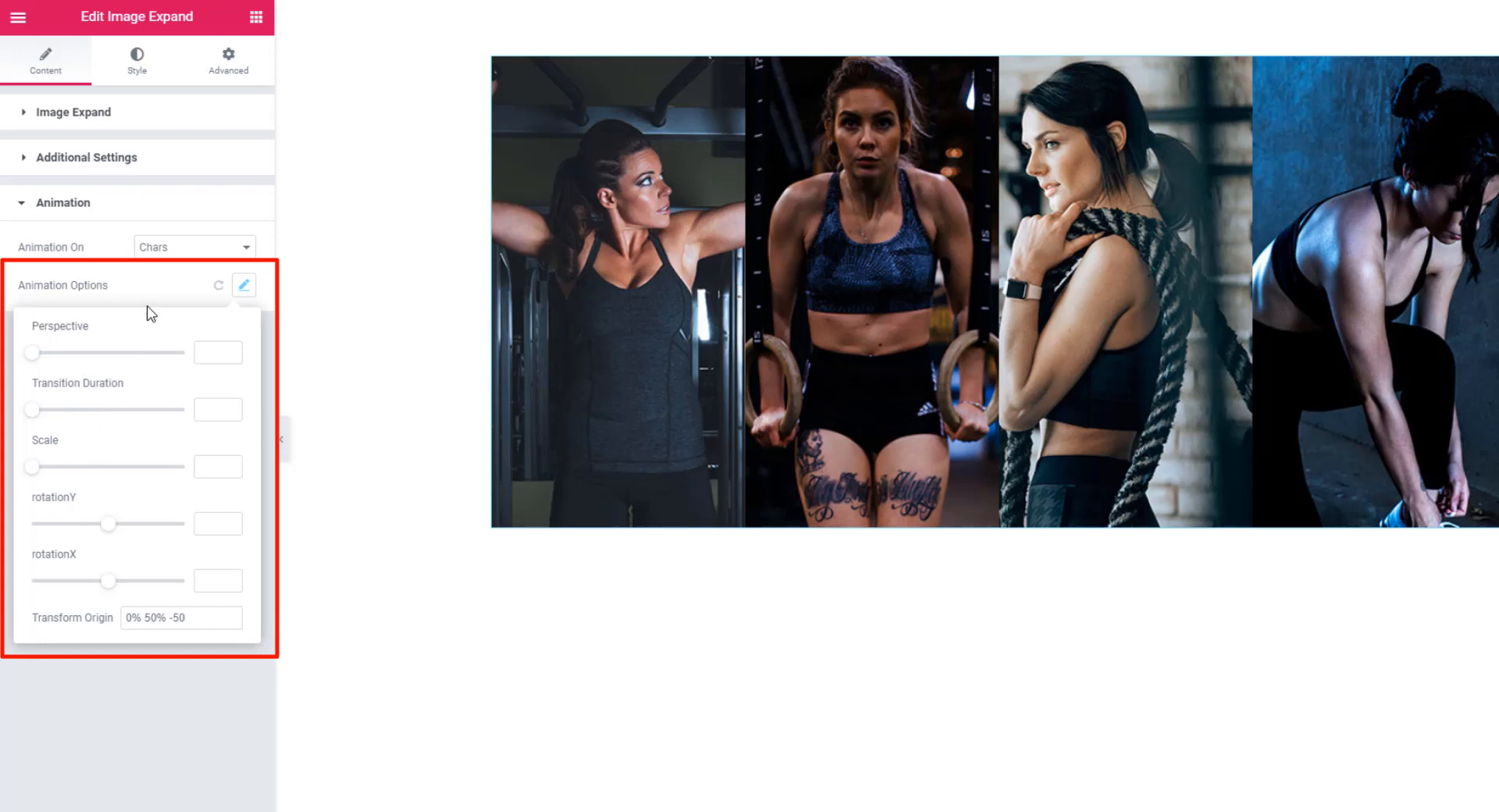
click(243, 285)
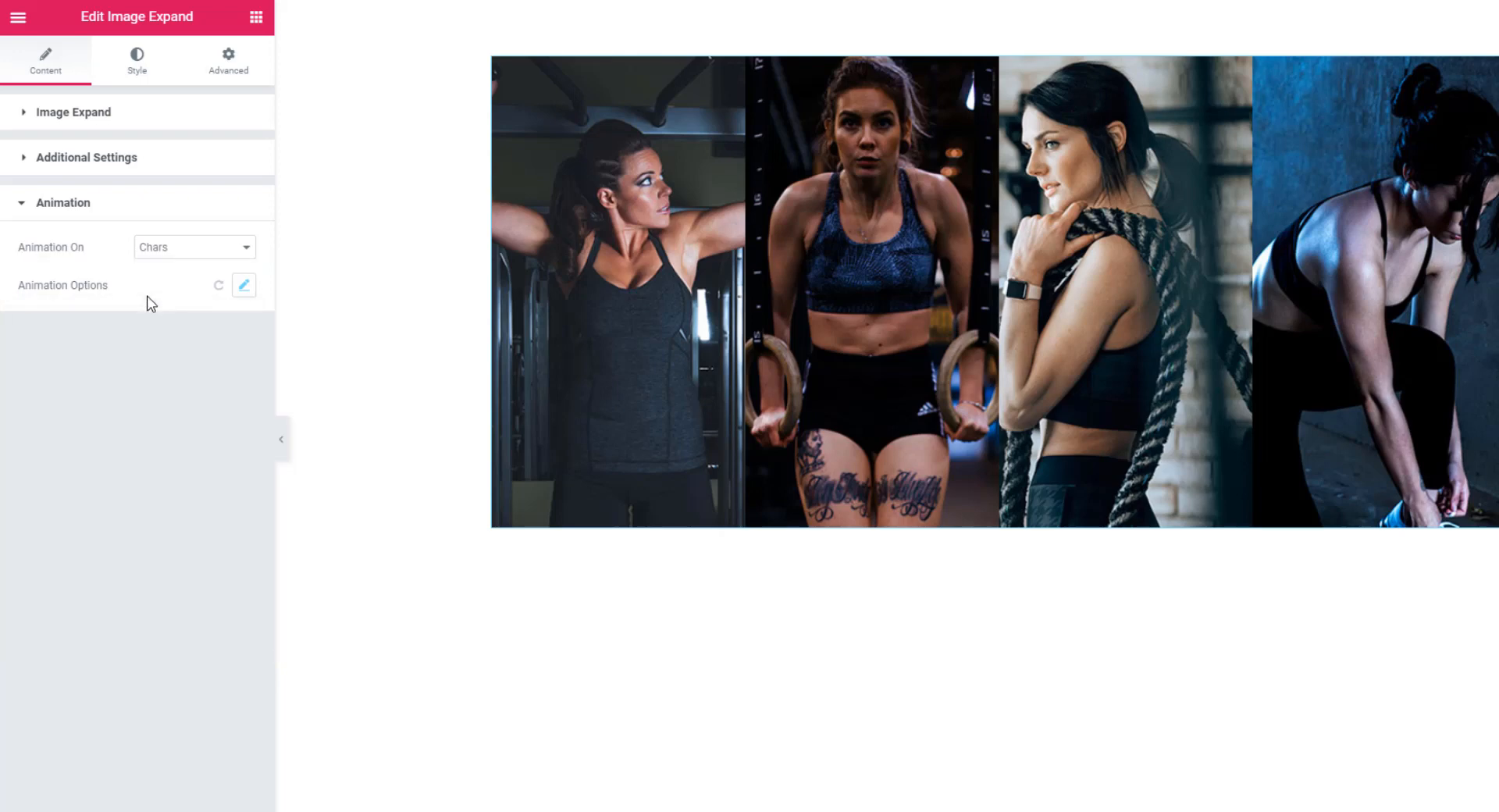
click(87, 157)
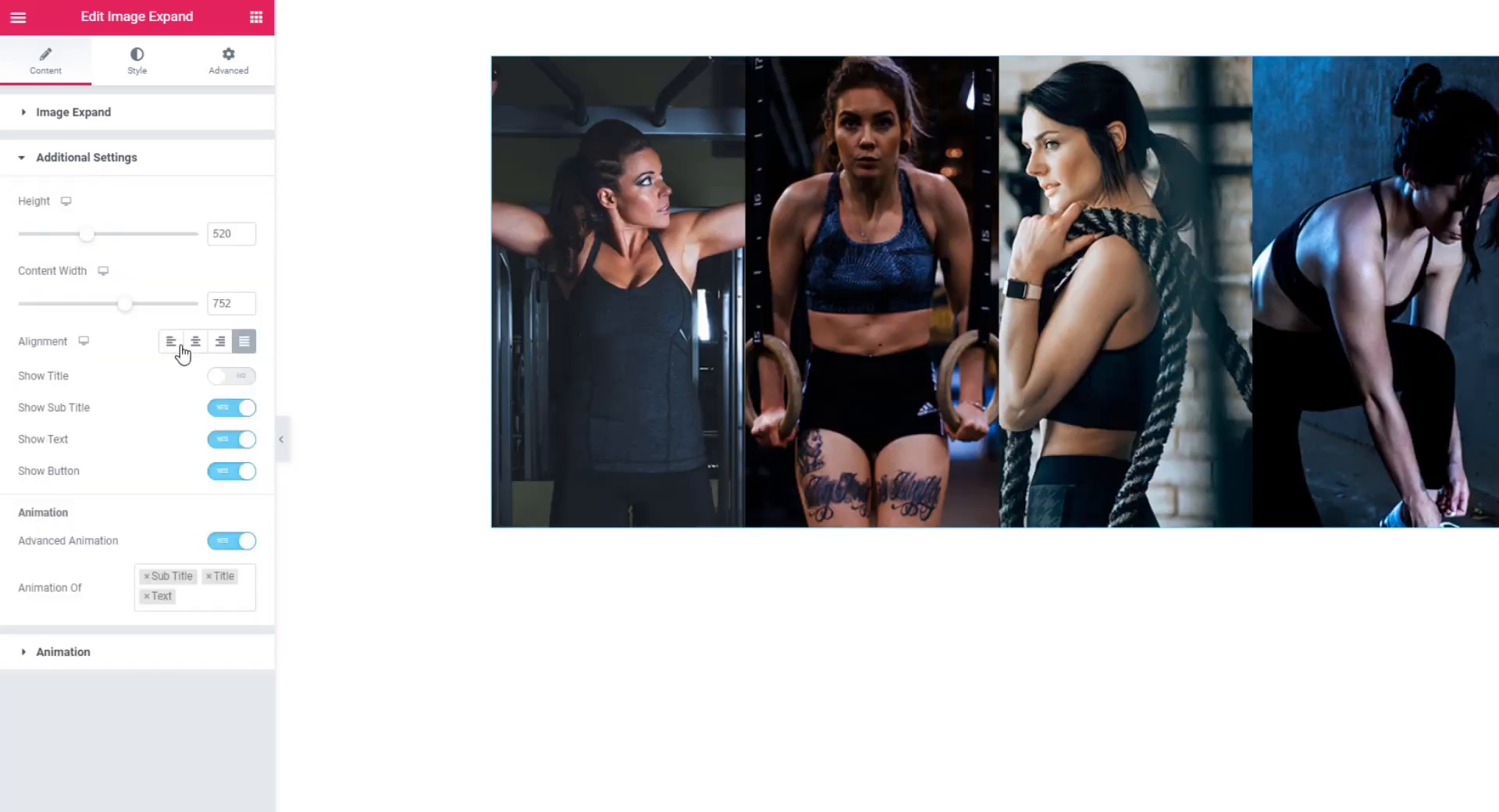
click(231, 374)
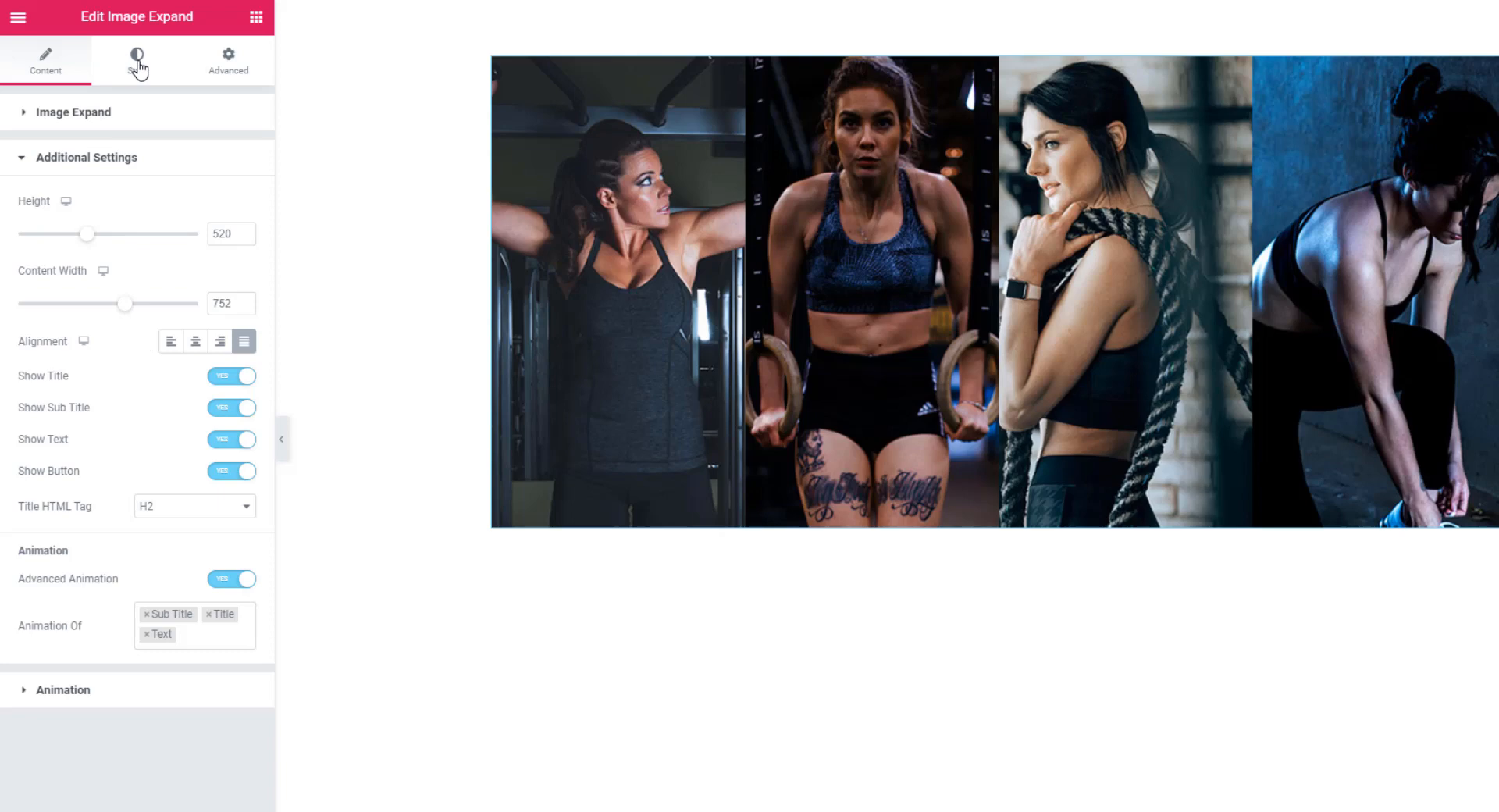
Pick the blue preset as the Image Expand Item overlay colour in Style
click(135, 60)
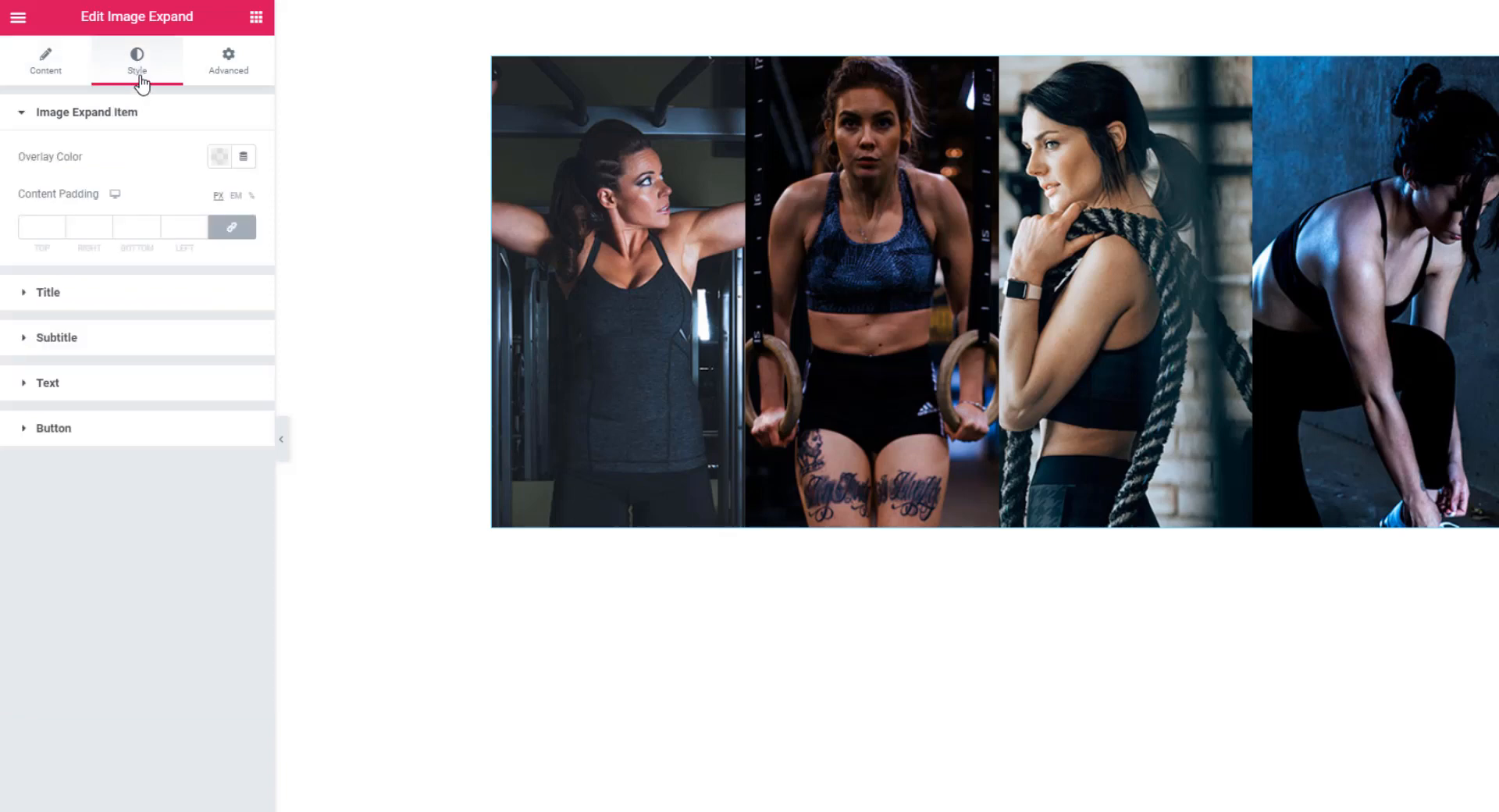
mouse_move(121, 129)
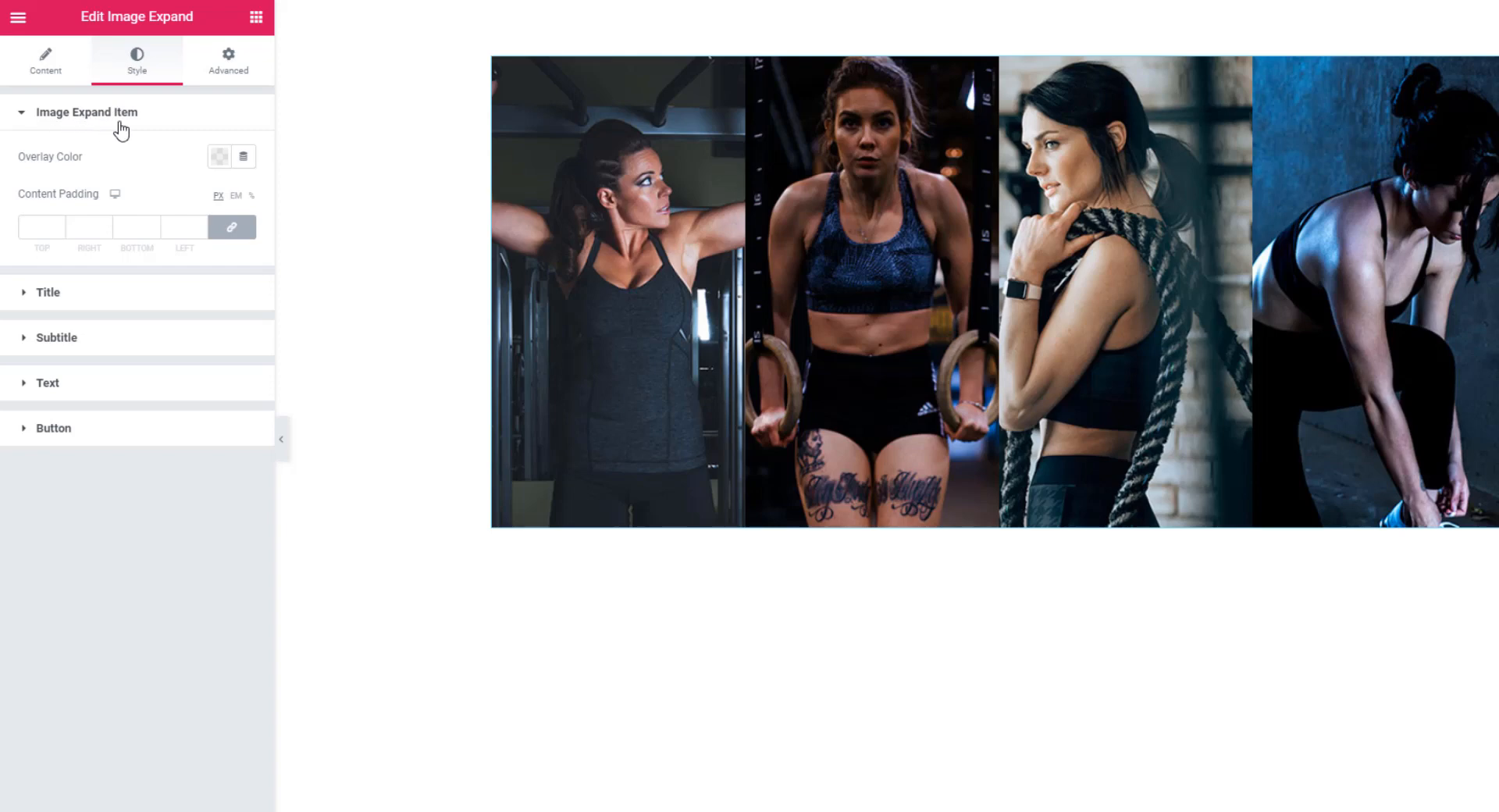
mouse_move(67, 176)
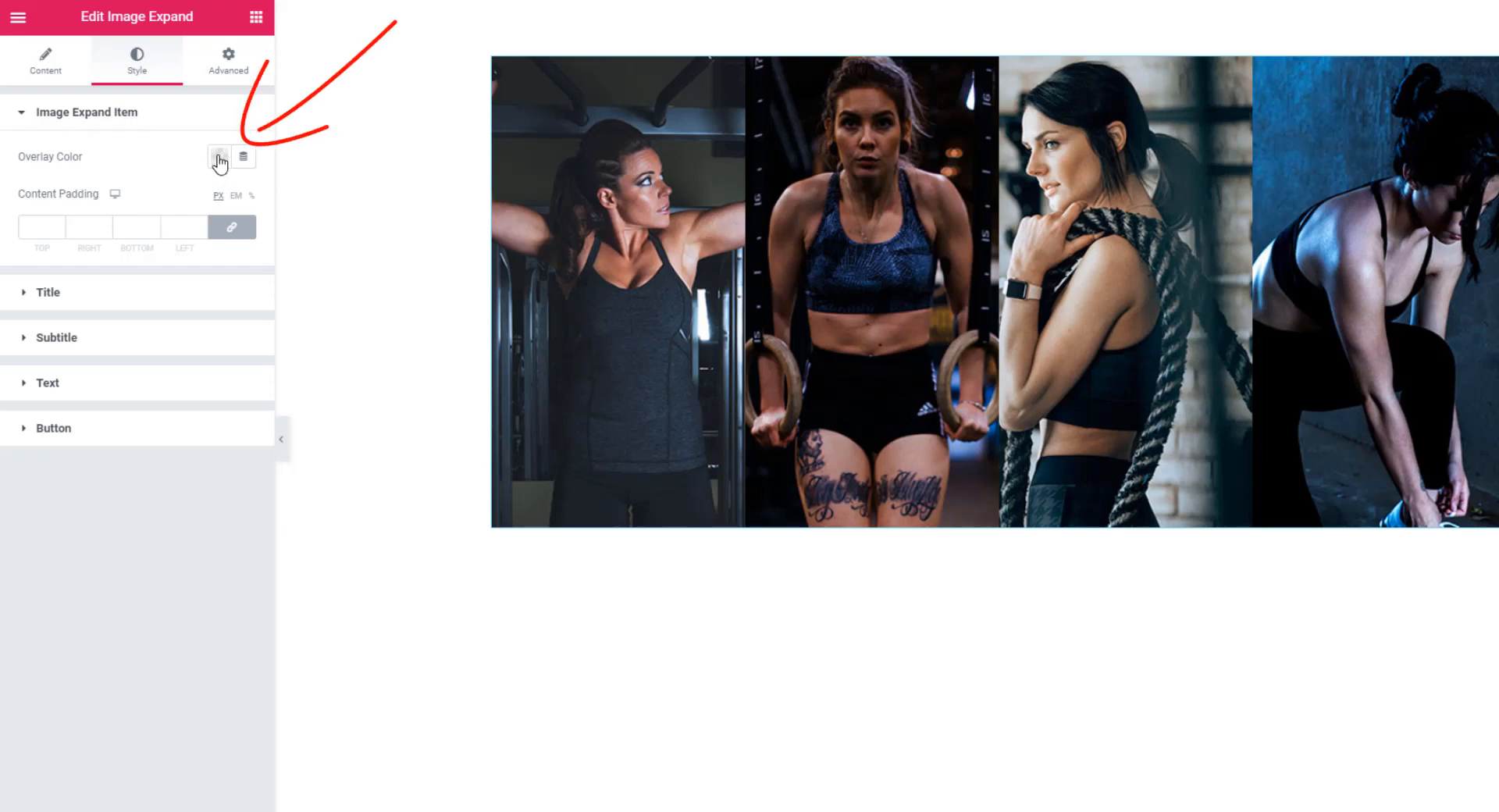
click(221, 158)
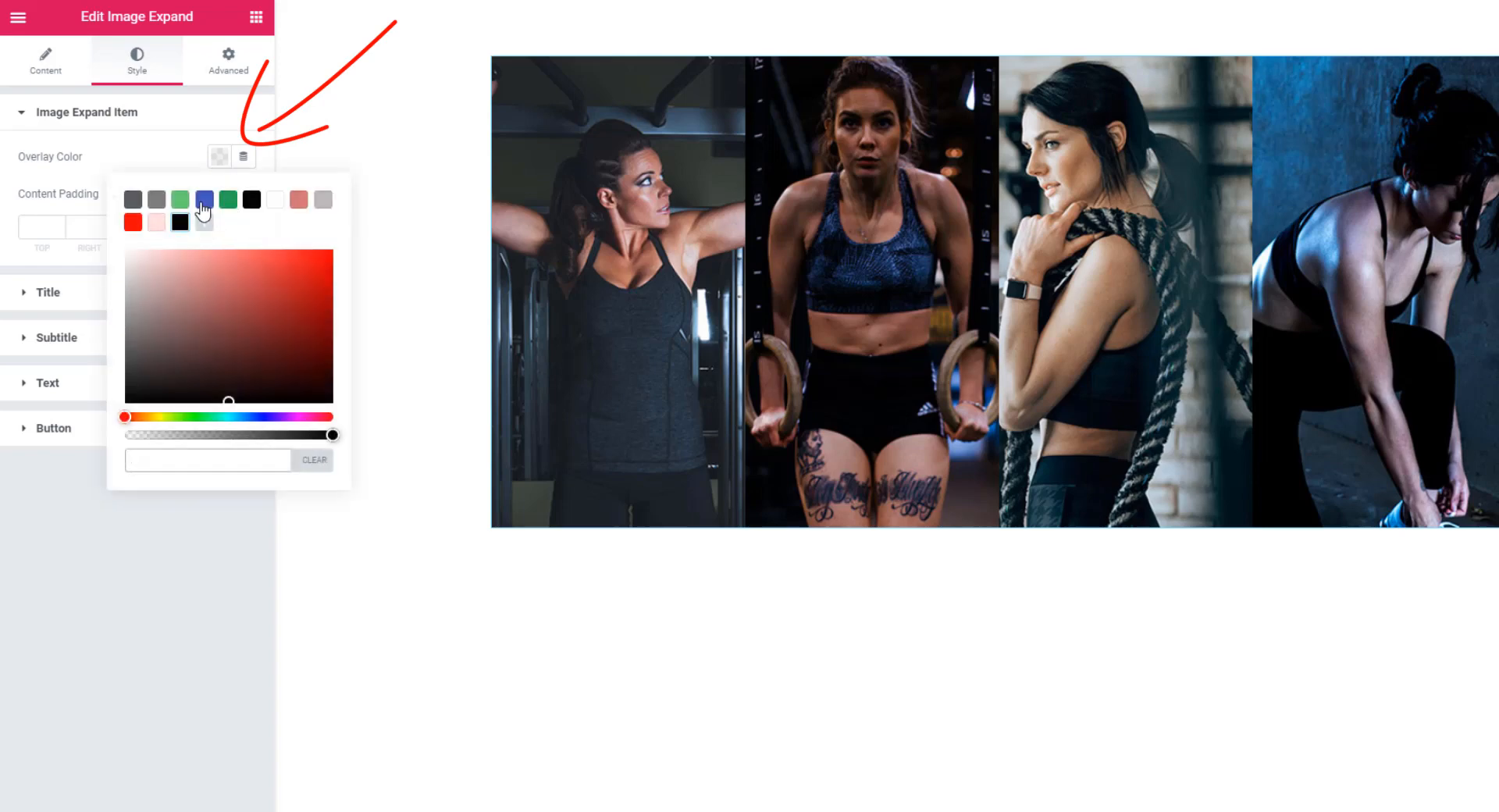
click(203, 198)
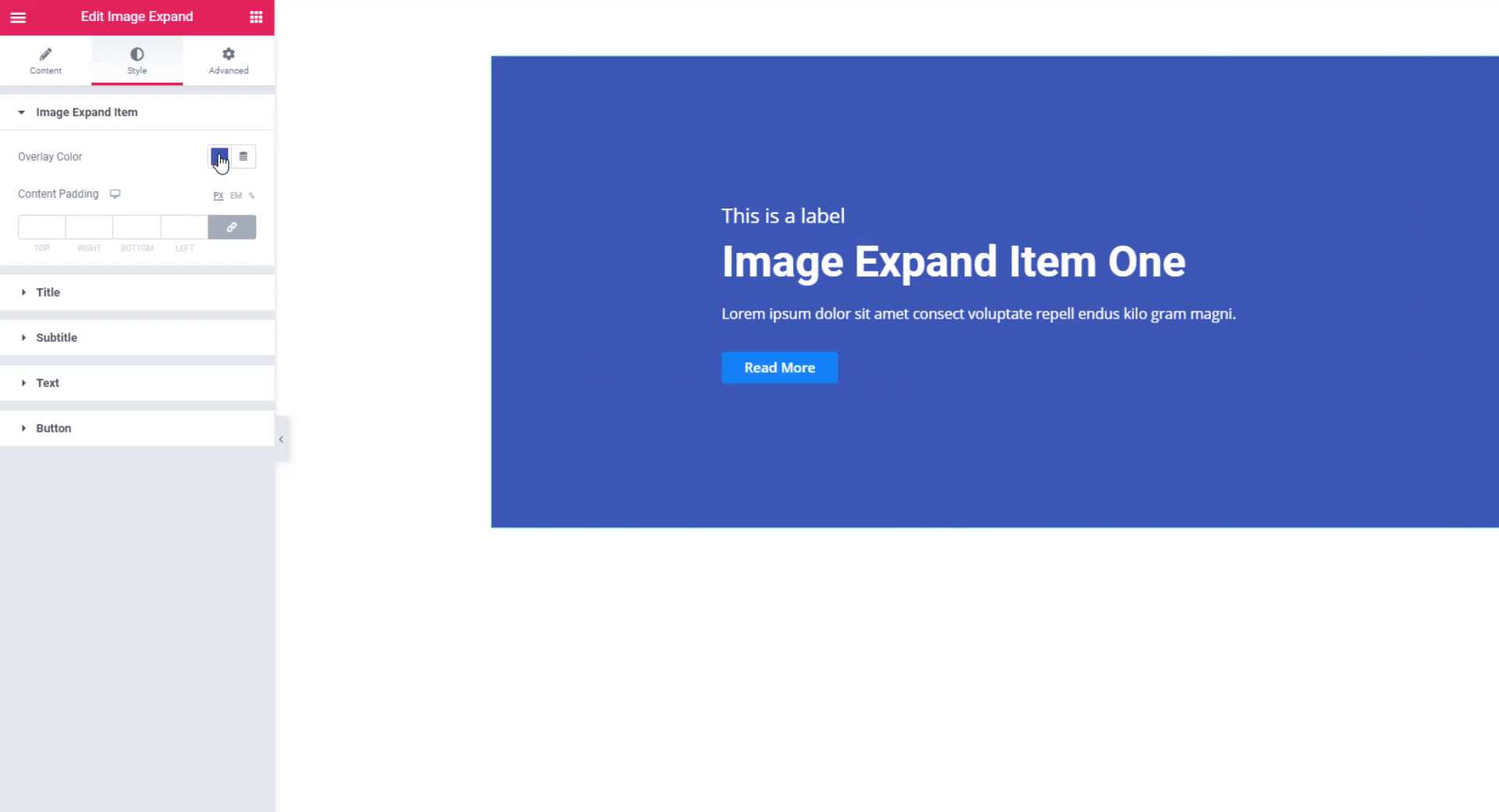
Lower the blue overlay's opacity so the gym photo shows through
click(218, 156)
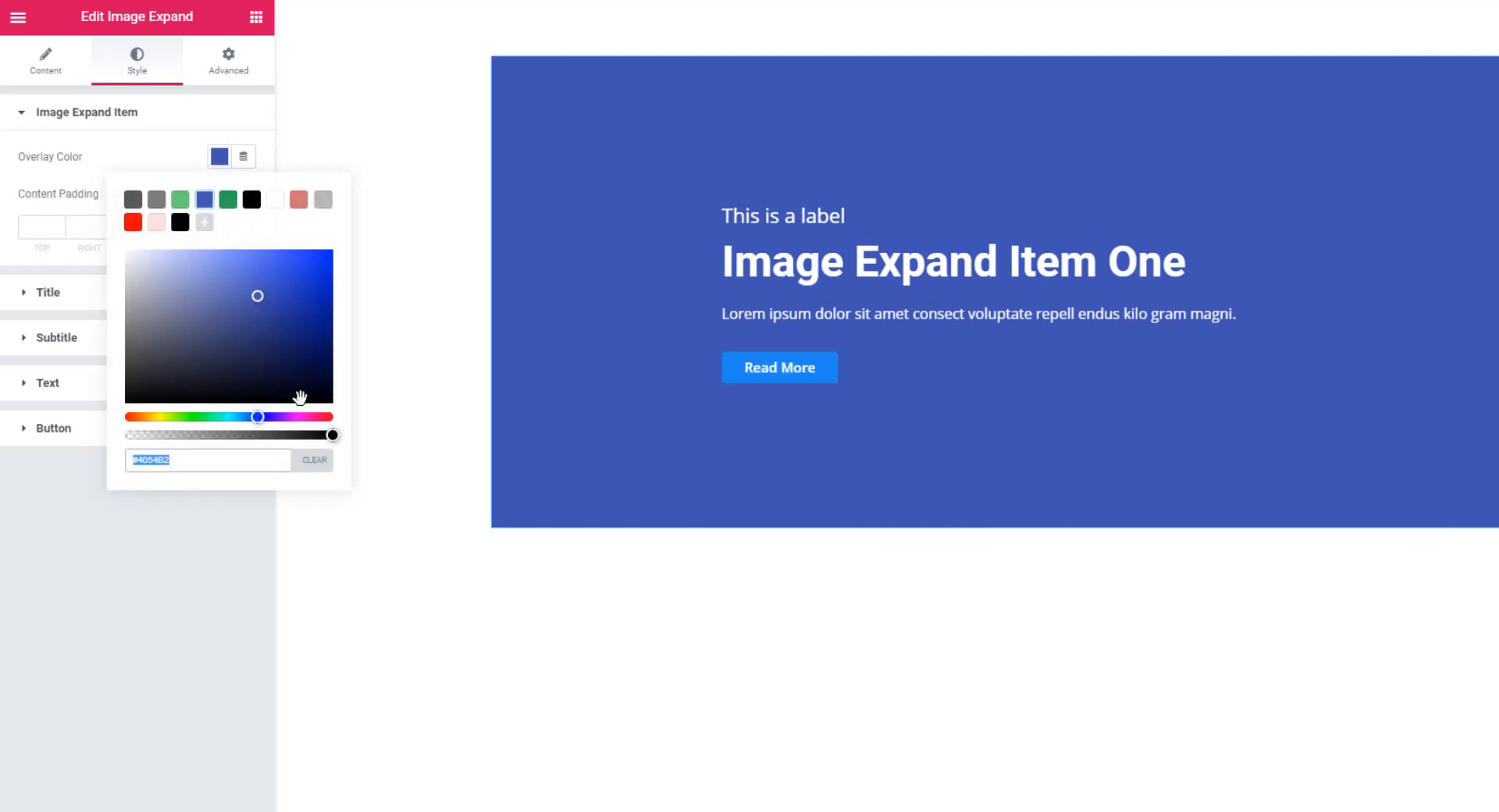
drag(332, 434, 258, 434)
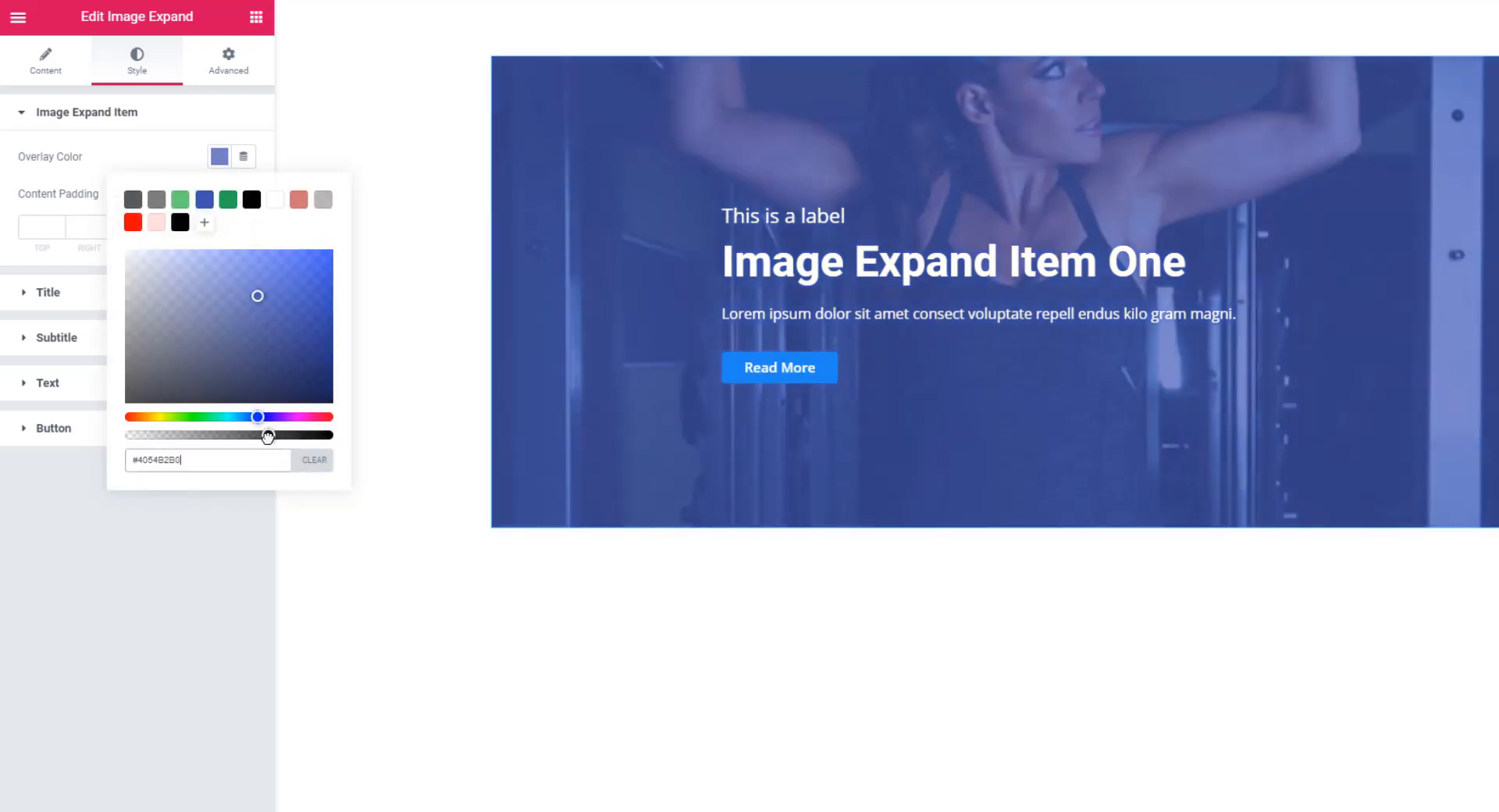
drag(267, 436, 243, 438)
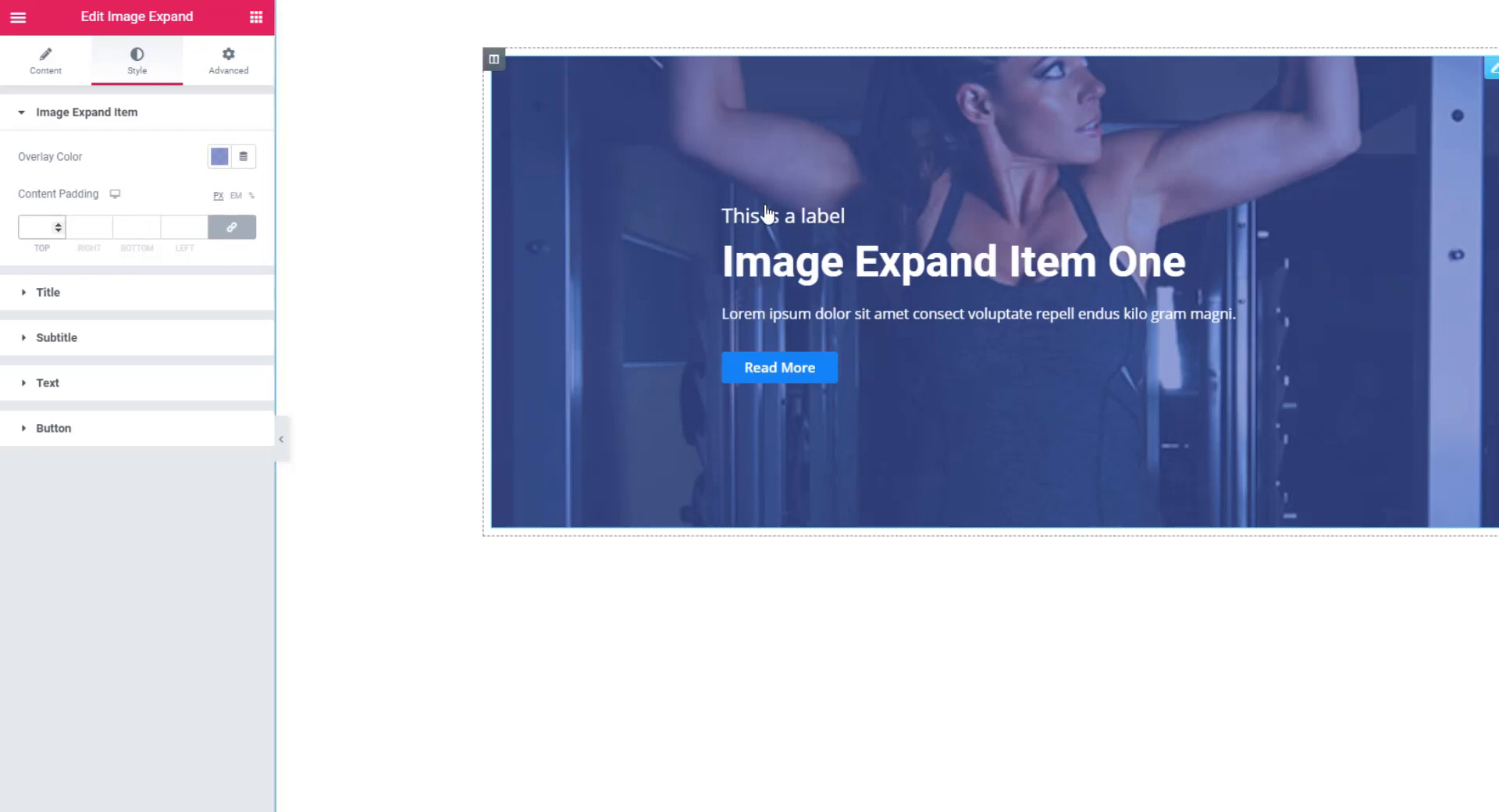
Set the item's content padding to 50px on all sides via the linked Top field
click(36, 226)
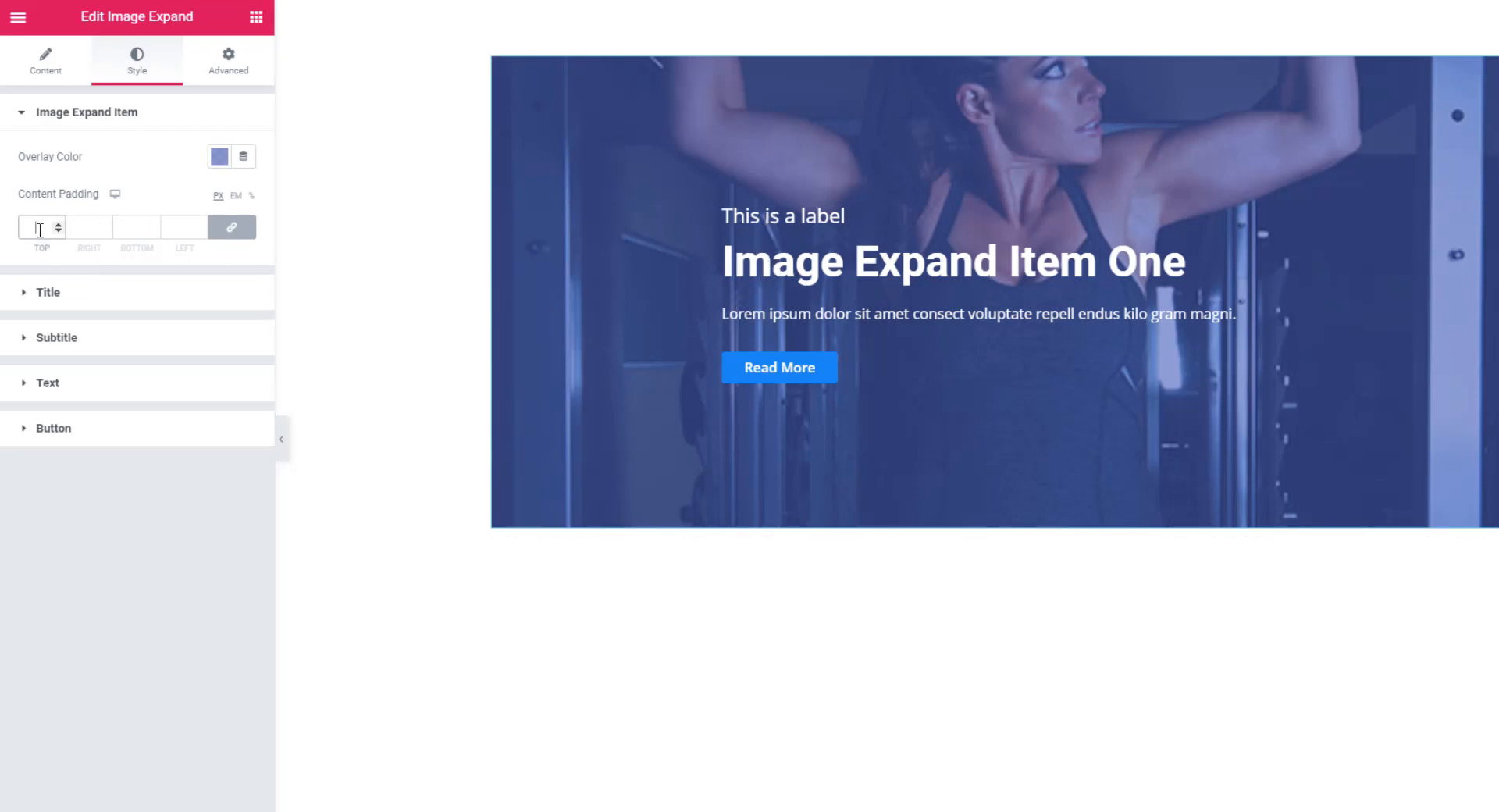
text(50)
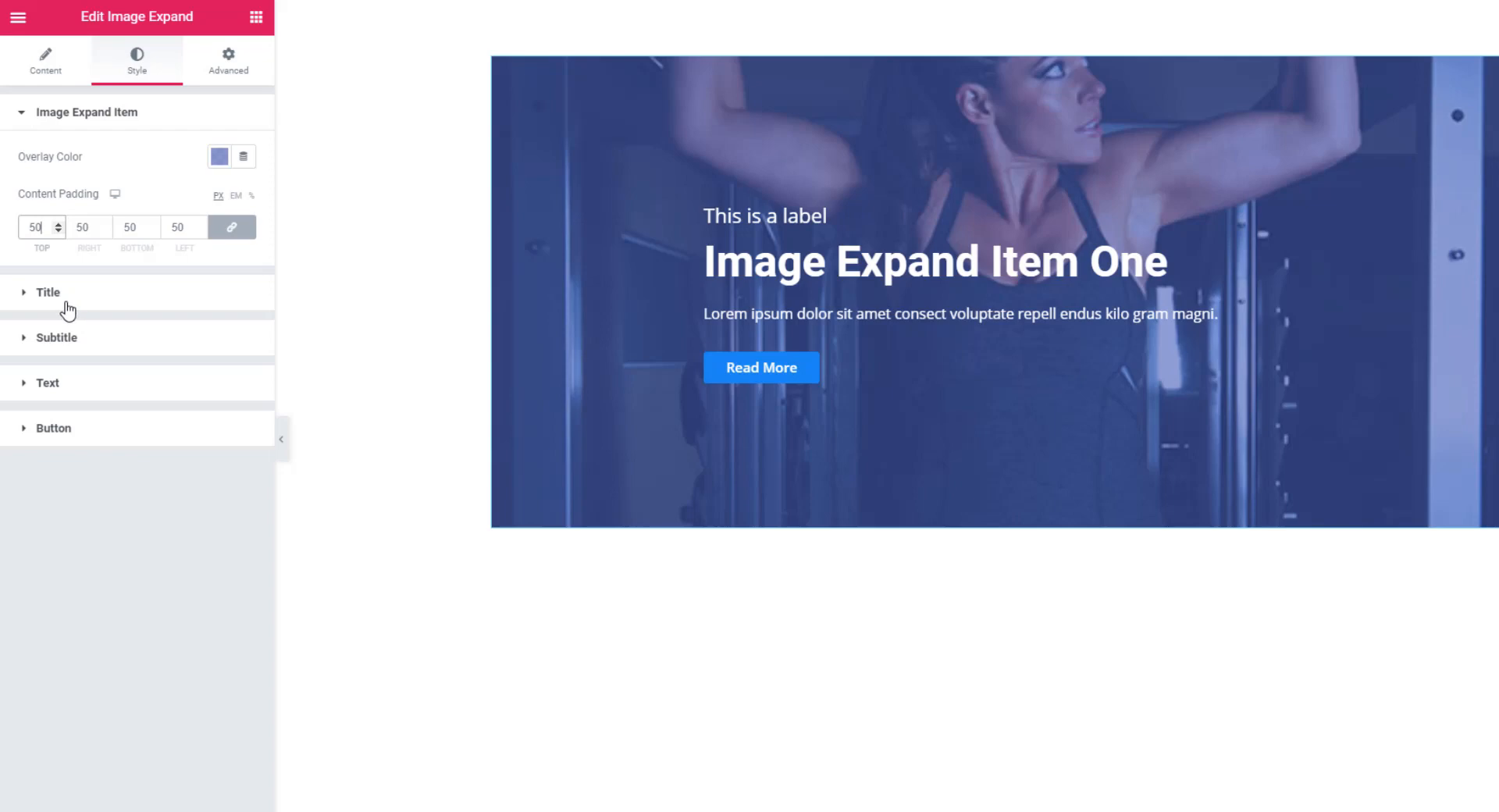
mouse_move(55, 449)
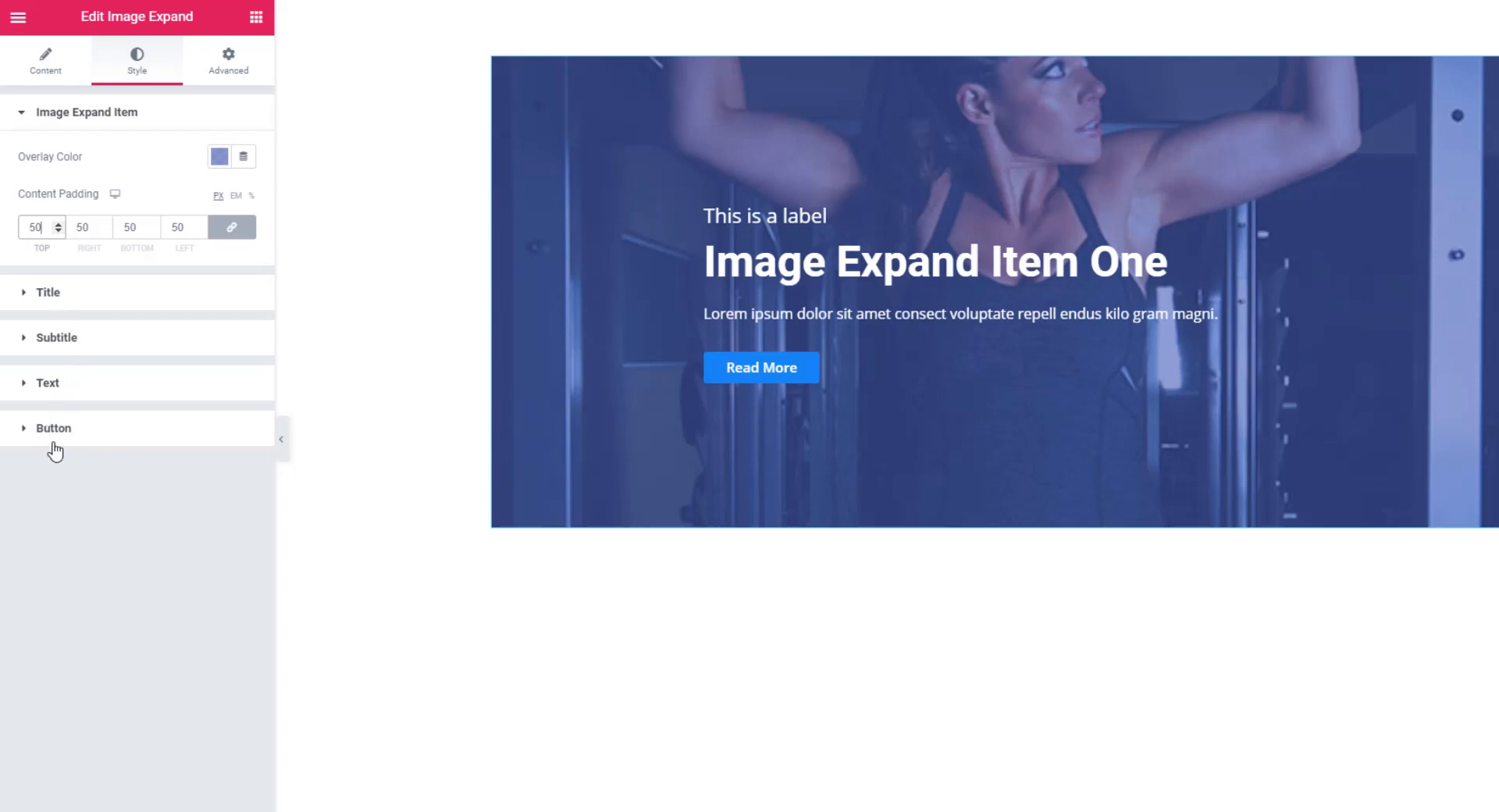
Expand the Title and then the Button styling sections without changing anything
click(47, 292)
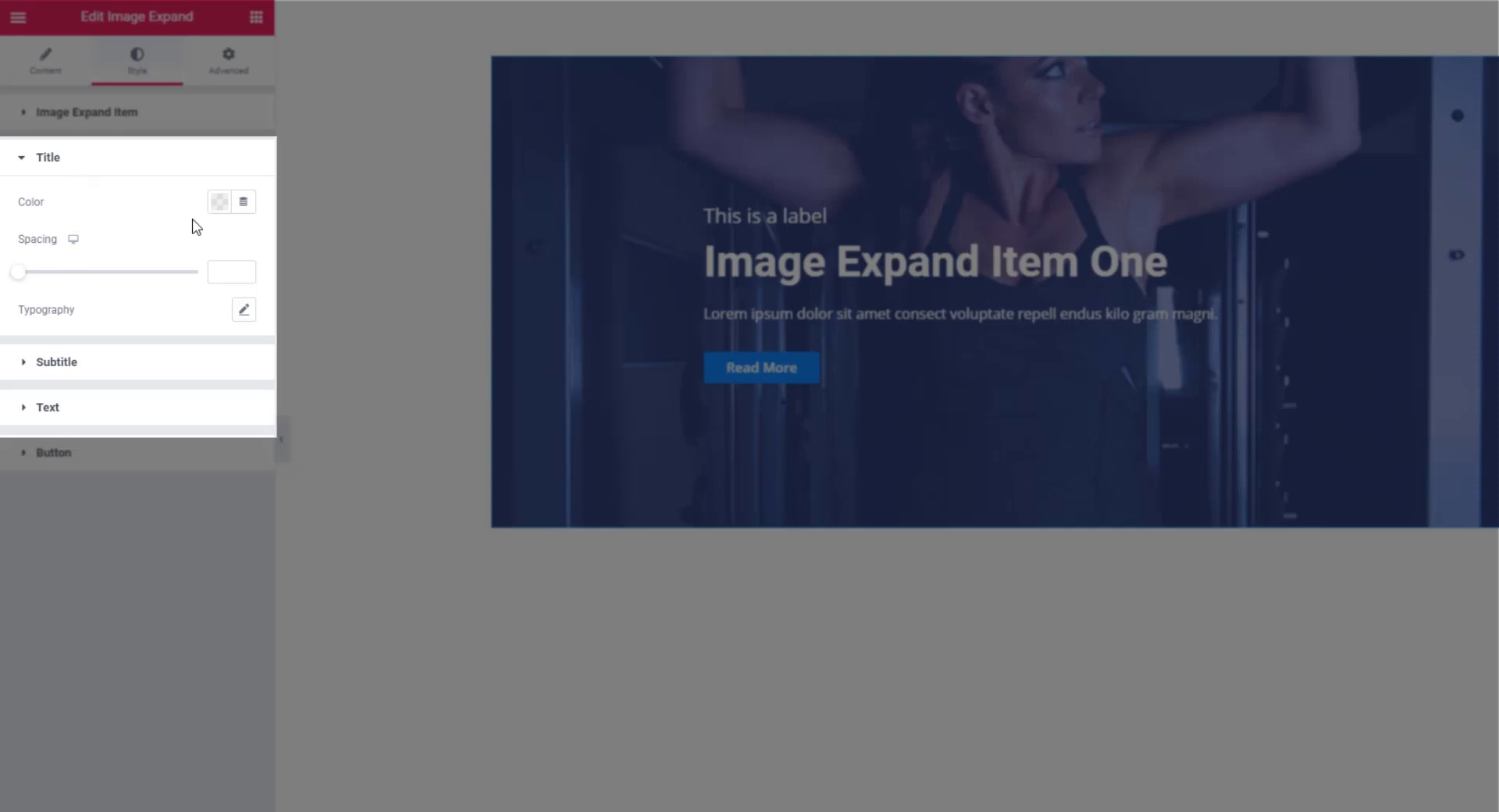
mouse_move(95, 364)
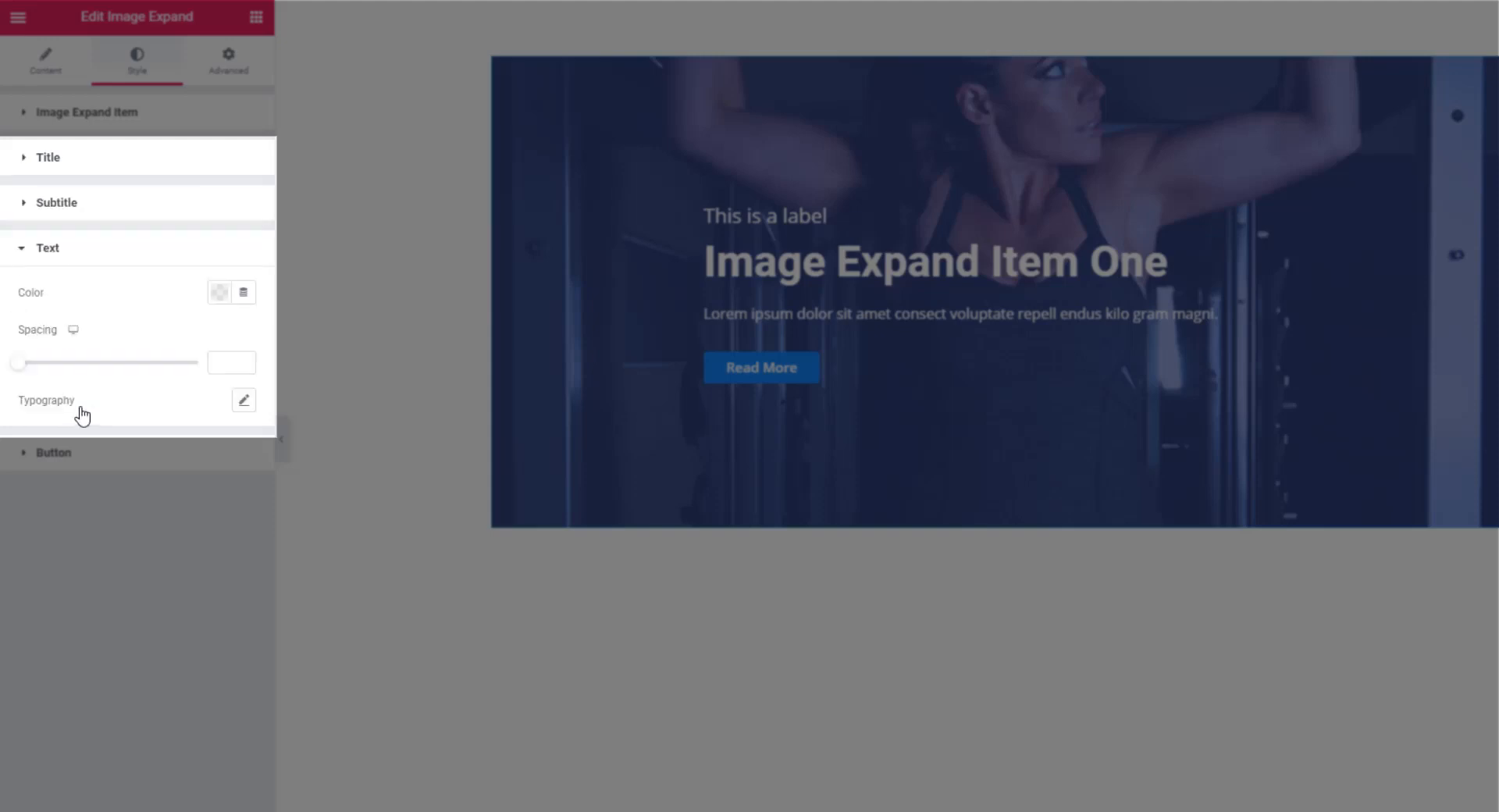
click(53, 453)
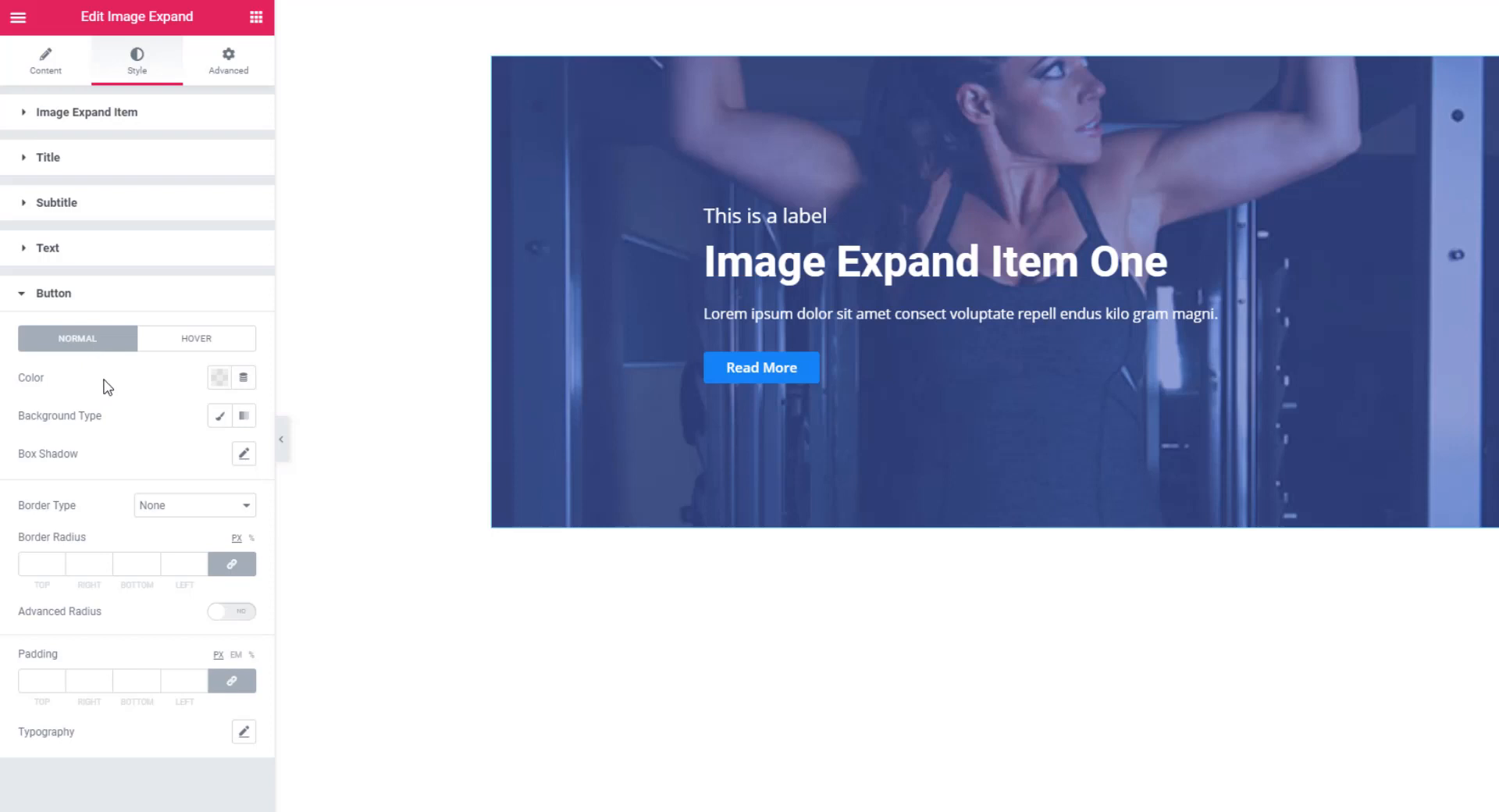
mouse_move(218, 415)
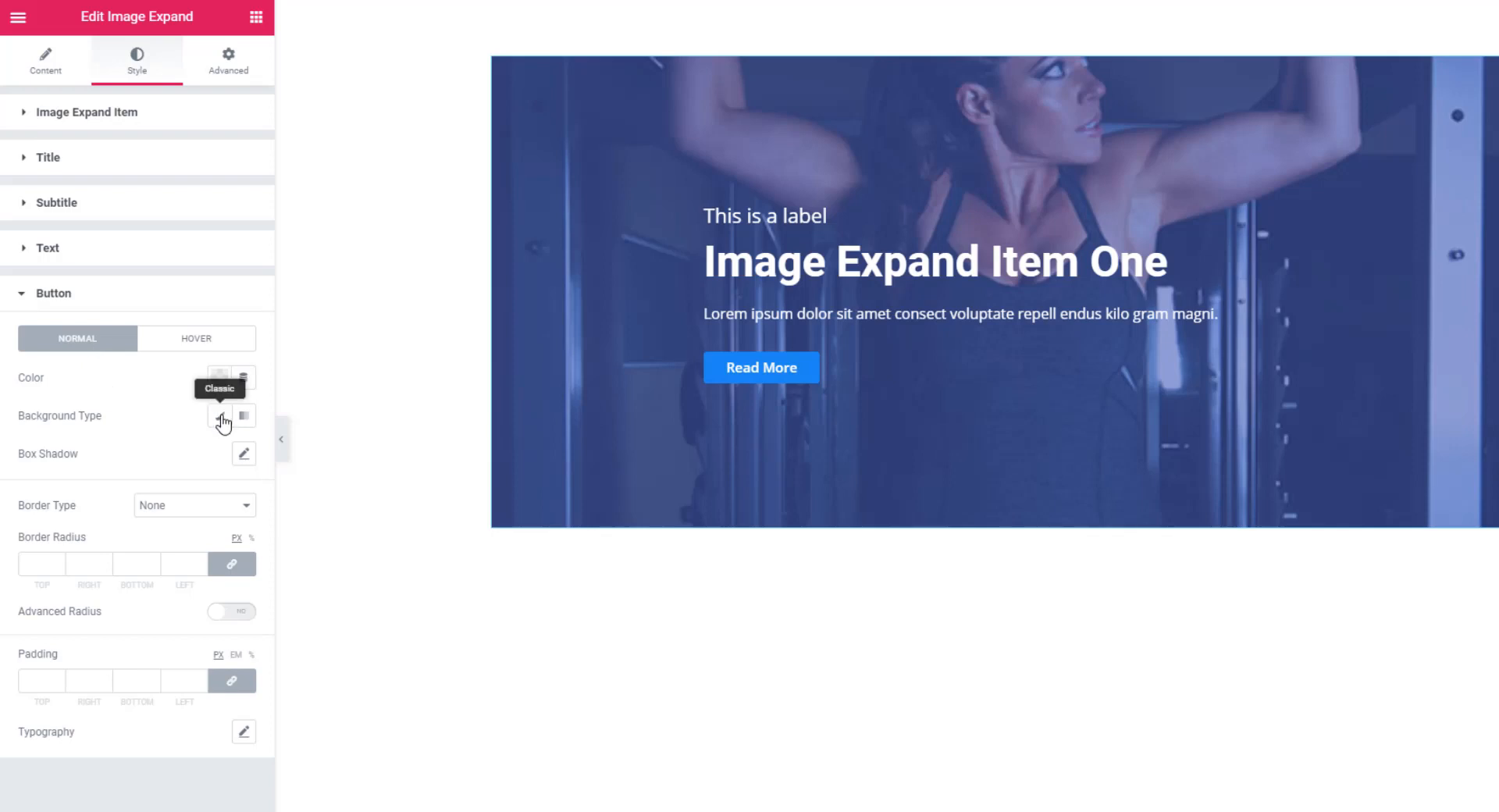
Give the Read More button a Classic red background and black text in its Normal state
click(218, 415)
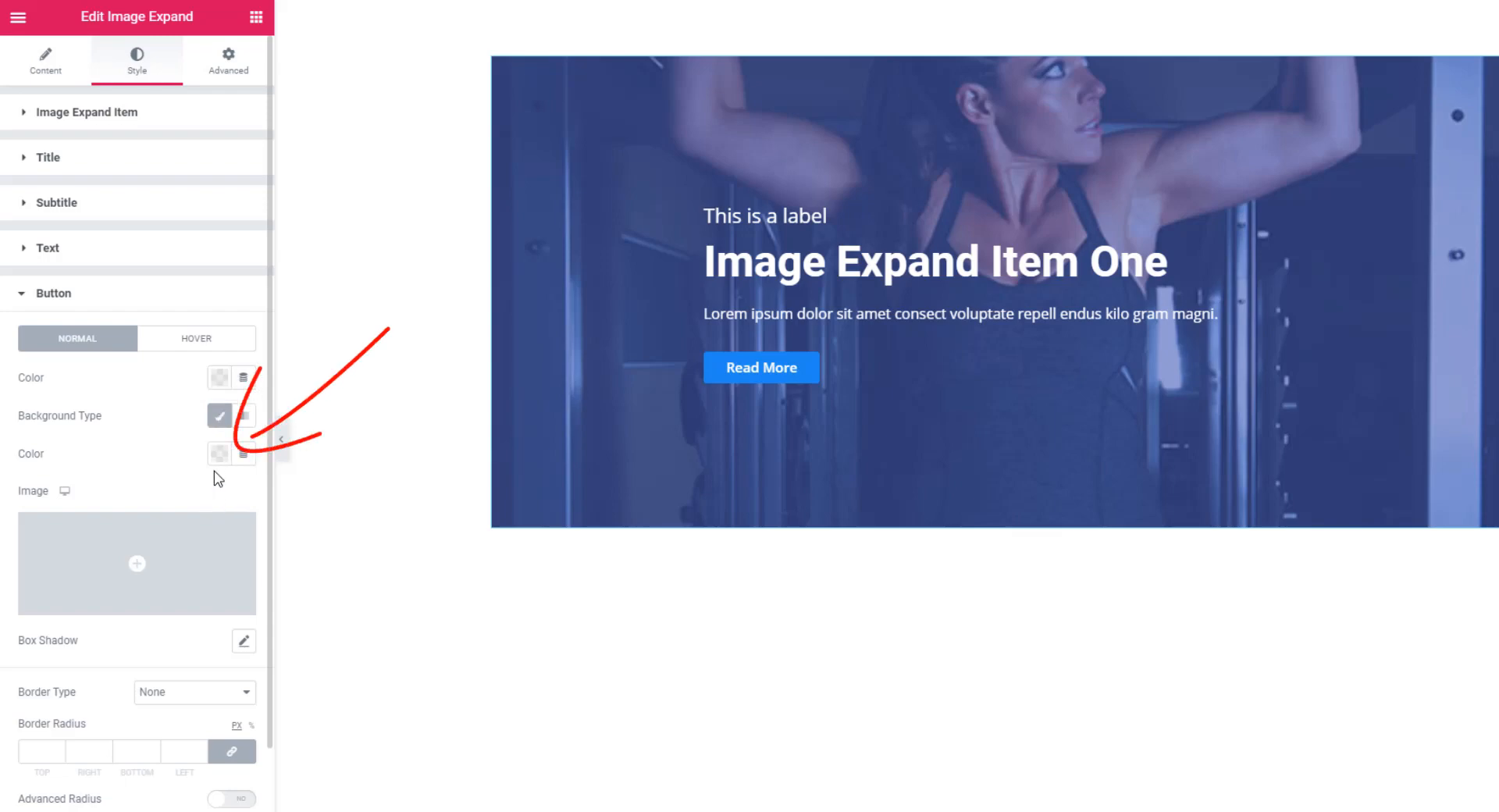
click(218, 452)
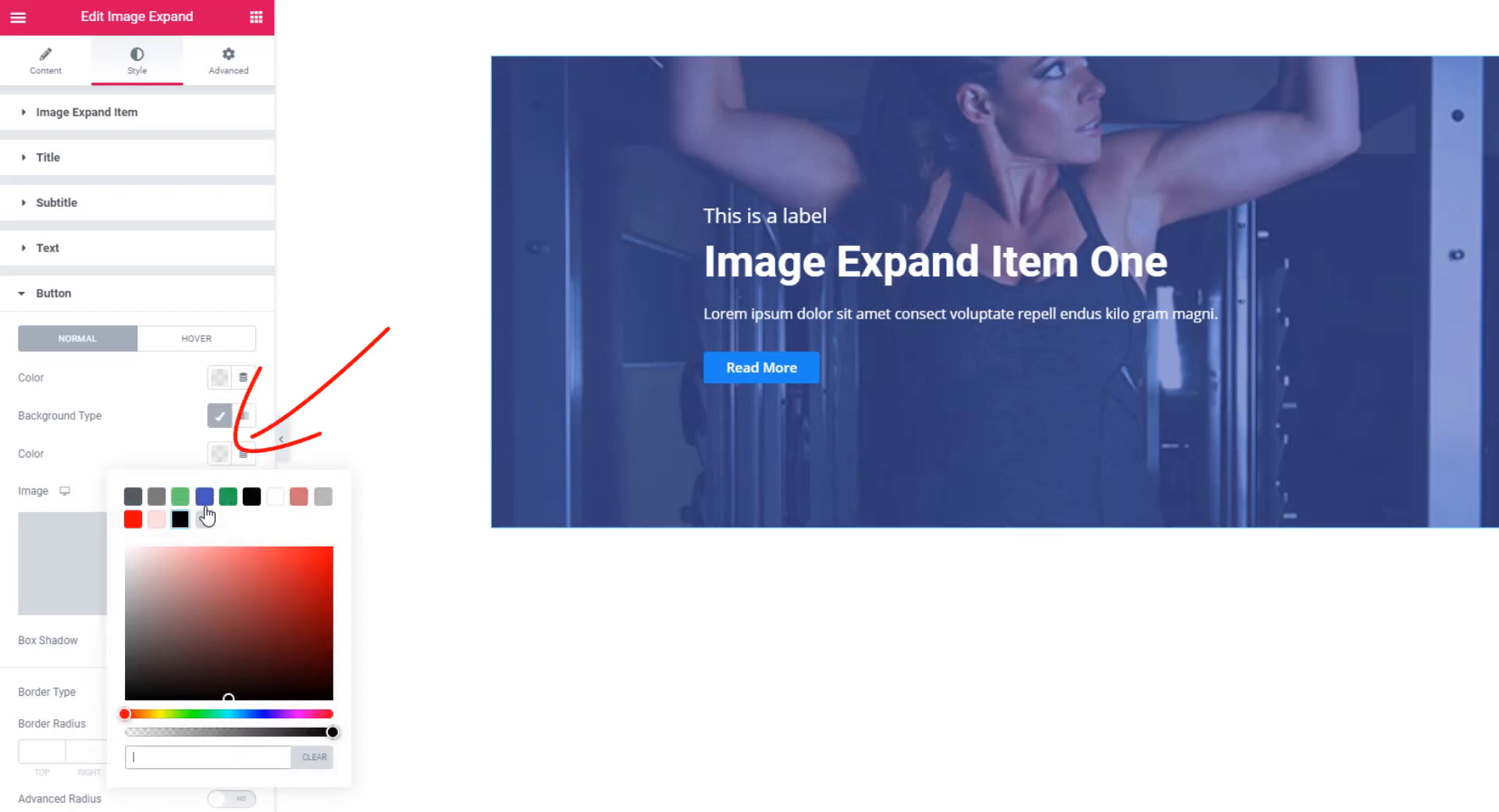
click(132, 520)
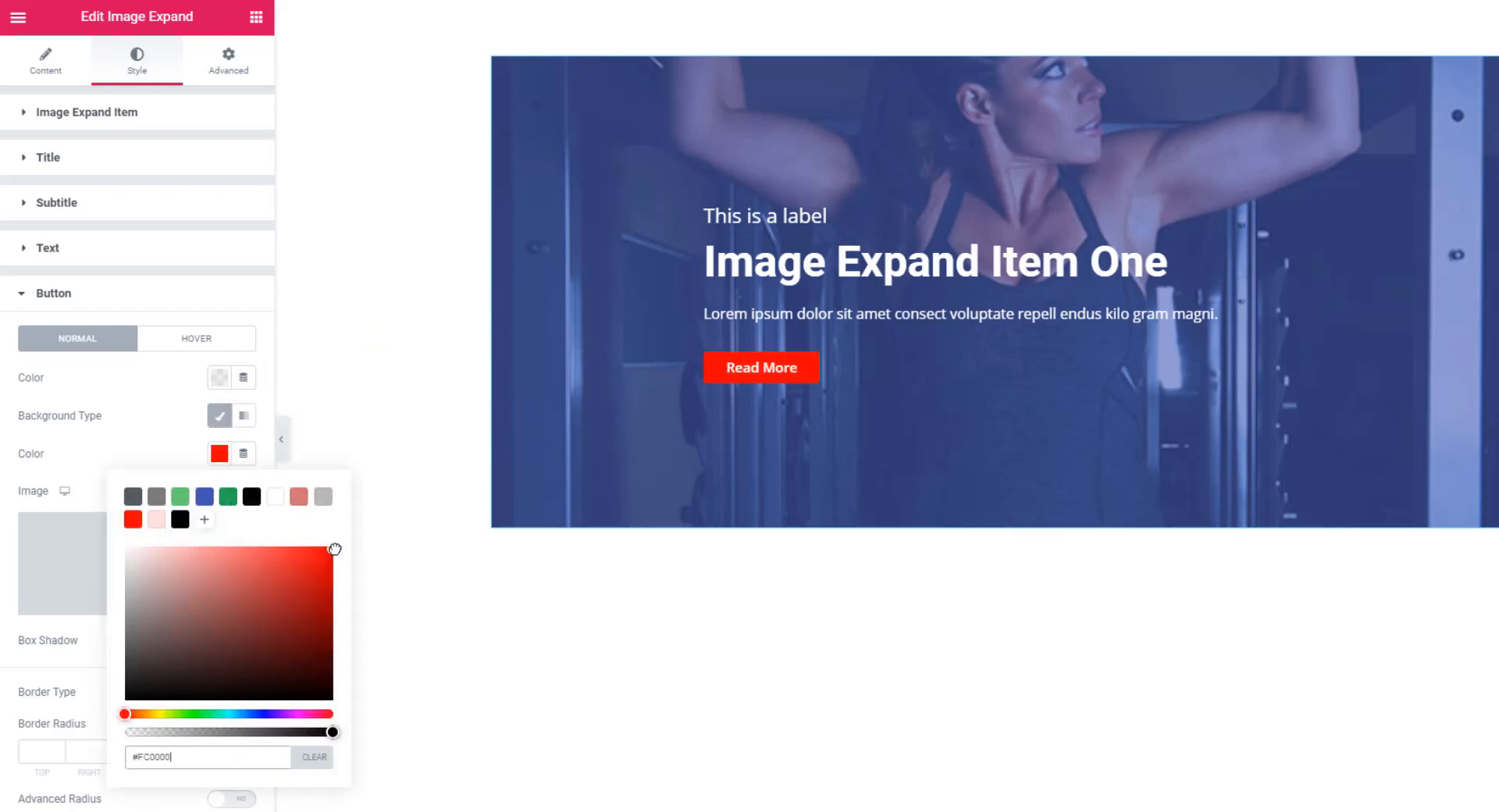
click(220, 376)
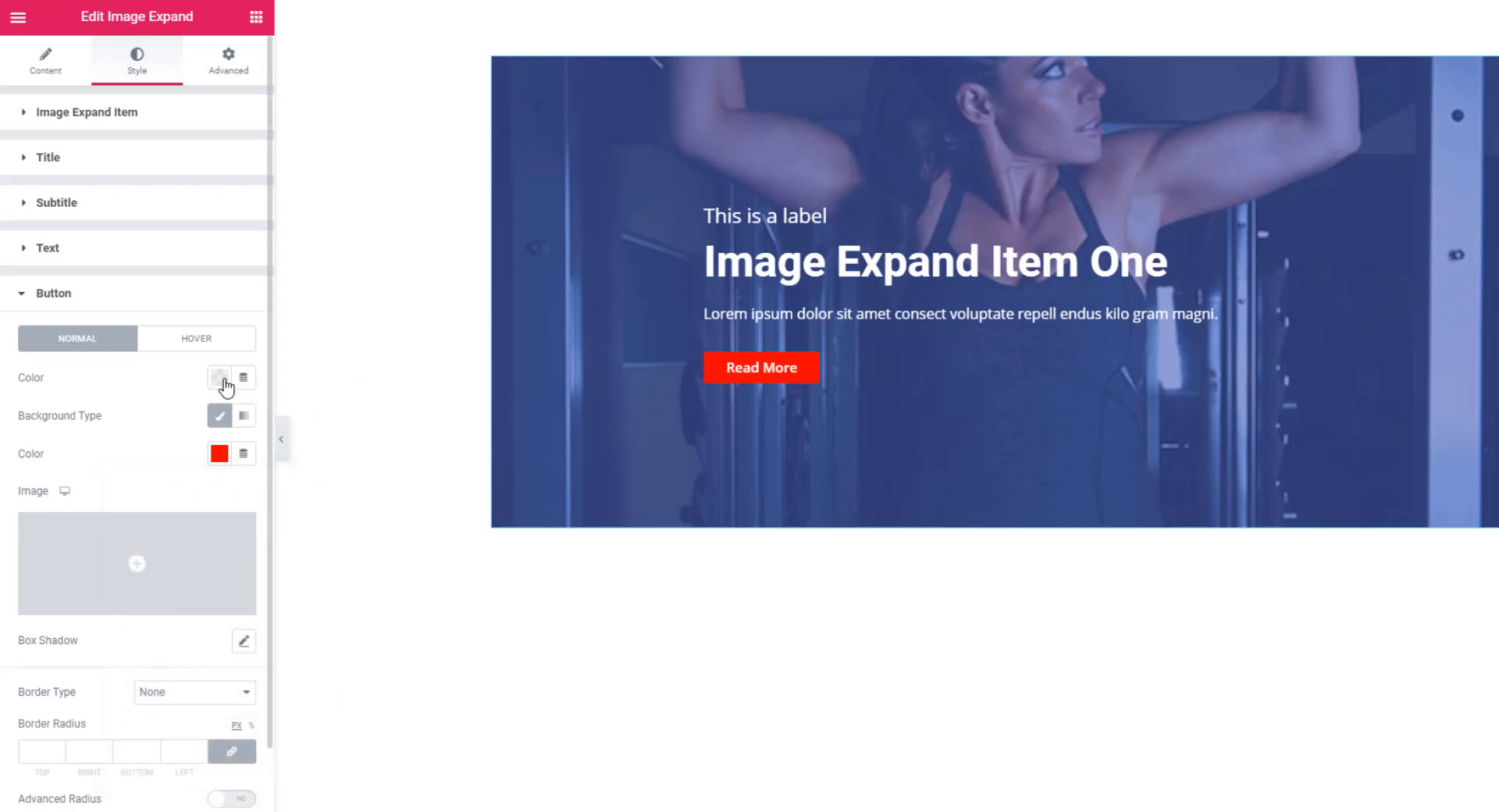
click(220, 376)
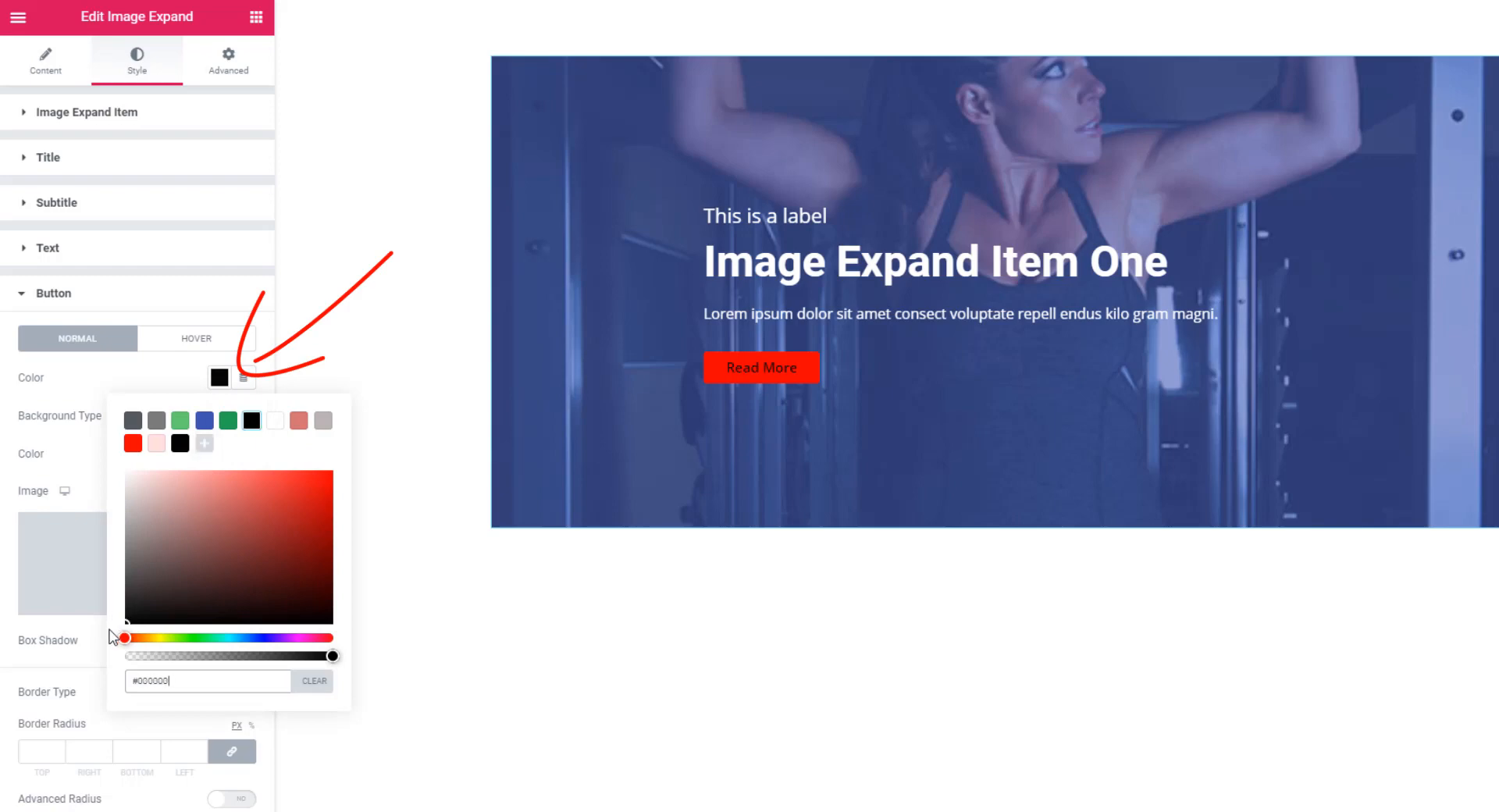
click(139, 376)
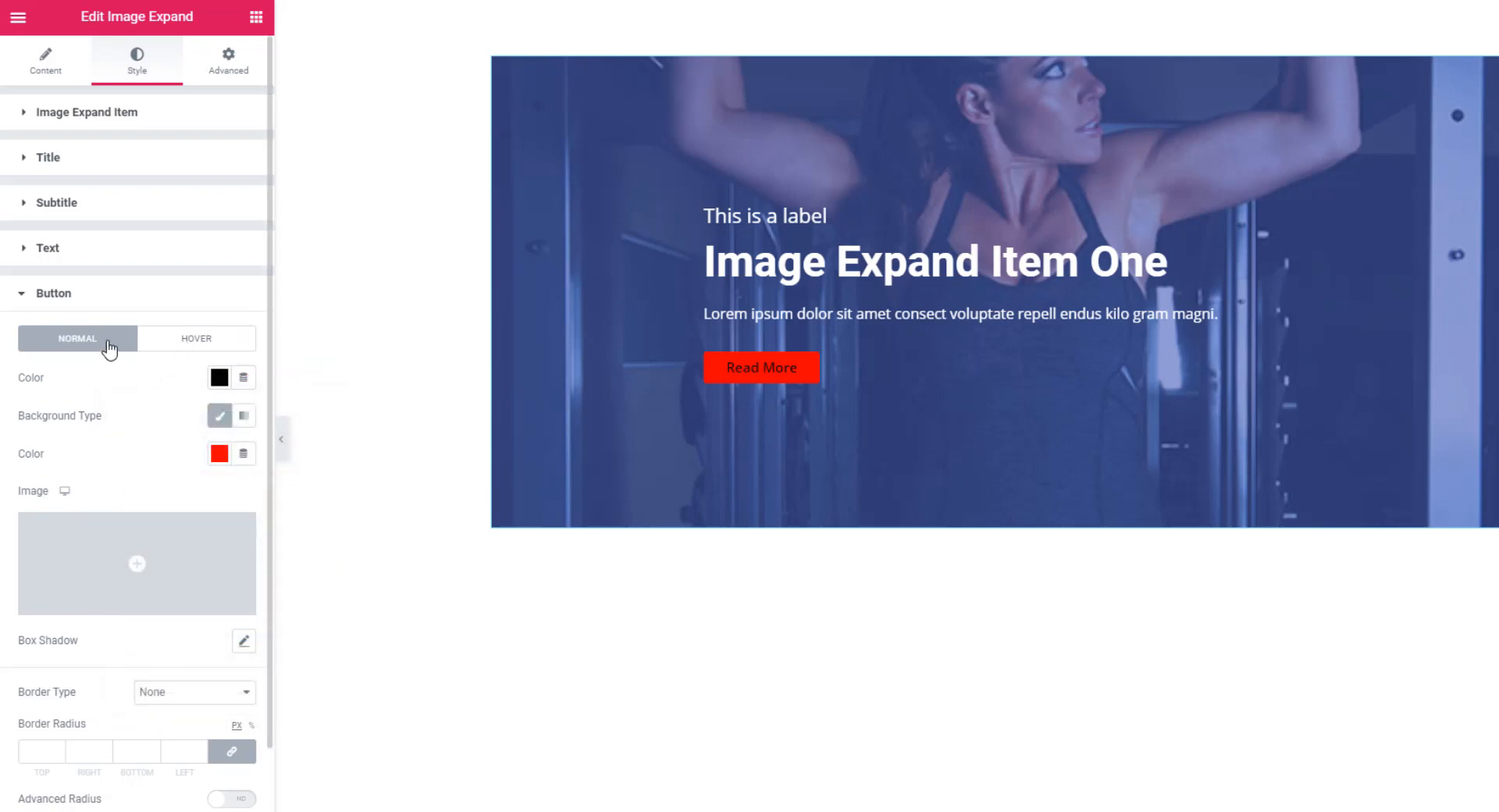
mouse_move(195, 344)
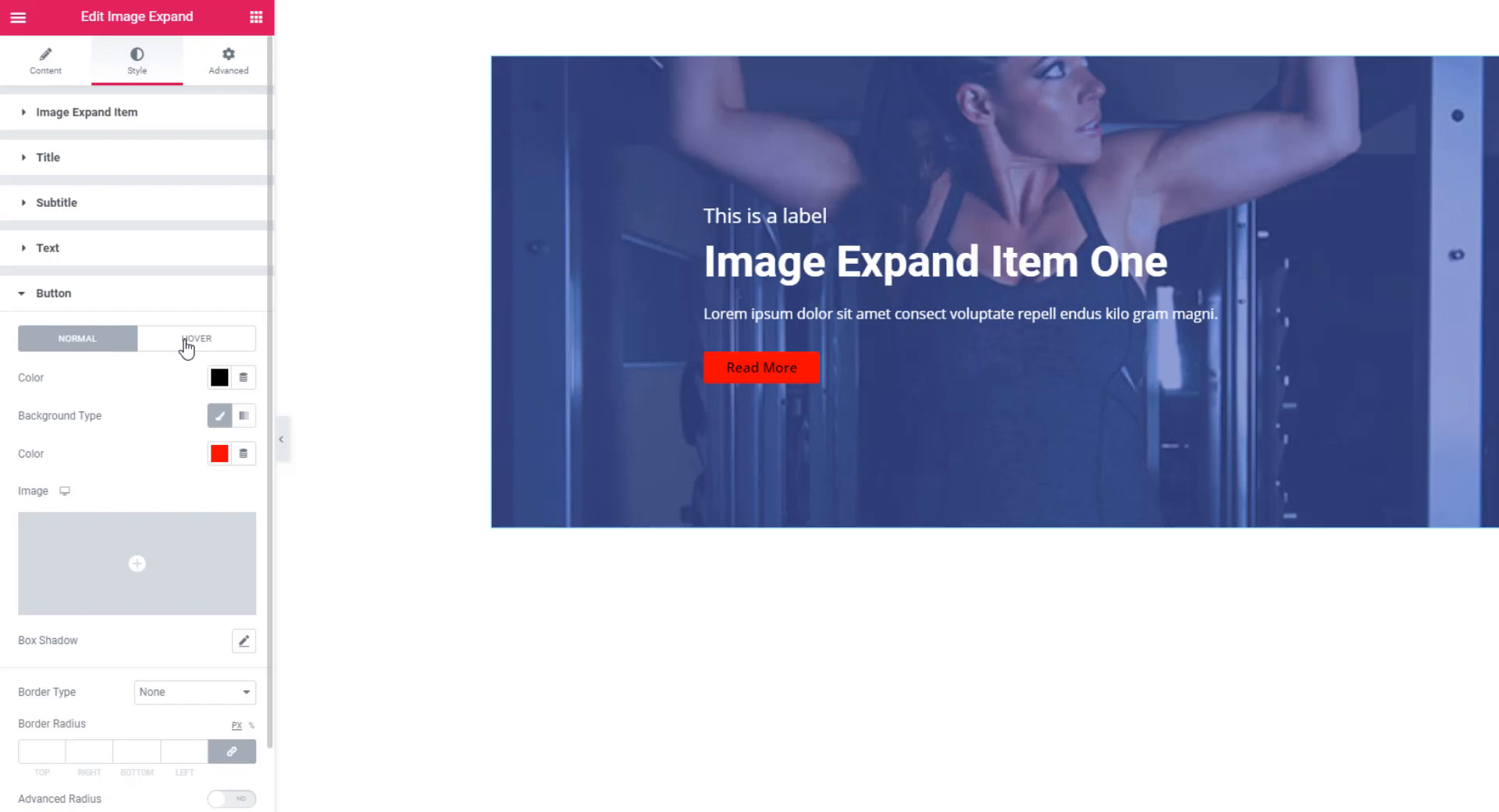
Set the button's Hover background type to Classic and bring up its colour picker
click(196, 337)
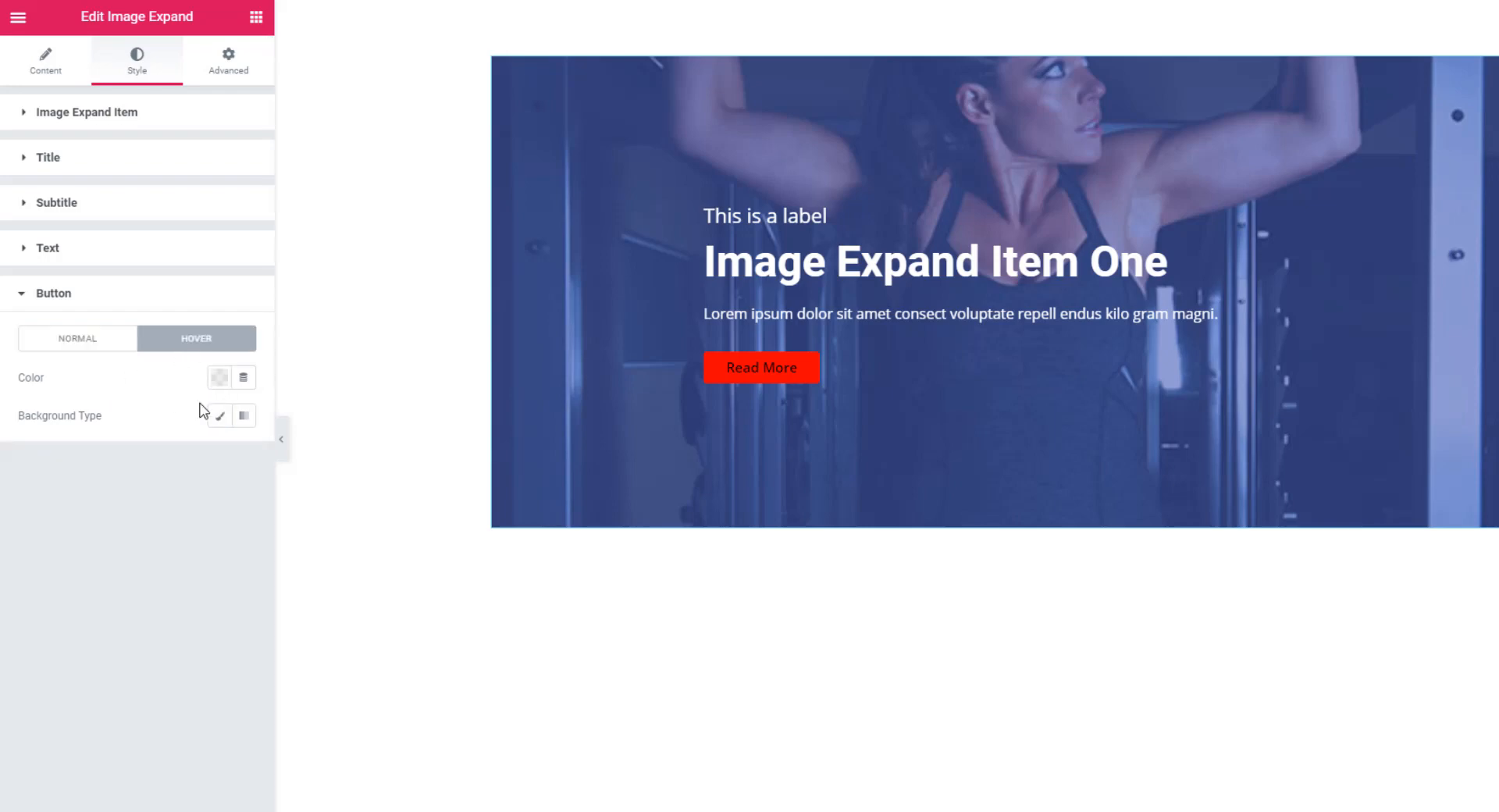
click(219, 456)
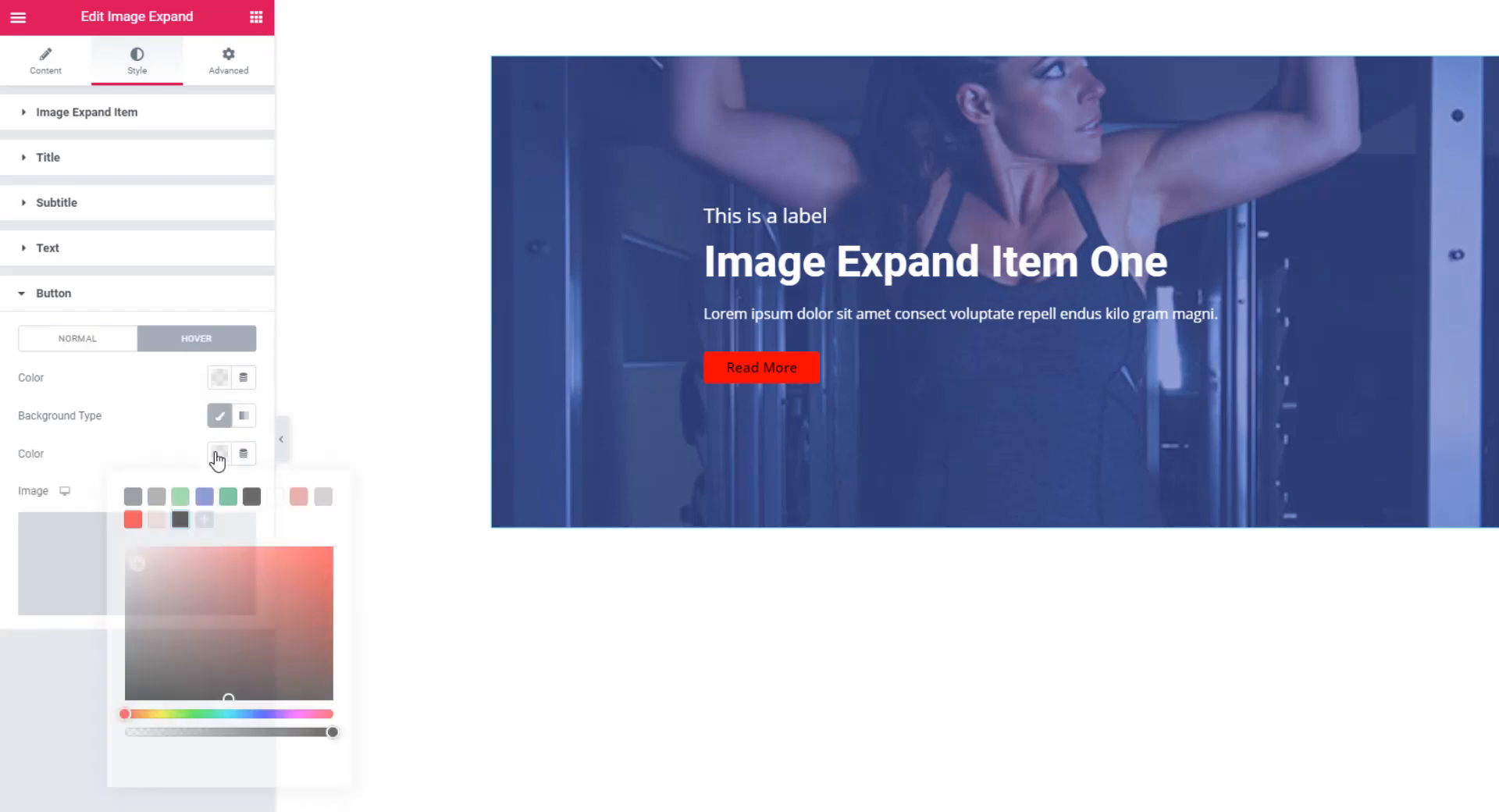
click(218, 458)
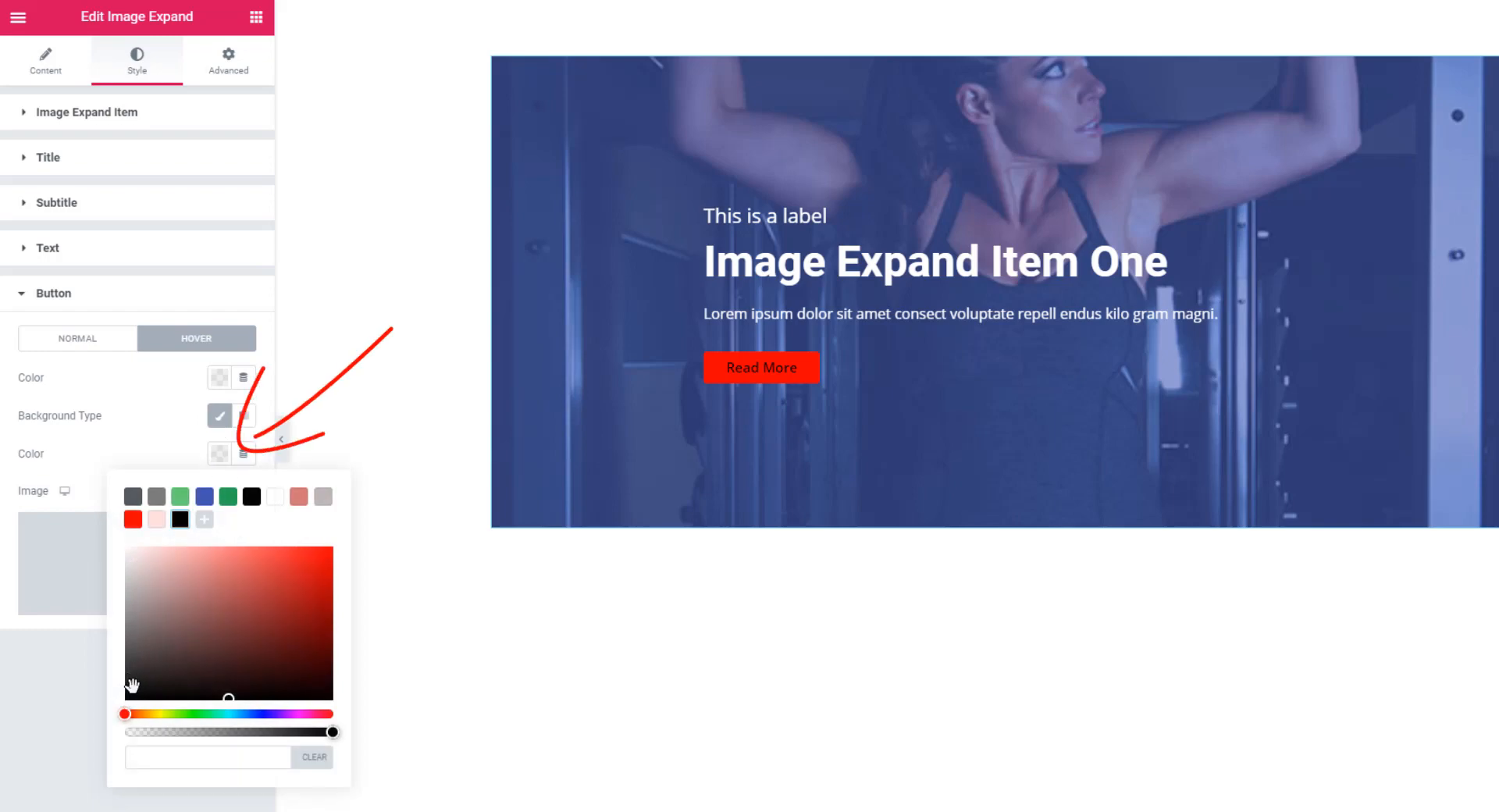